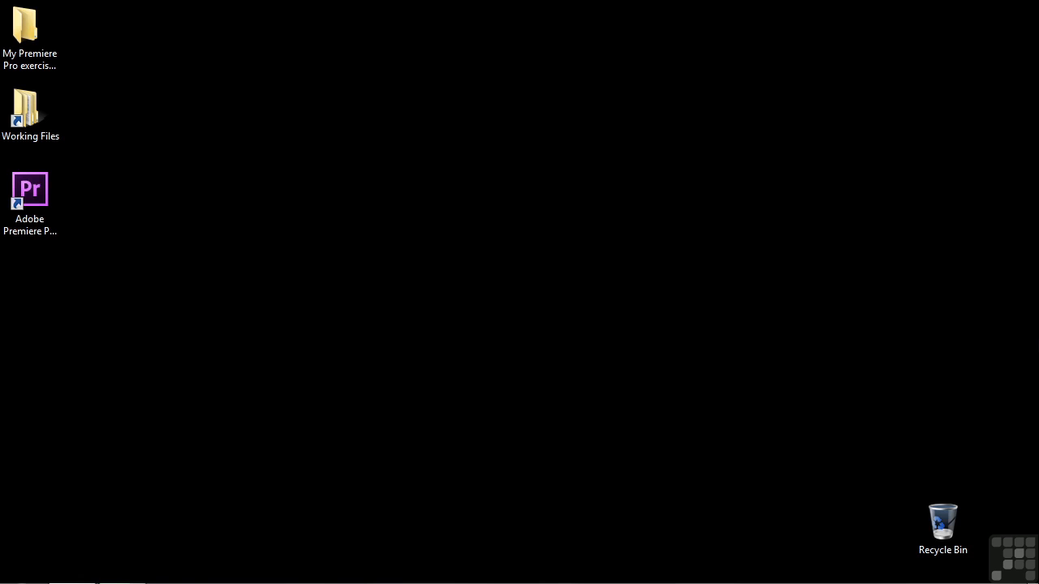
mouse_move(886, 327)
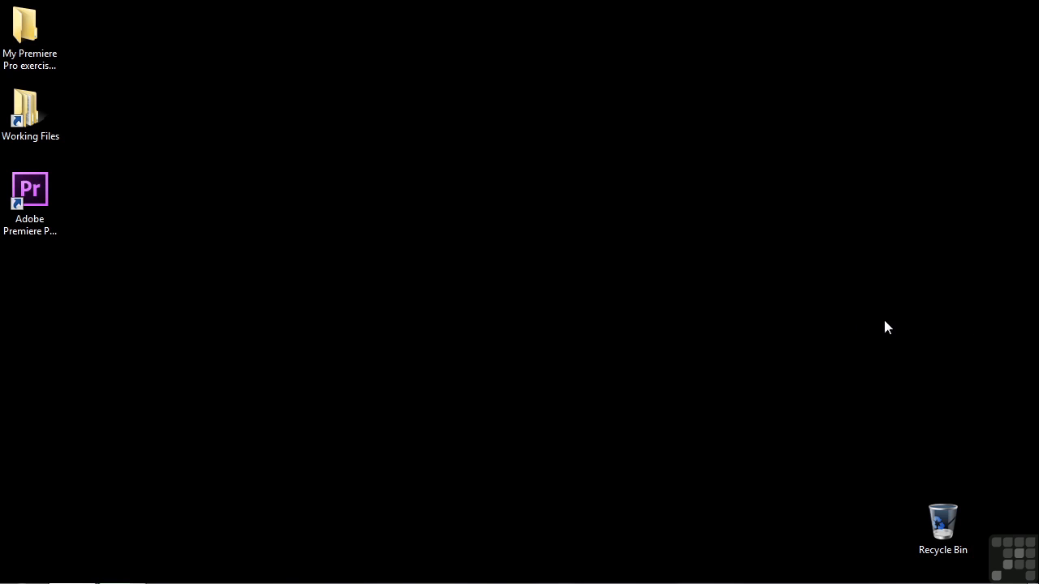
Launch Premiere Pro CS6, open 0303-preferences.prproj and show its empty Project panel.
click(30, 188)
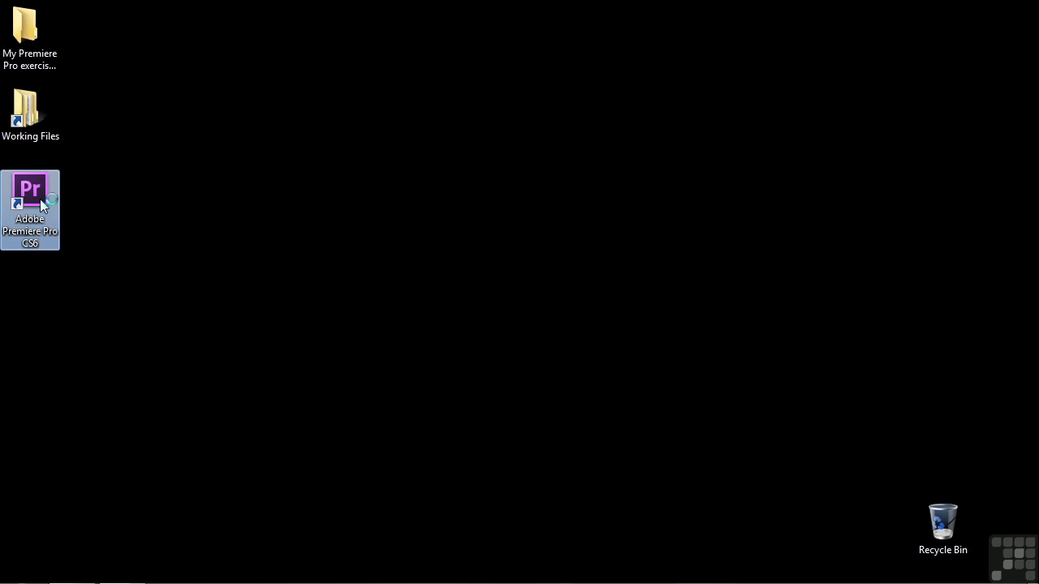
double_click(30, 188)
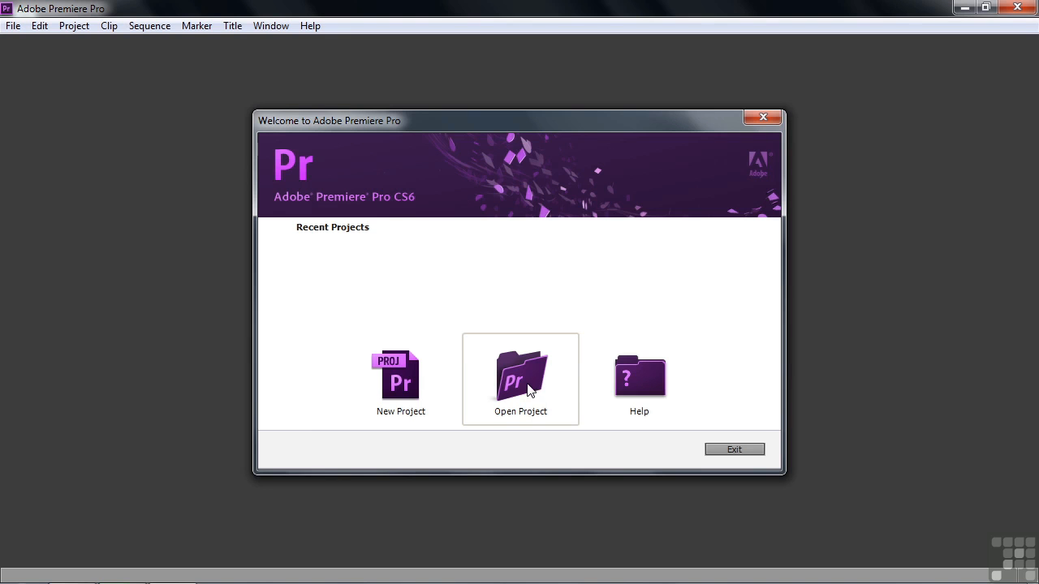
click(520, 377)
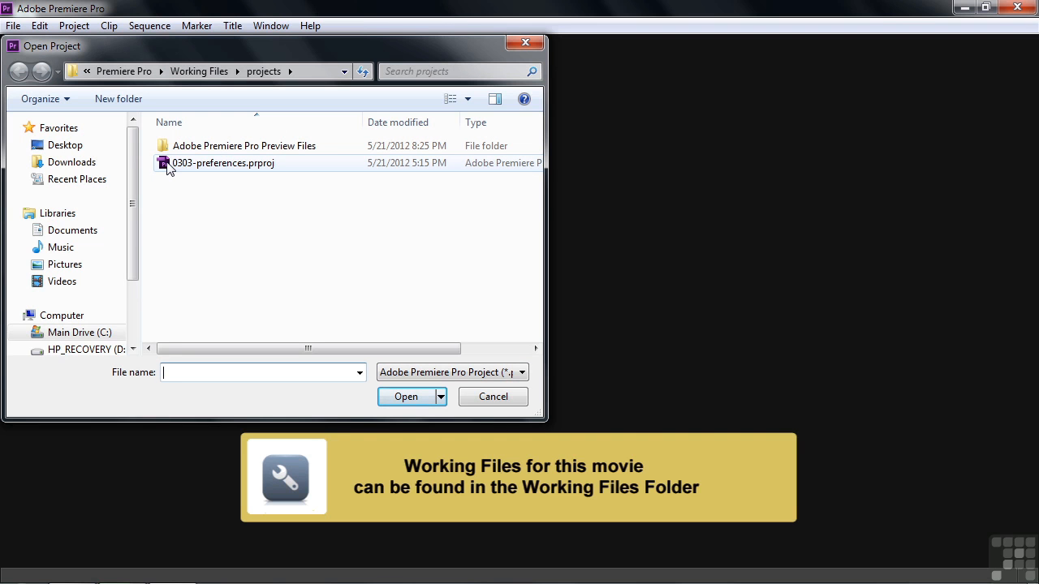
double_click(223, 163)
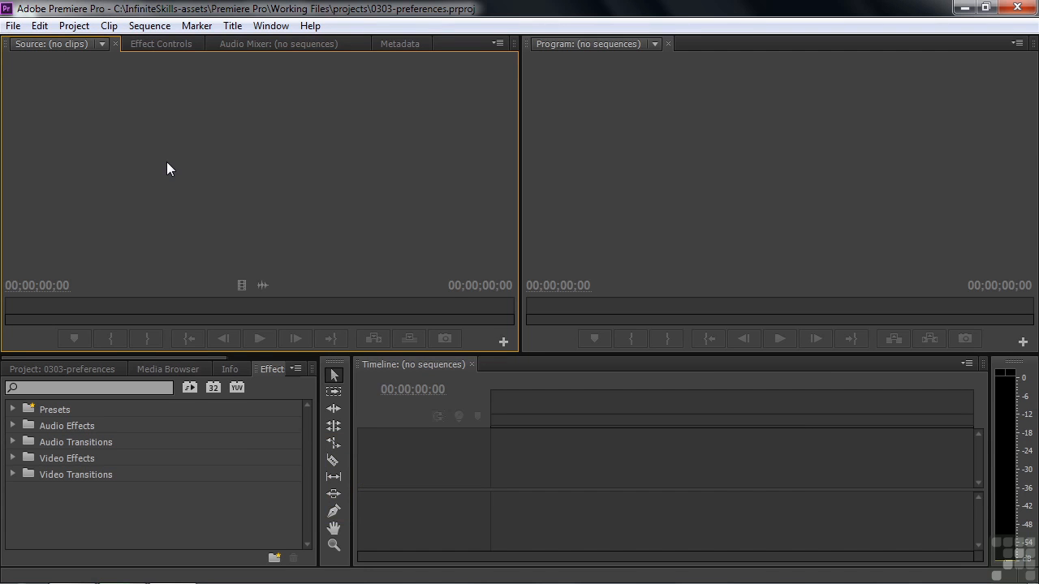
click(62, 369)
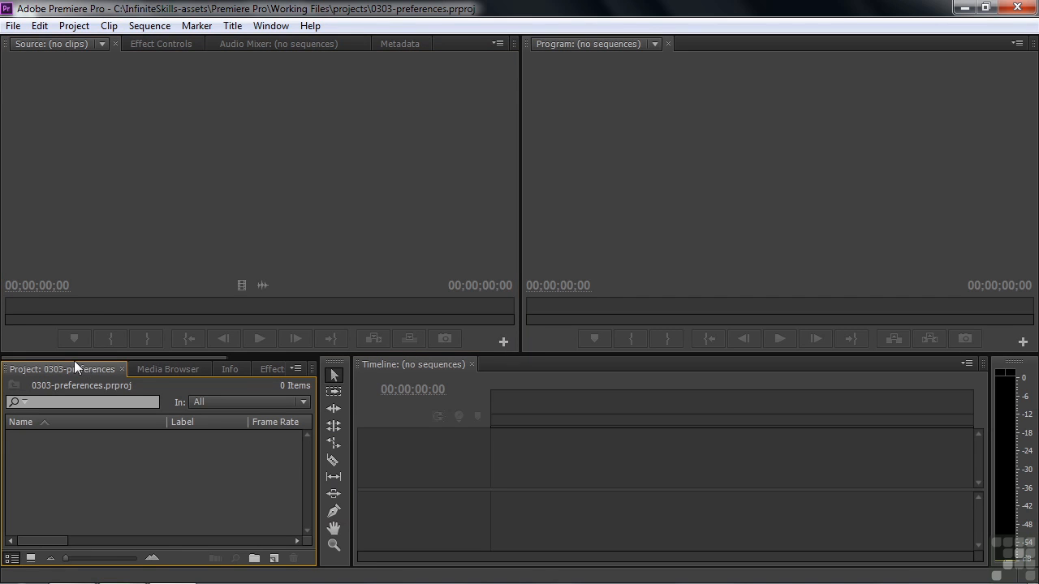
mouse_move(142, 475)
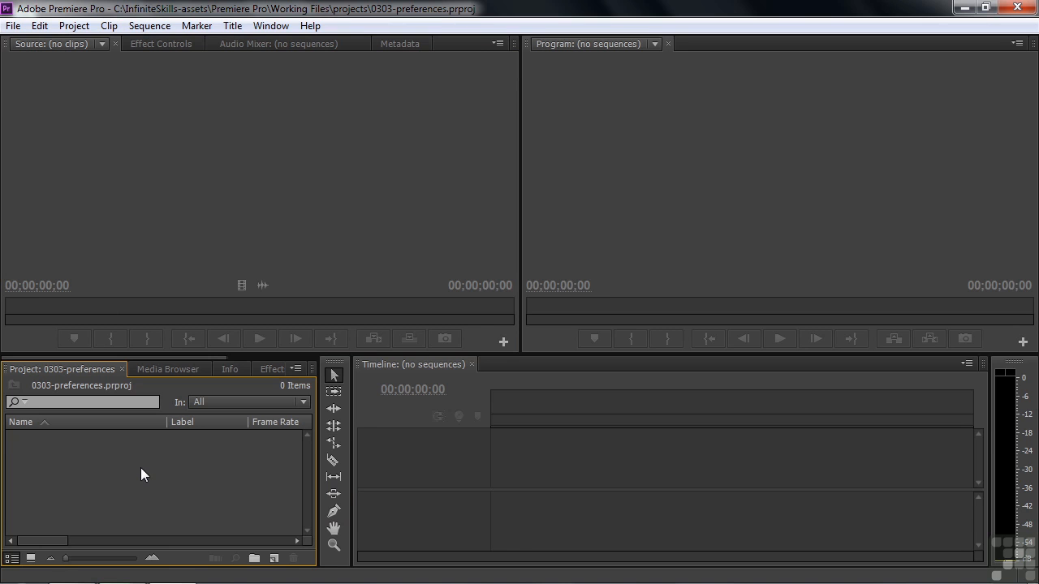
mouse_move(91, 203)
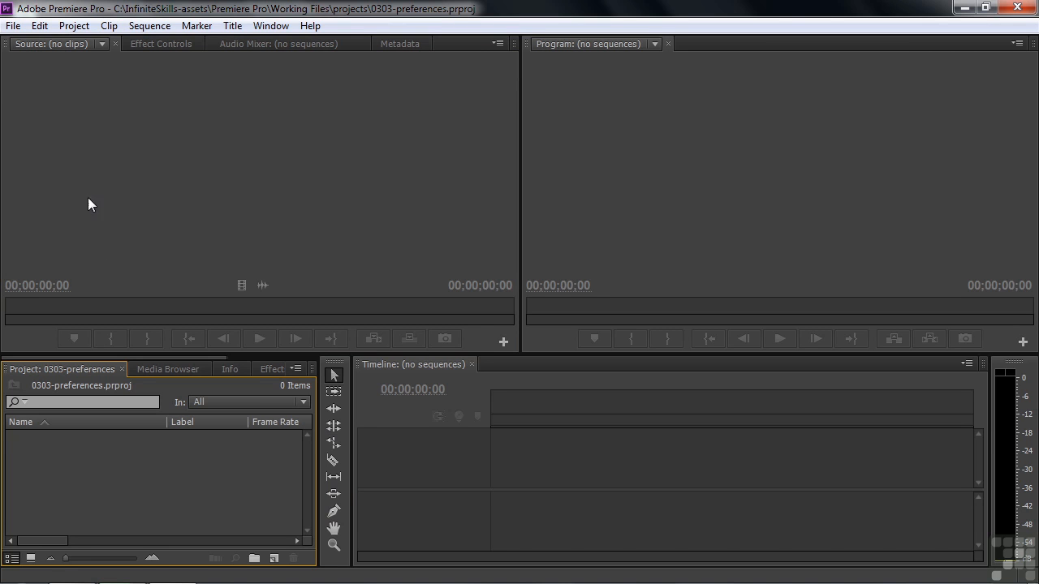
click(39, 25)
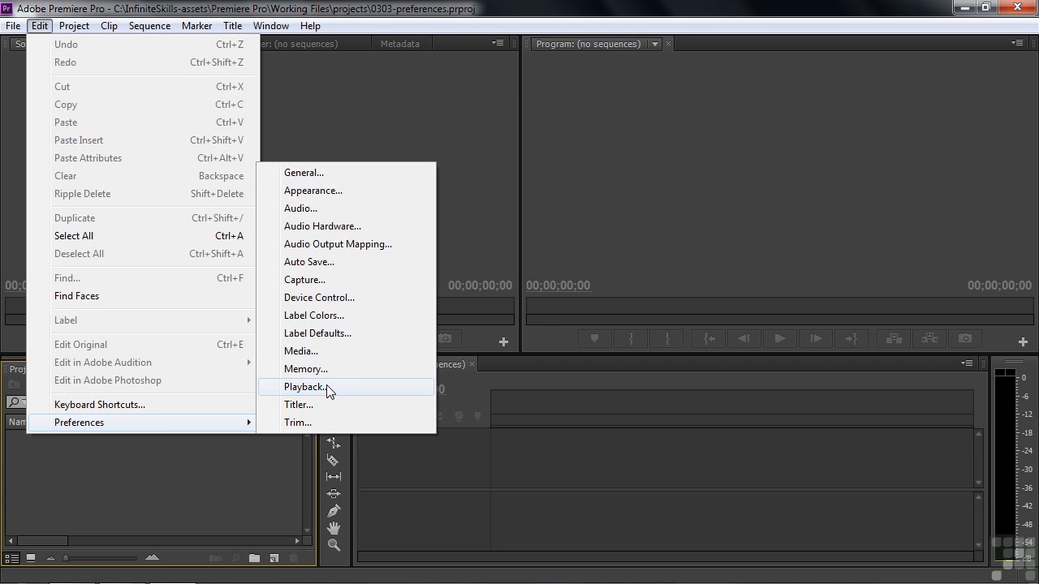
mouse_move(333, 298)
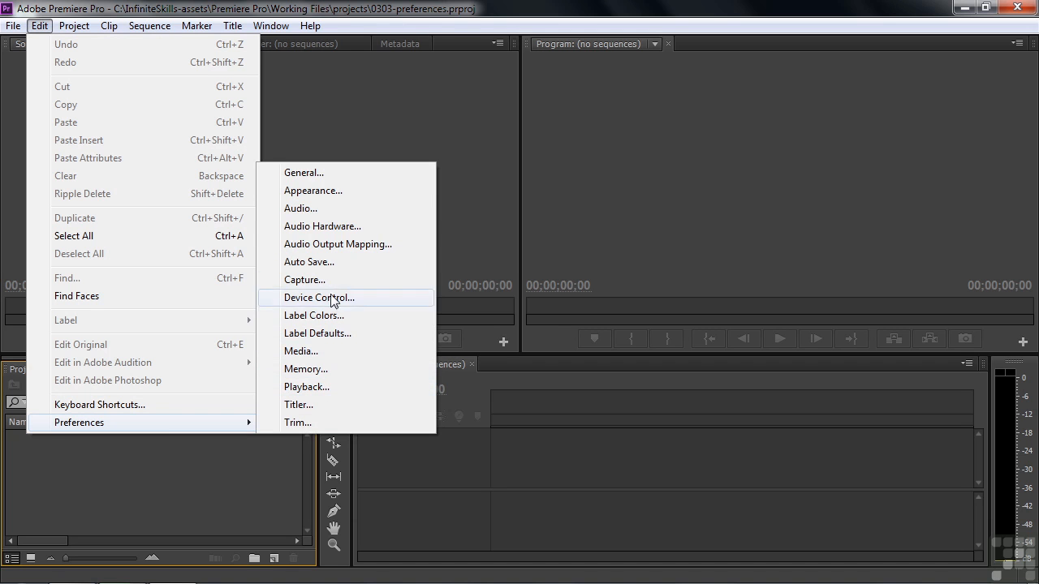
mouse_move(307, 261)
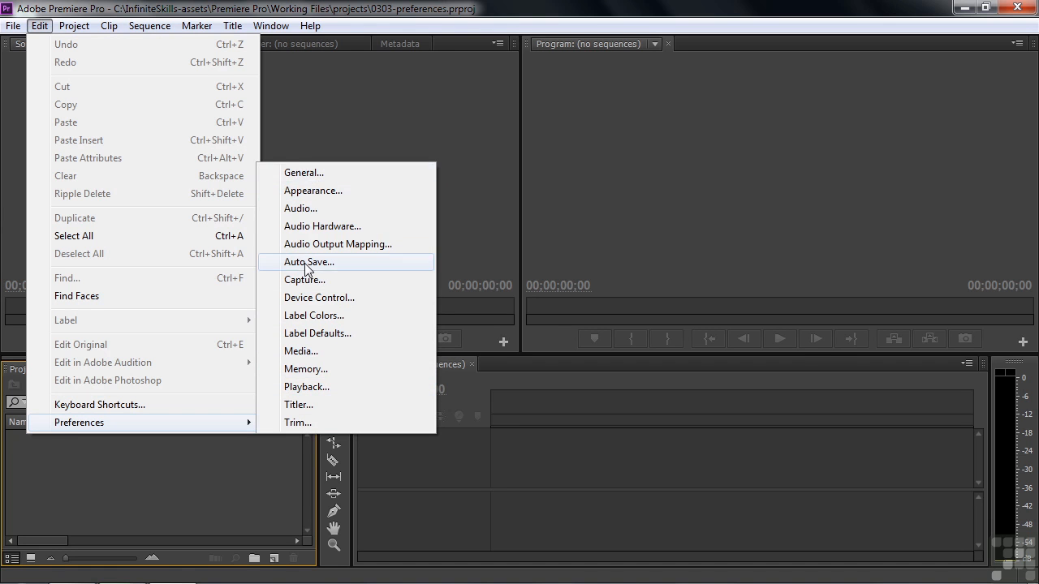
View the Auto Save preferences page, then switch to the General page.
click(307, 261)
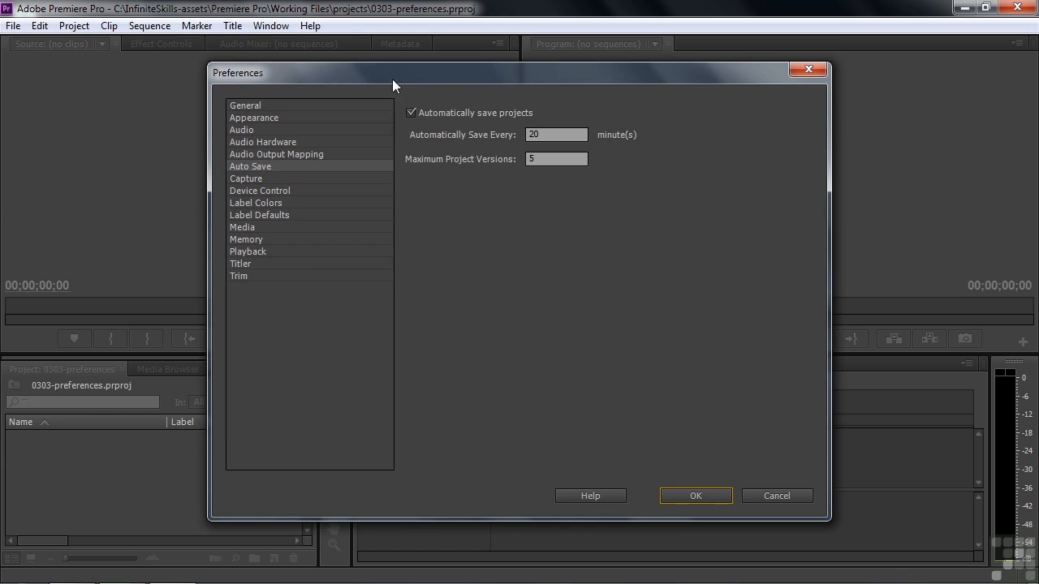
mouse_move(548, 86)
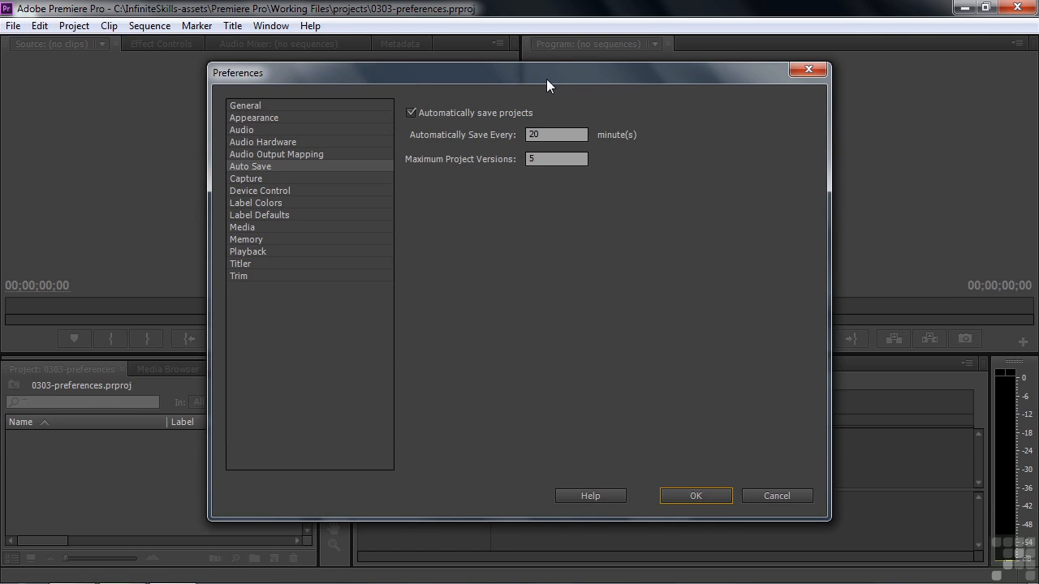
mouse_move(547, 79)
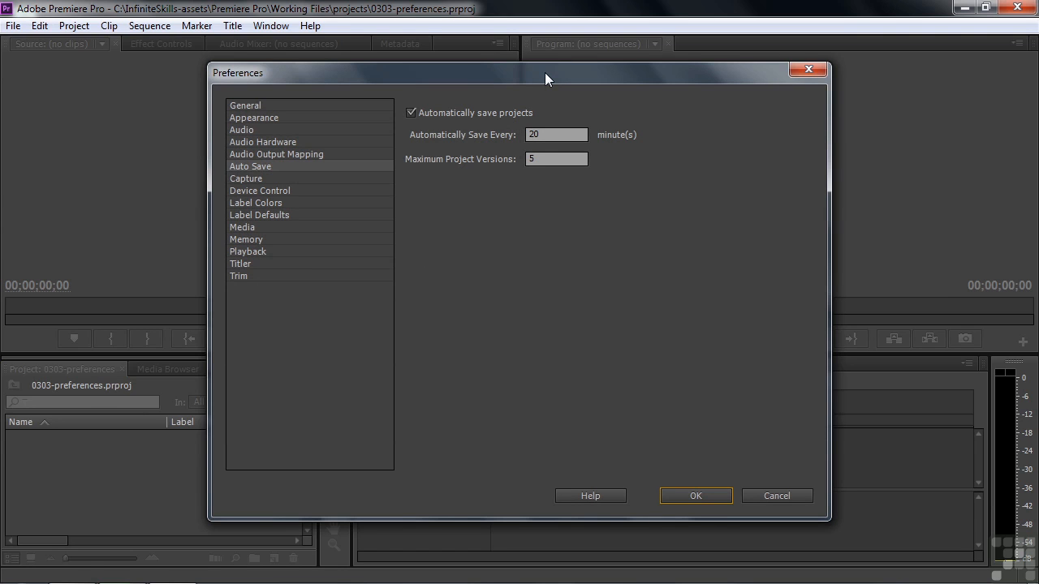
click(245, 105)
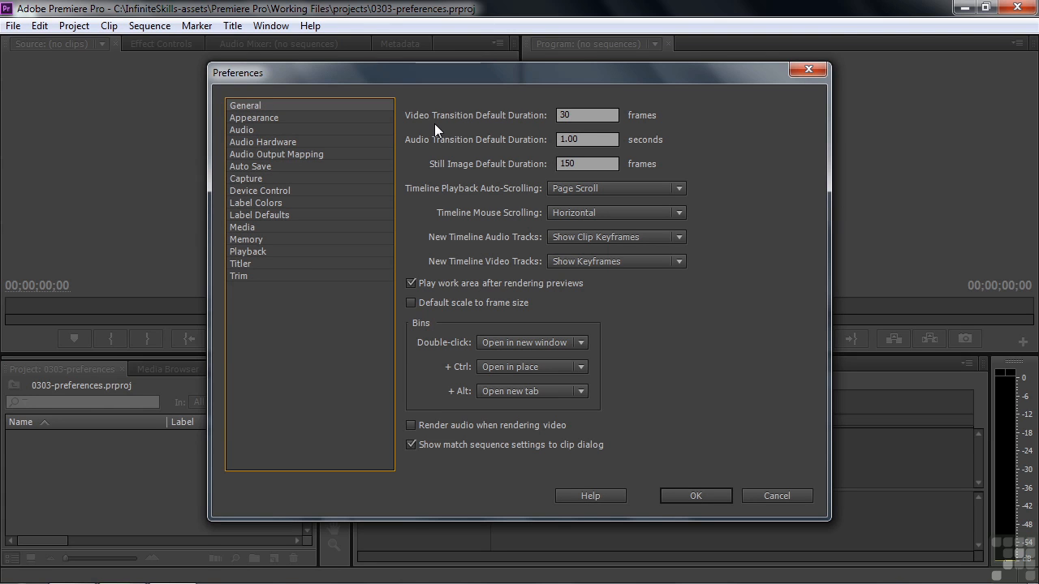
mouse_move(454, 124)
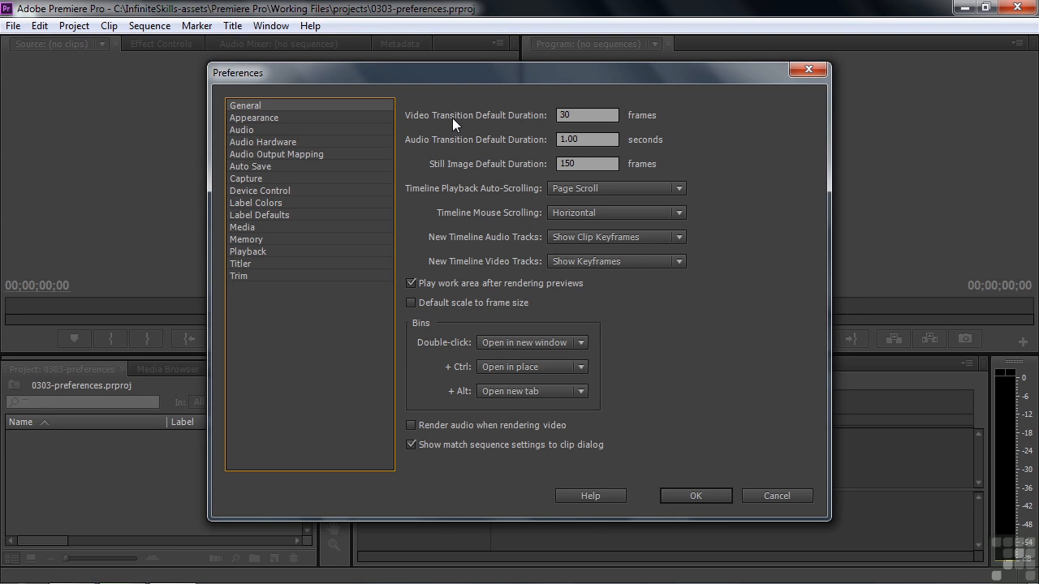
mouse_move(525, 156)
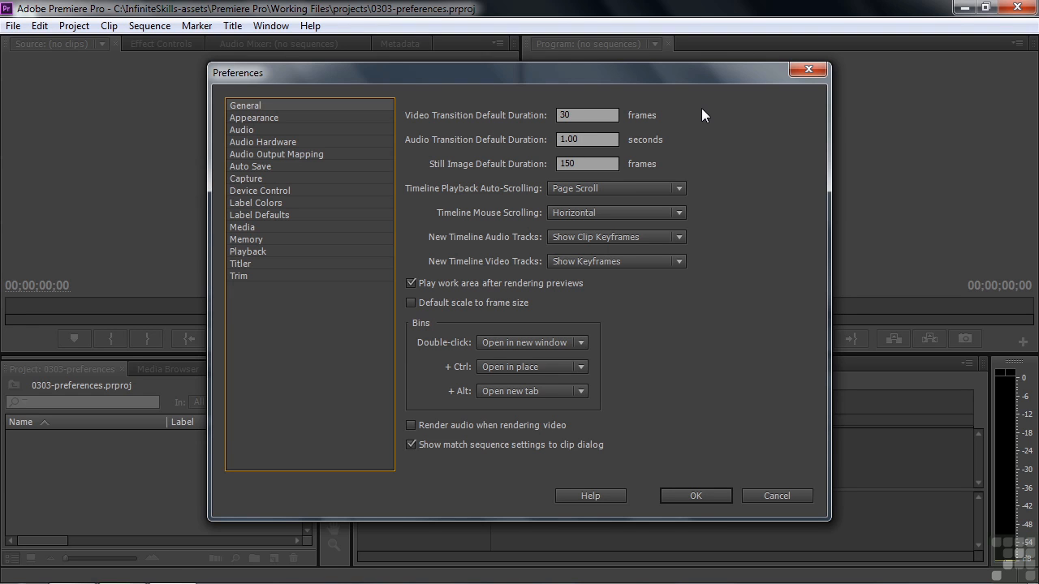
mouse_move(603, 154)
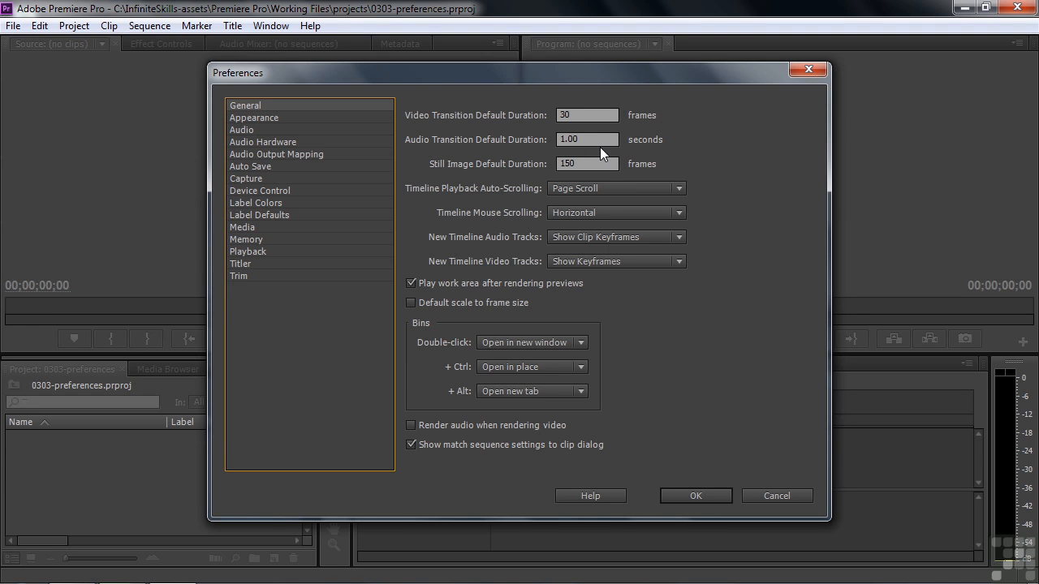
mouse_move(595, 160)
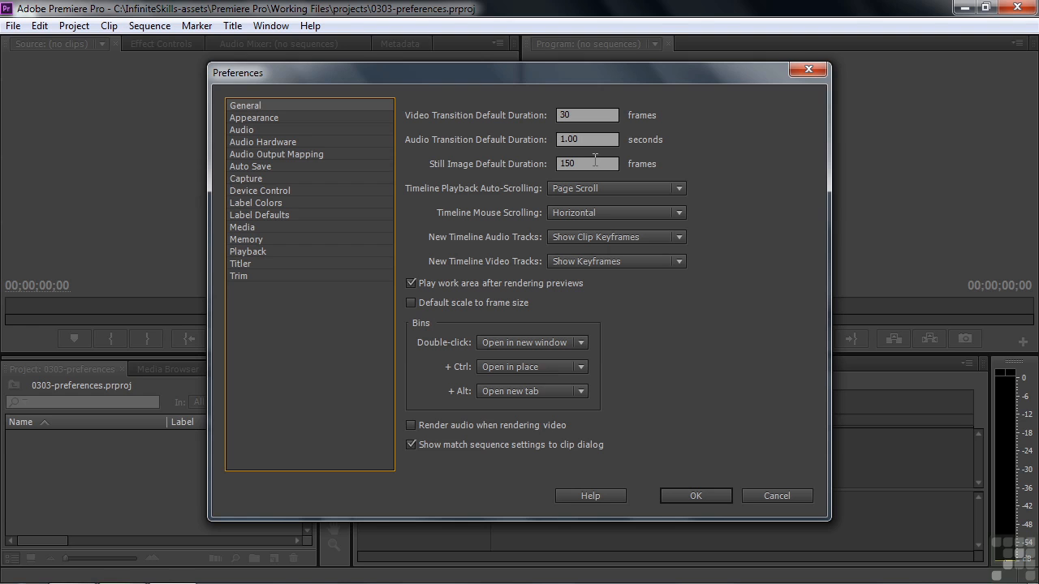
mouse_move(709, 126)
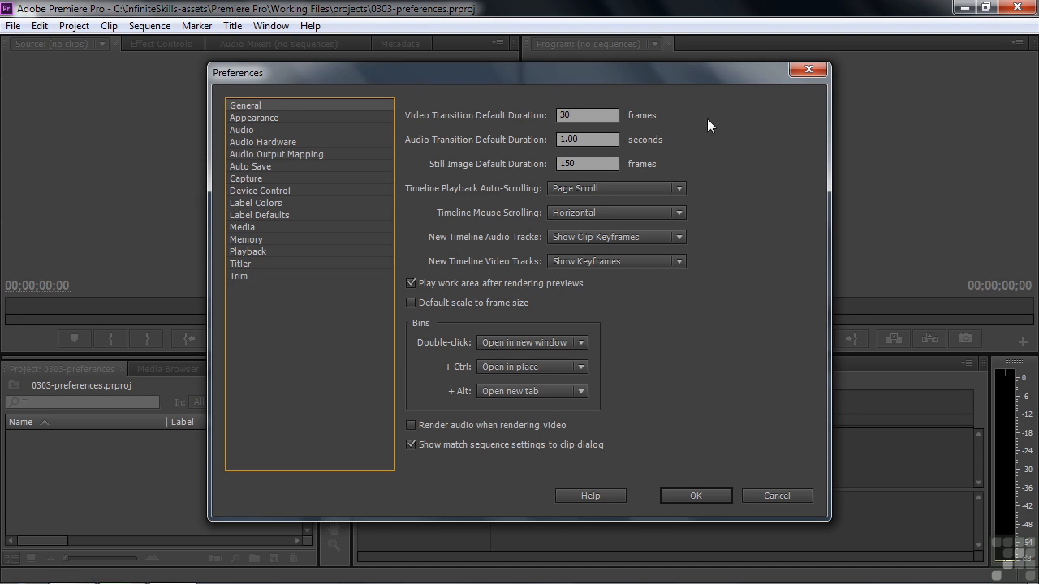
mouse_move(476, 197)
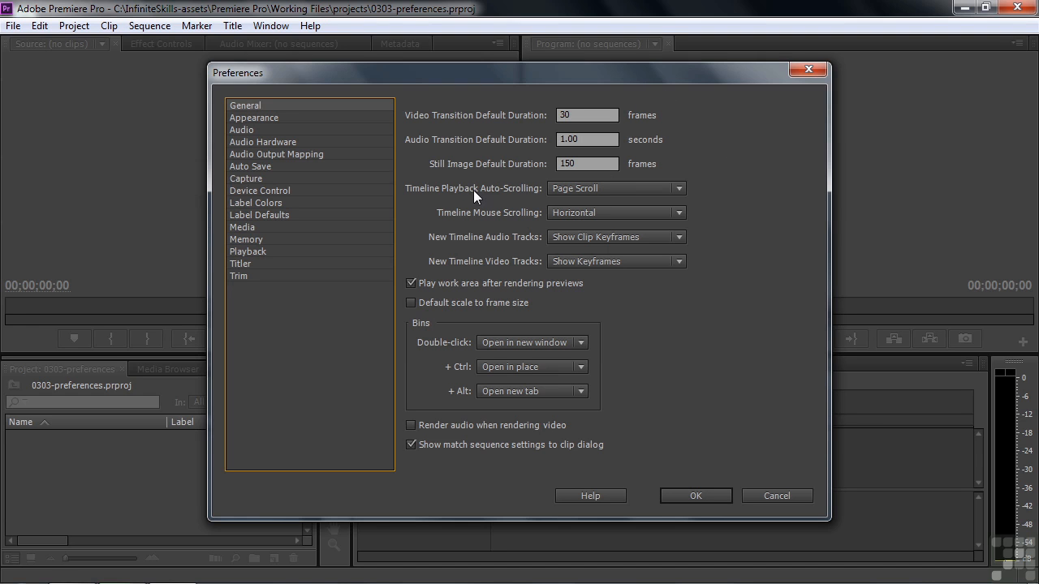
mouse_move(730, 236)
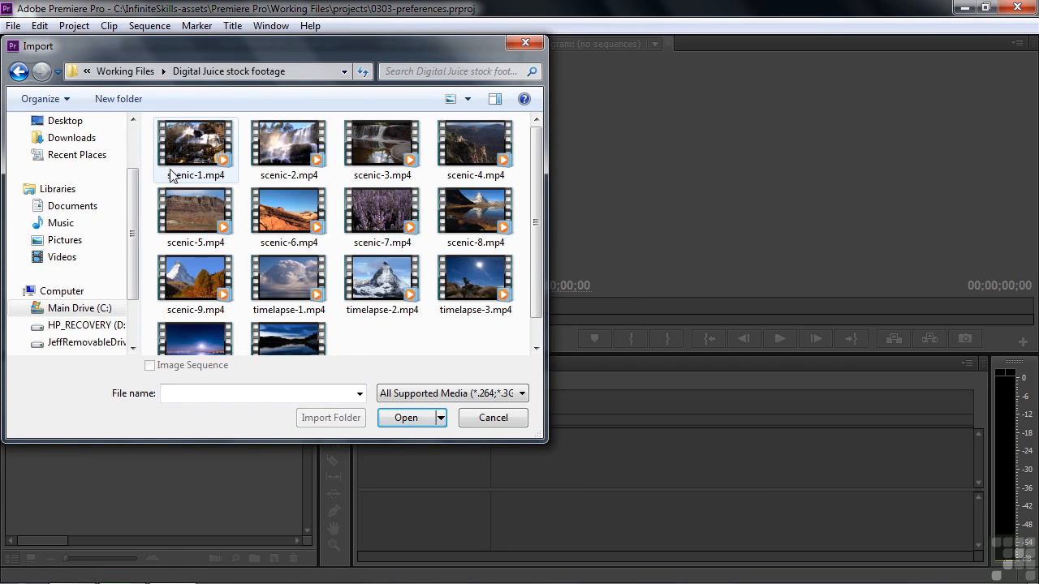
Select clips scenic-1 through scenic-5 in the Import dialog.
click(194, 211)
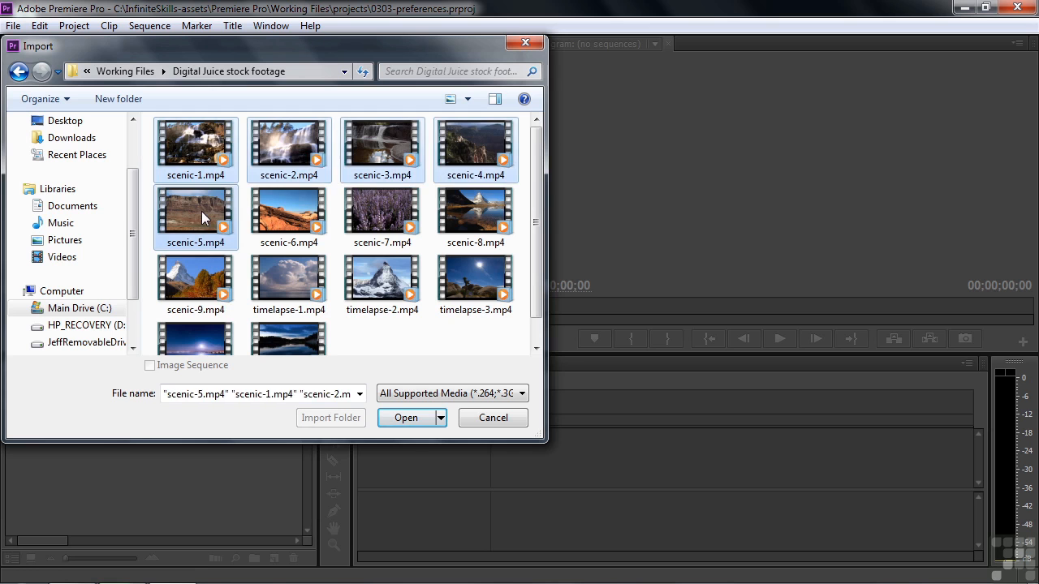
click(405, 417)
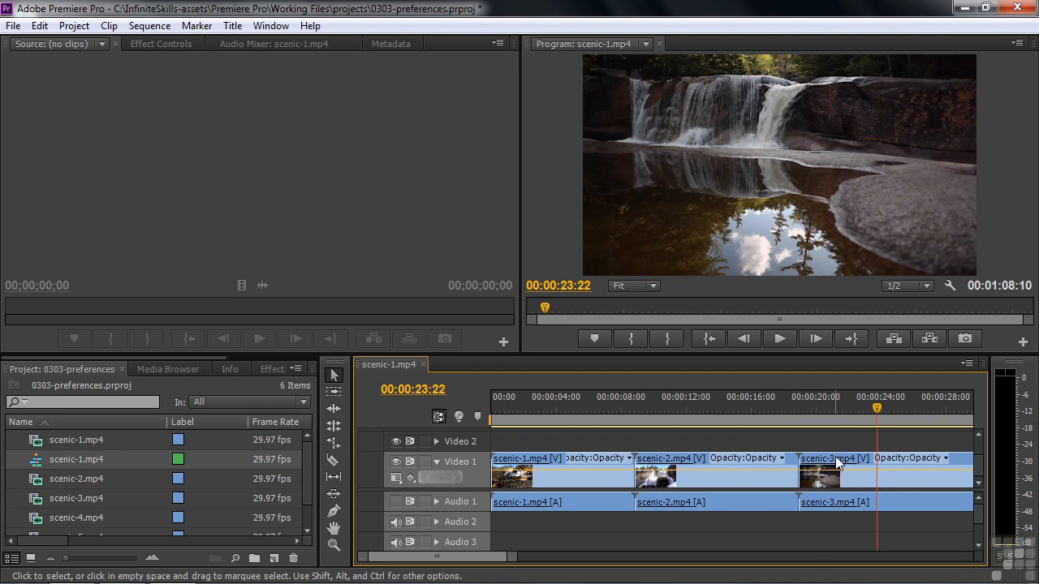
Move the playhead to 00:00:29:24, where scenic-3 through scenic-5 appear.
click(777, 338)
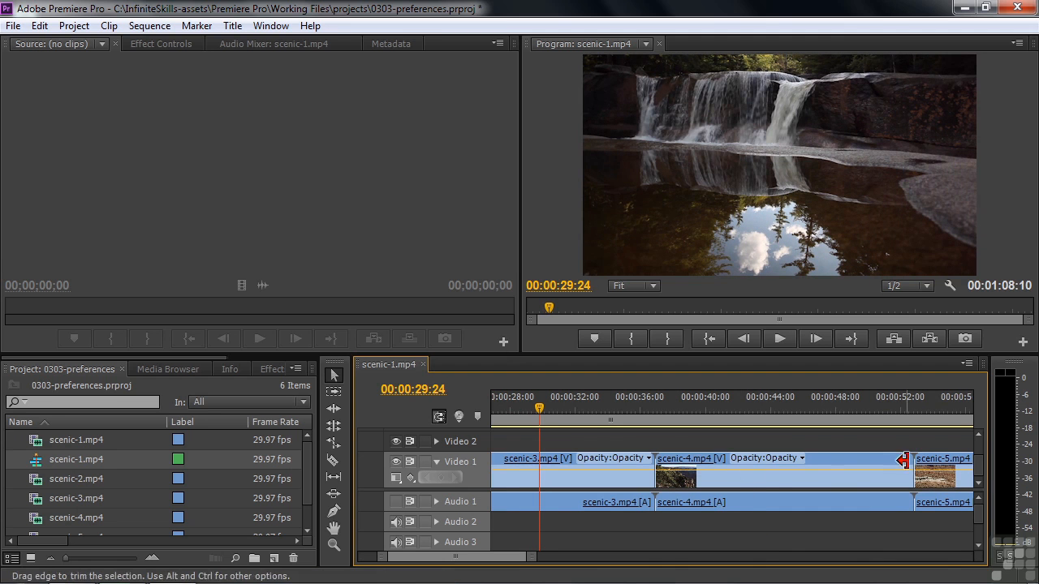
mouse_move(941, 465)
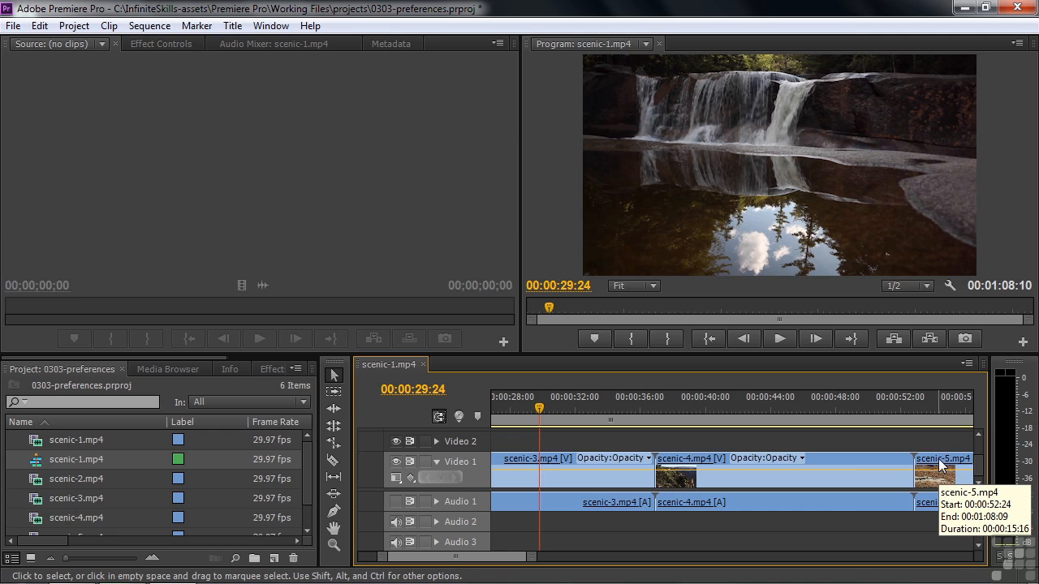
mouse_move(869, 450)
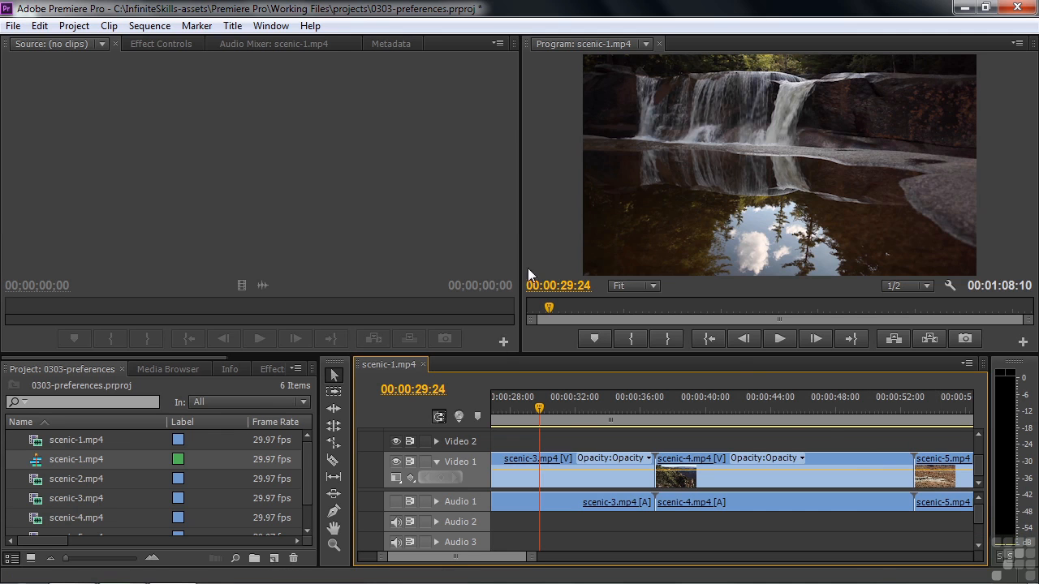
Set Timeline Playback Auto-Scrolling to Smooth Scroll, then place the playhead near 48 seconds.
click(39, 25)
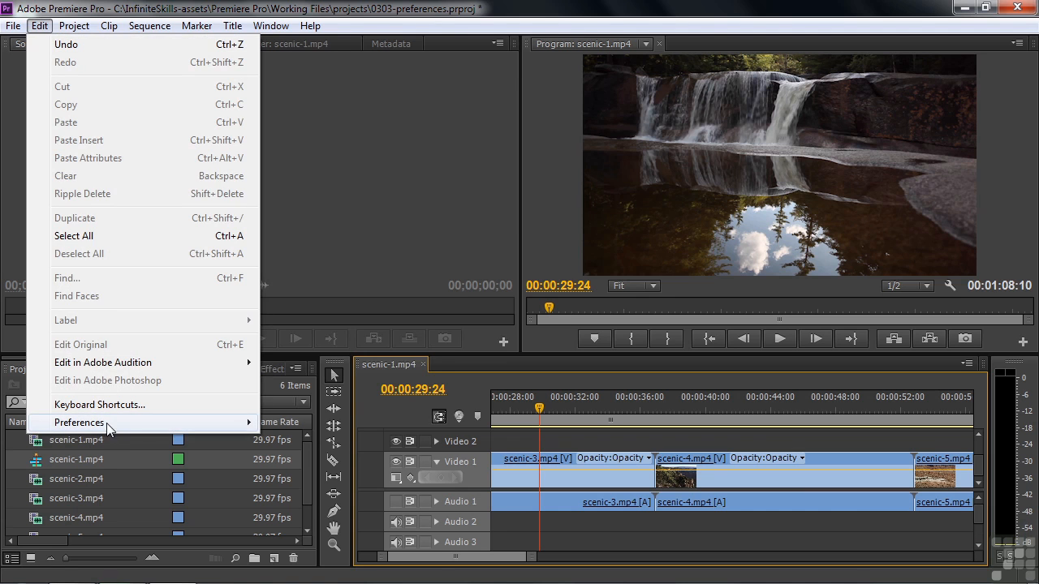
click(79, 422)
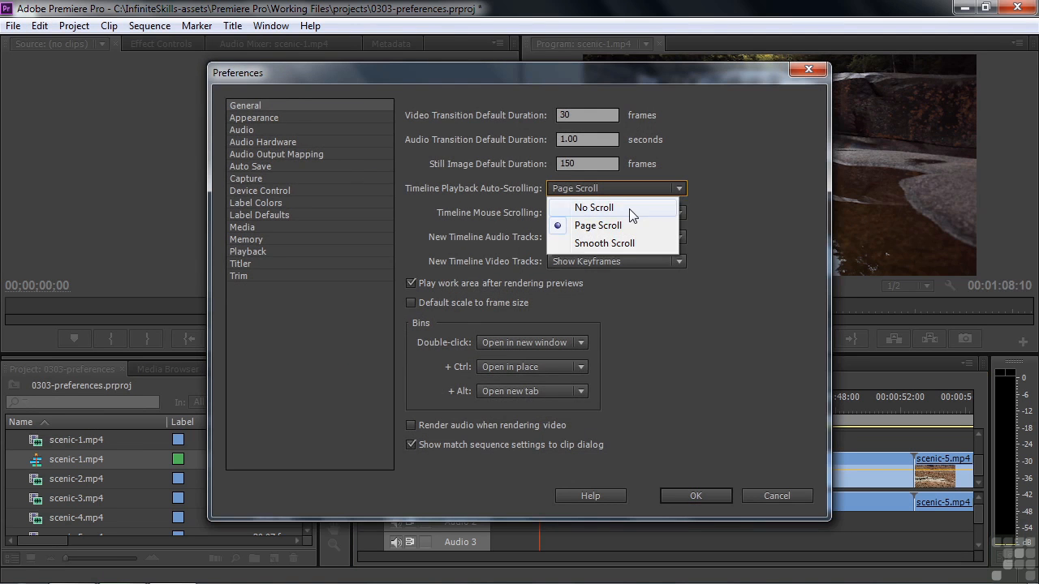
click(604, 242)
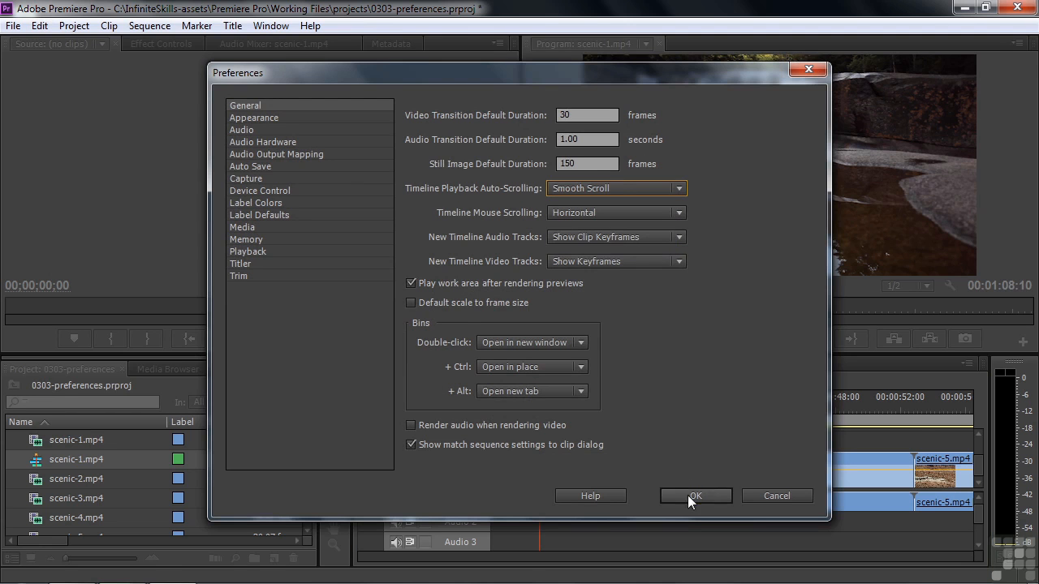
click(694, 496)
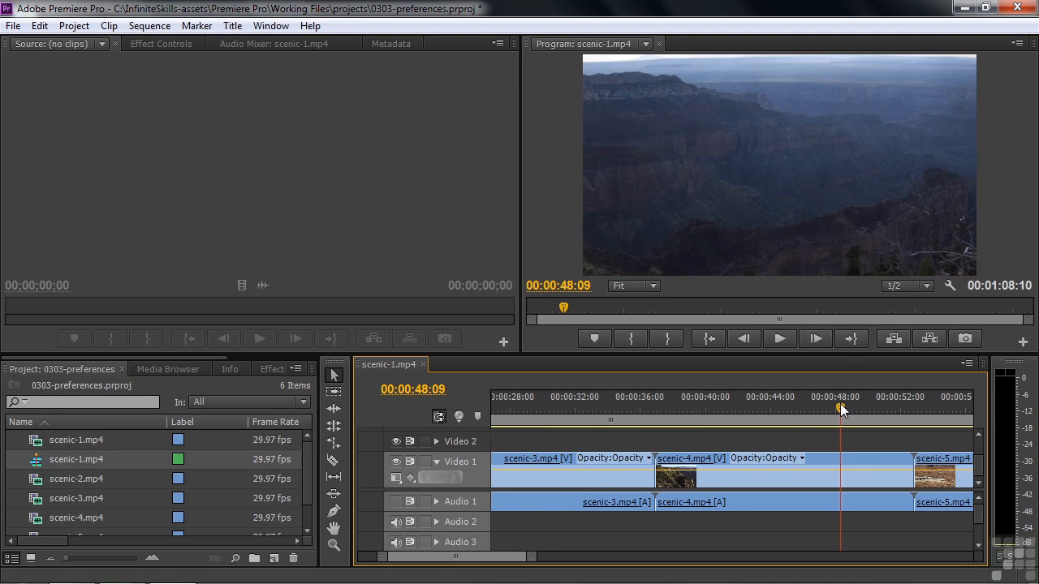
click(776, 339)
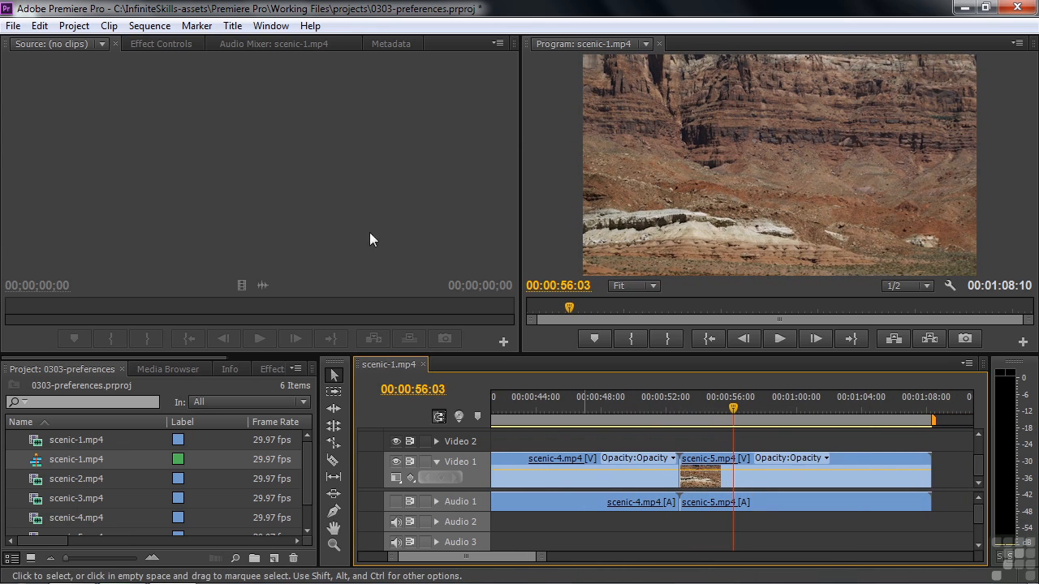
Change Timeline Playback Auto-Scrolling in General preferences to No Scroll.
click(39, 26)
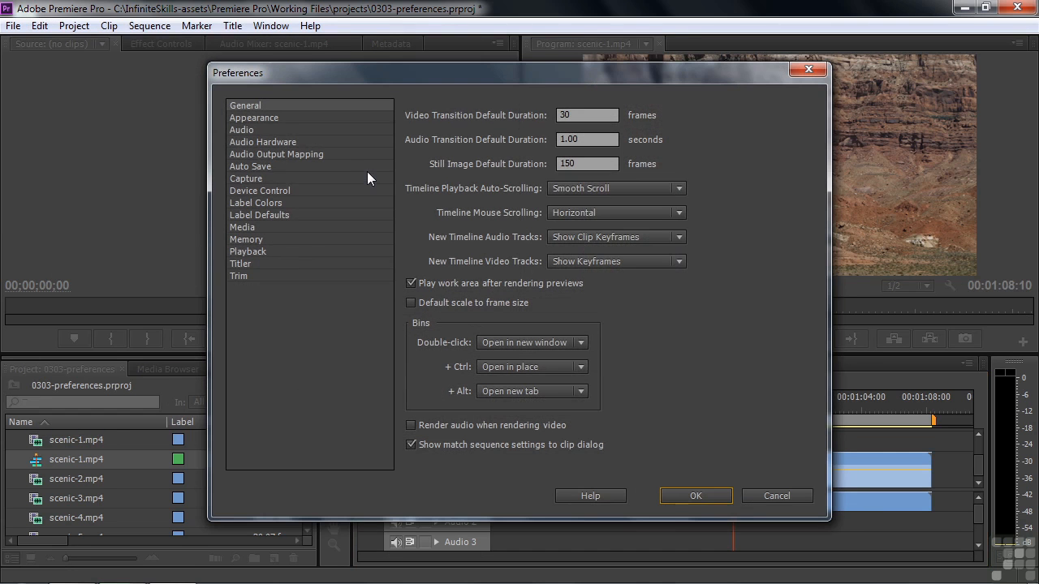
click(616, 189)
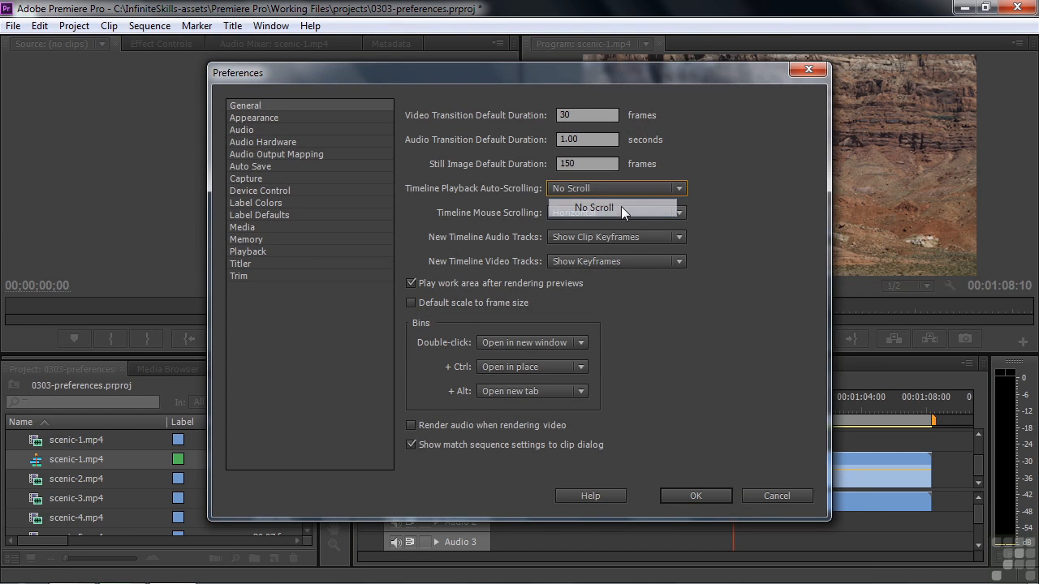
click(572, 212)
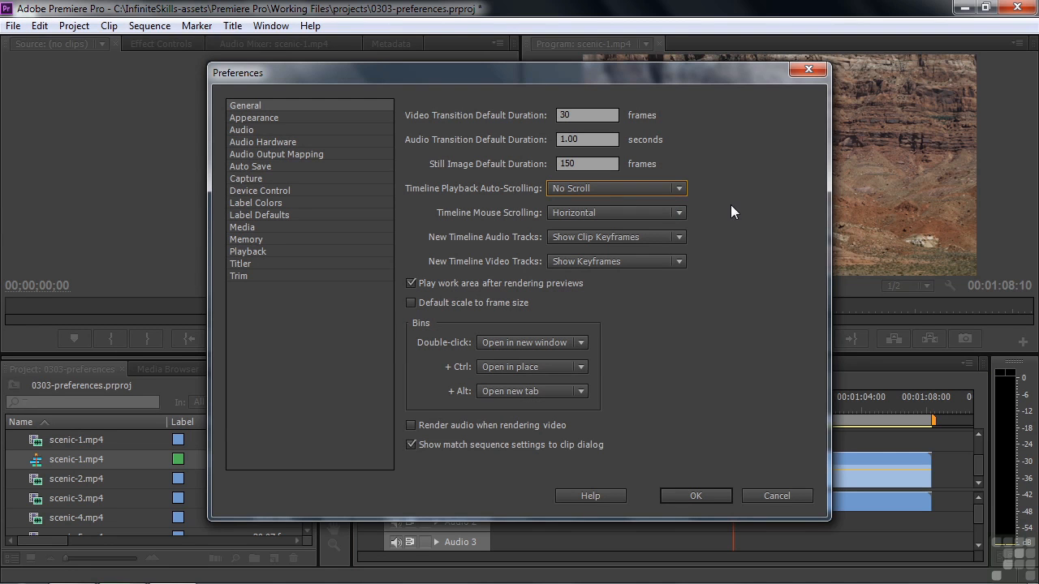
mouse_move(482, 213)
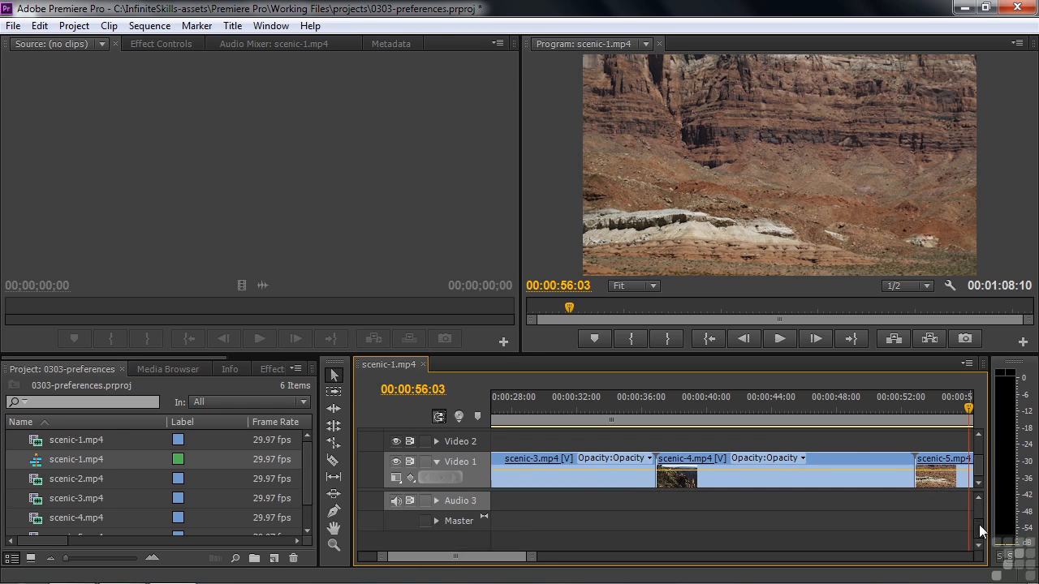
scroll(down, 3)
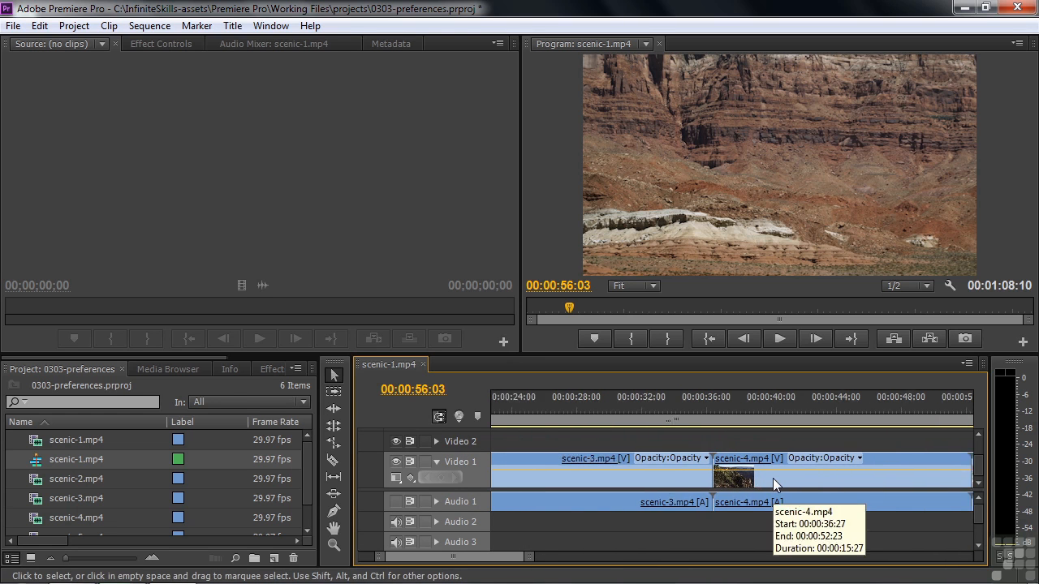
Reopen the General preferences page to review the bin double-click options.
click(39, 25)
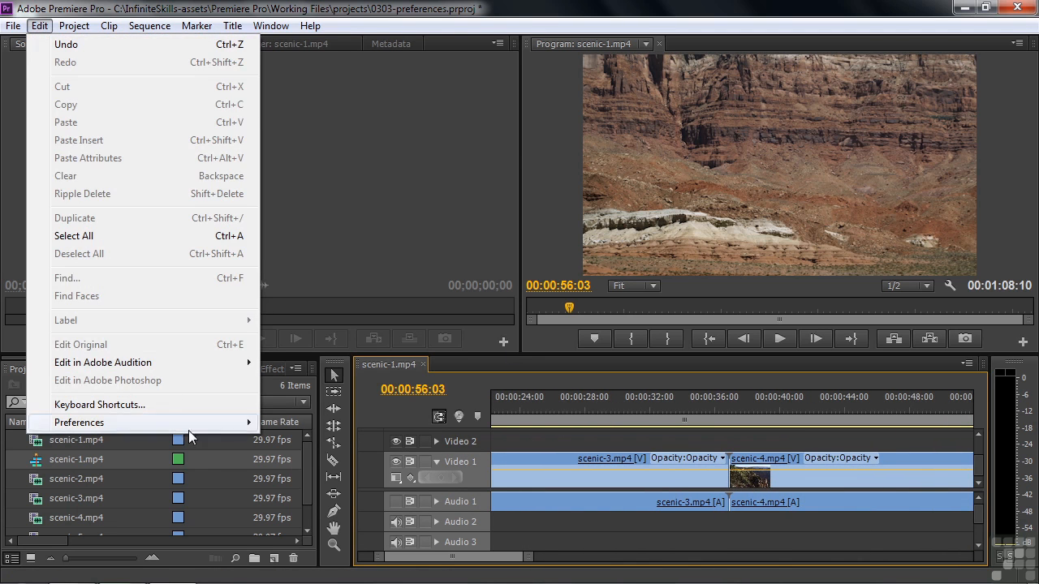
mouse_move(79, 422)
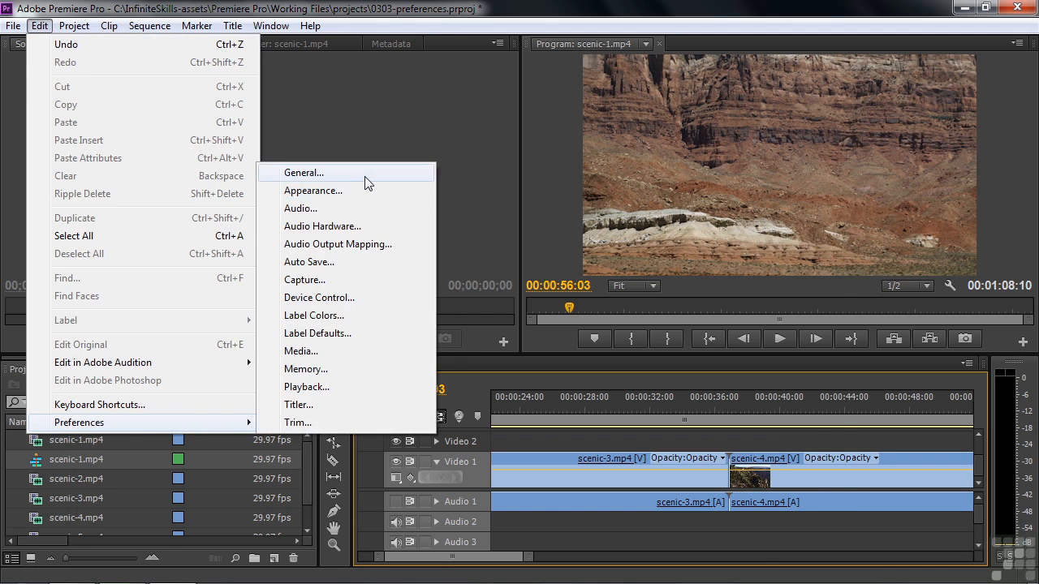
click(303, 172)
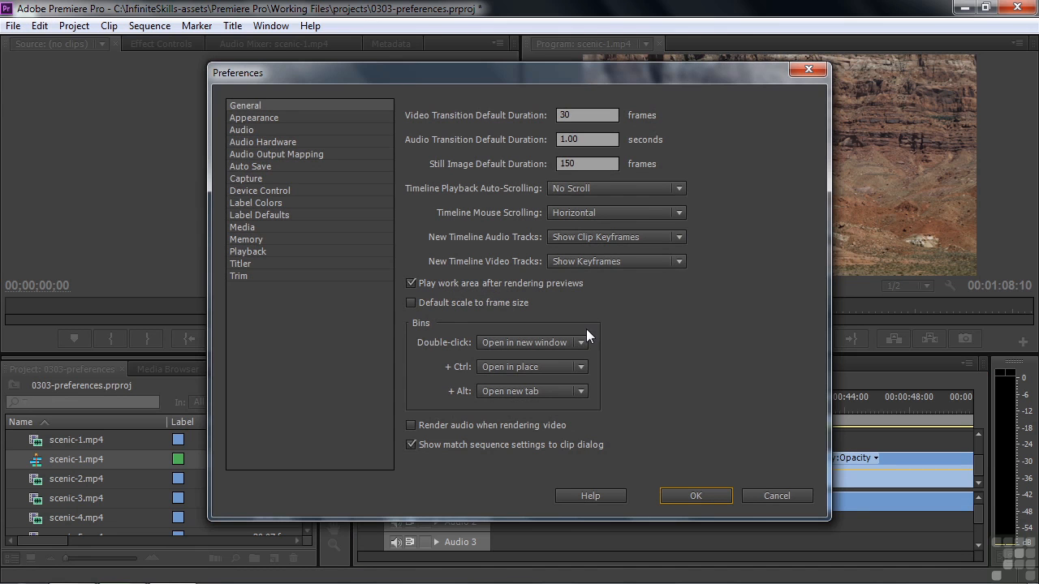
mouse_move(435, 349)
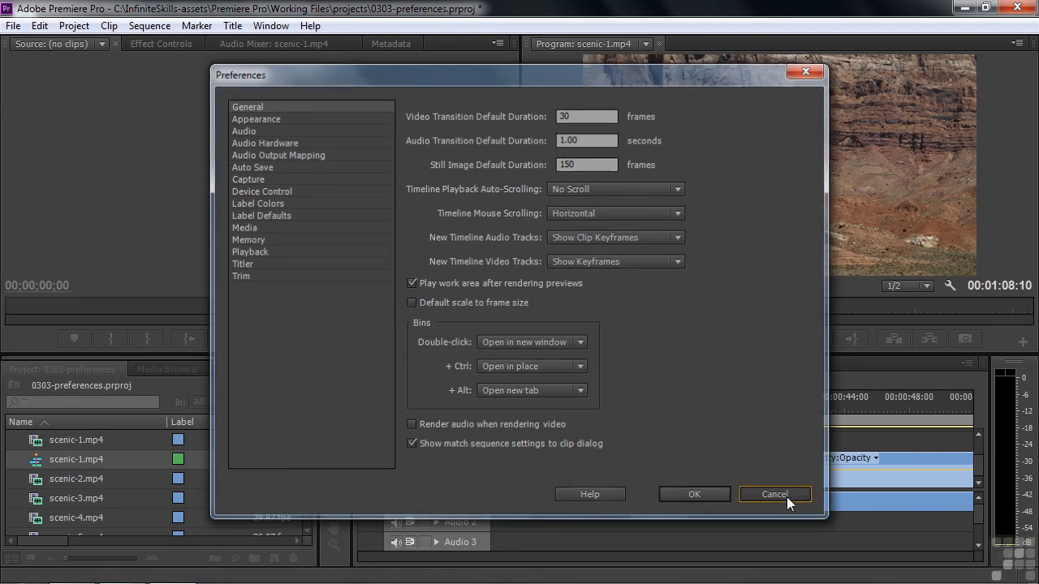
Cancel Preferences, create a bin named 'Clips' holding the clips, and collapse it.
click(773, 494)
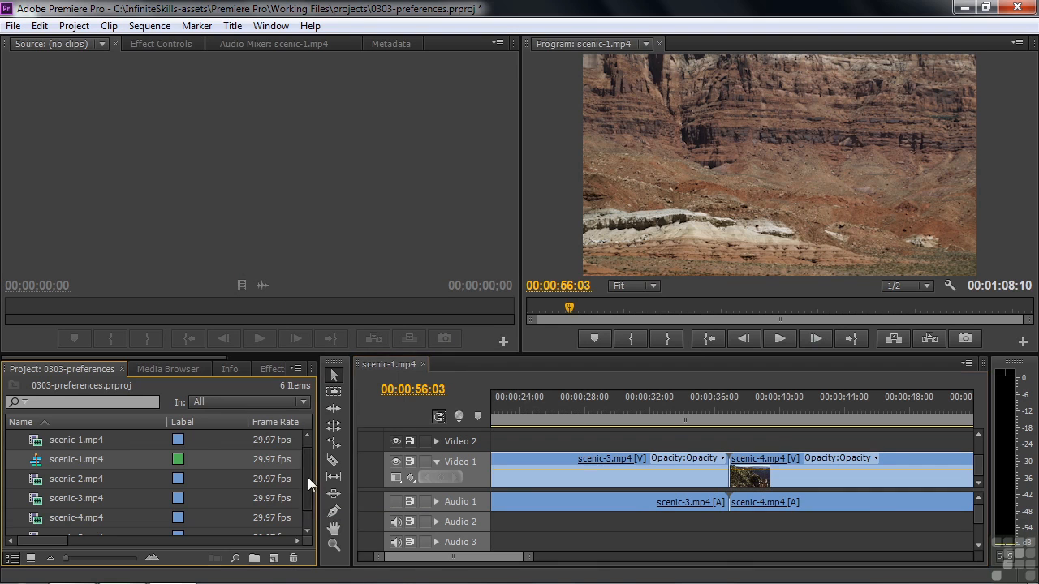
click(254, 557)
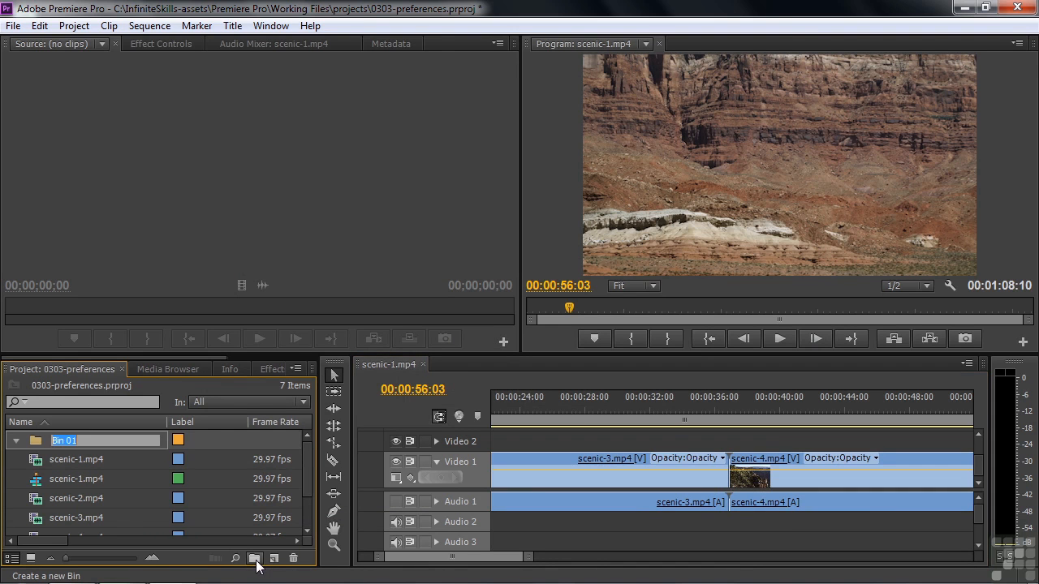
text(Clips)
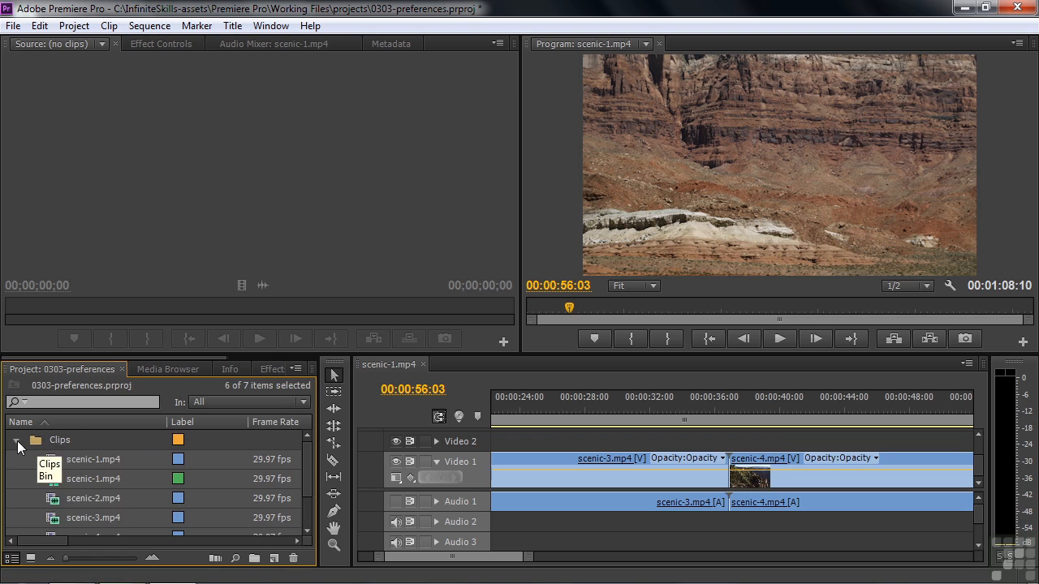
click(16, 440)
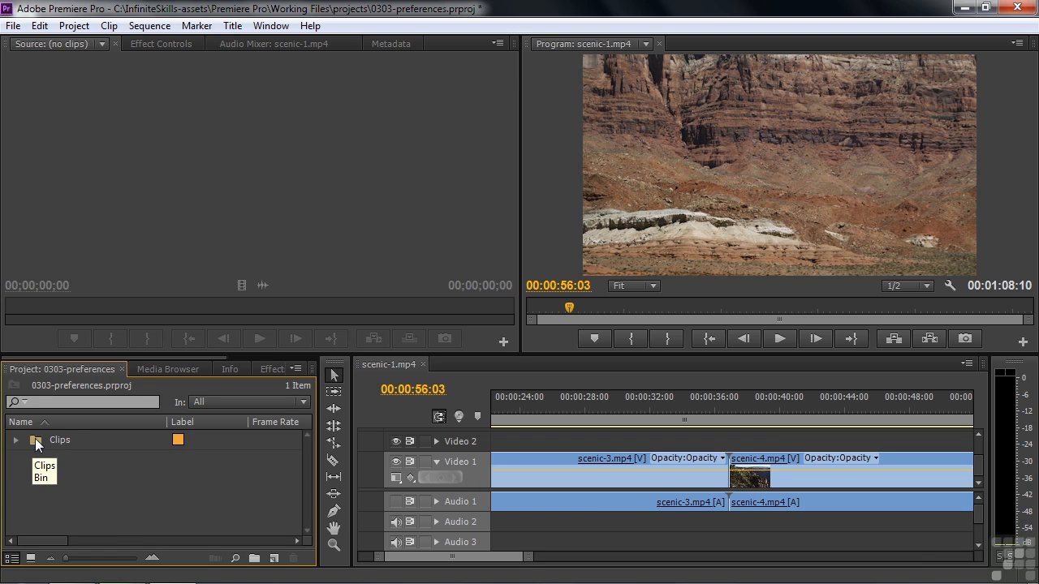
double_click(35, 440)
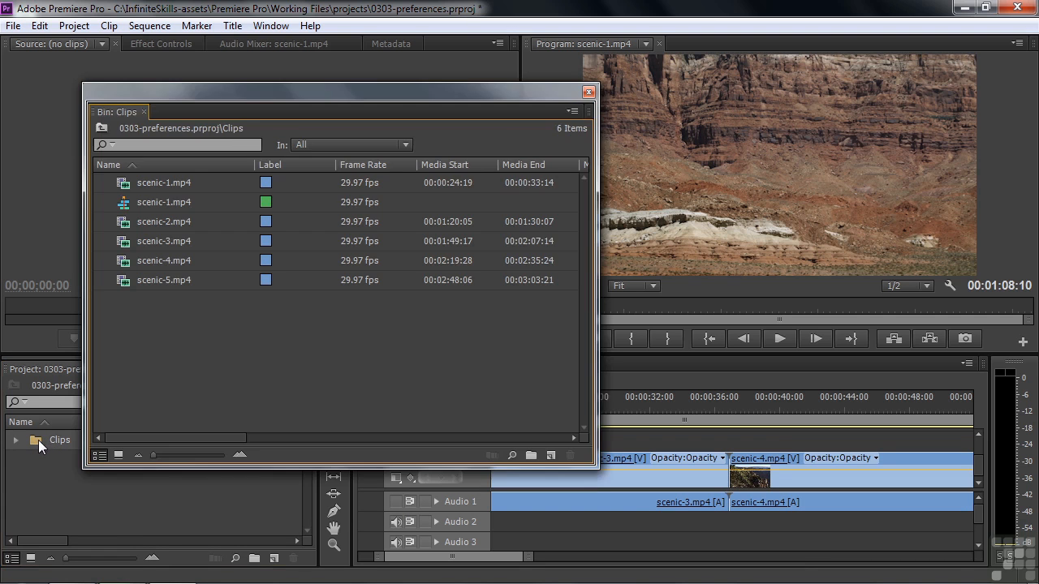
mouse_move(566, 408)
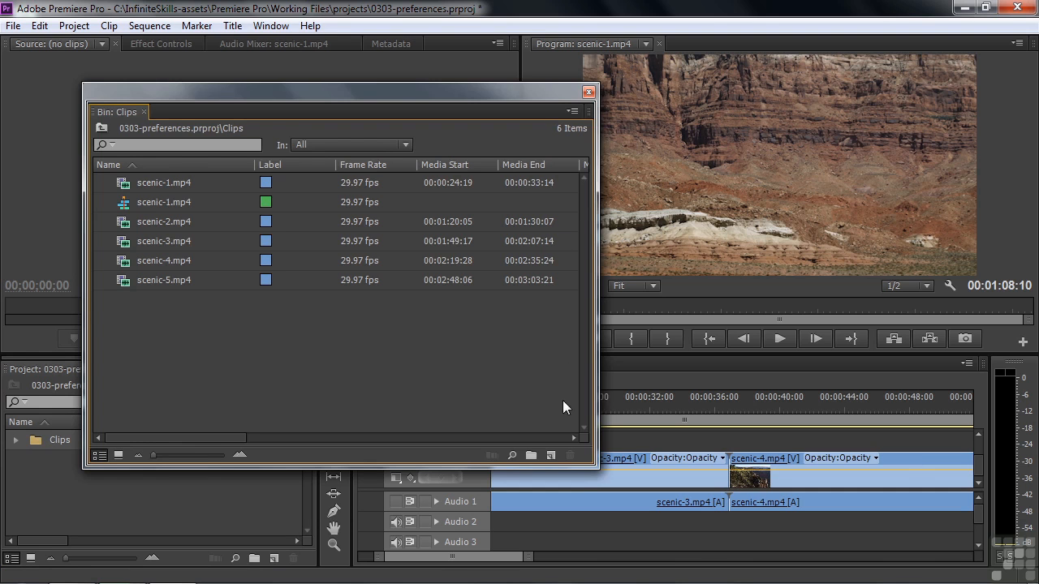
mouse_move(246, 102)
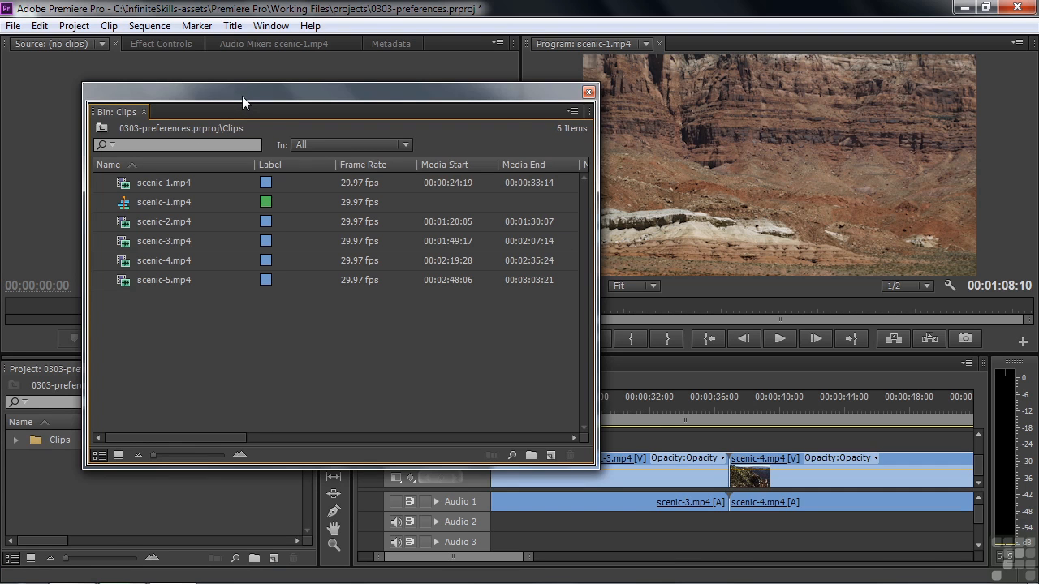
click(587, 91)
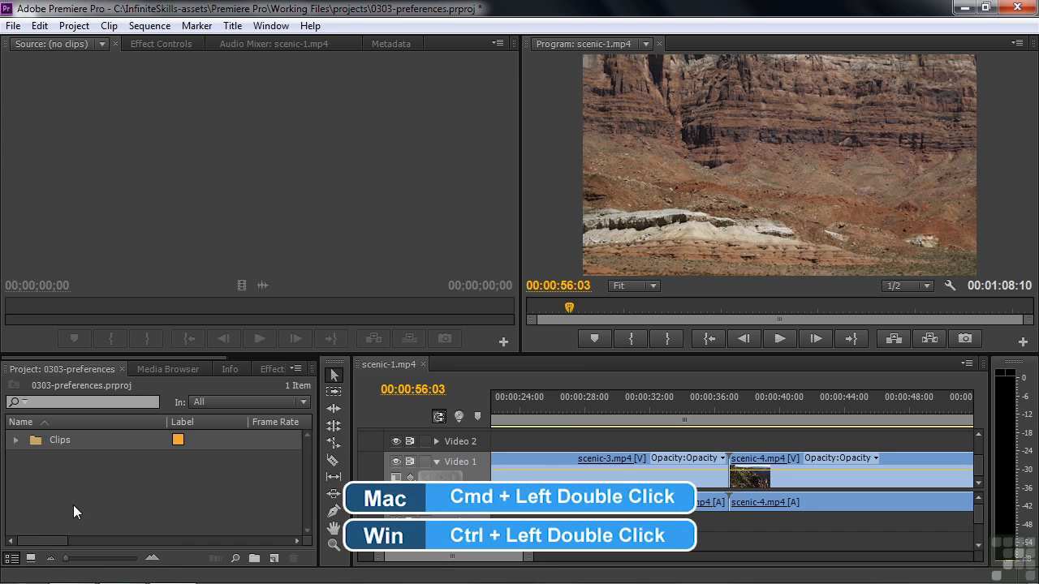
double_click(59, 439)
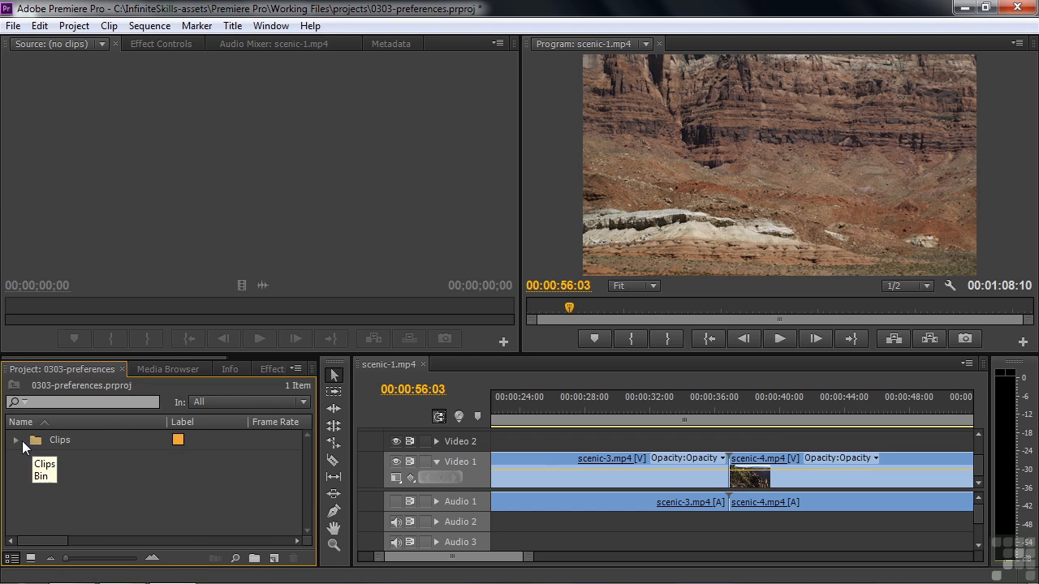
Open the Clips bin in a floating window, then close that window.
click(31, 558)
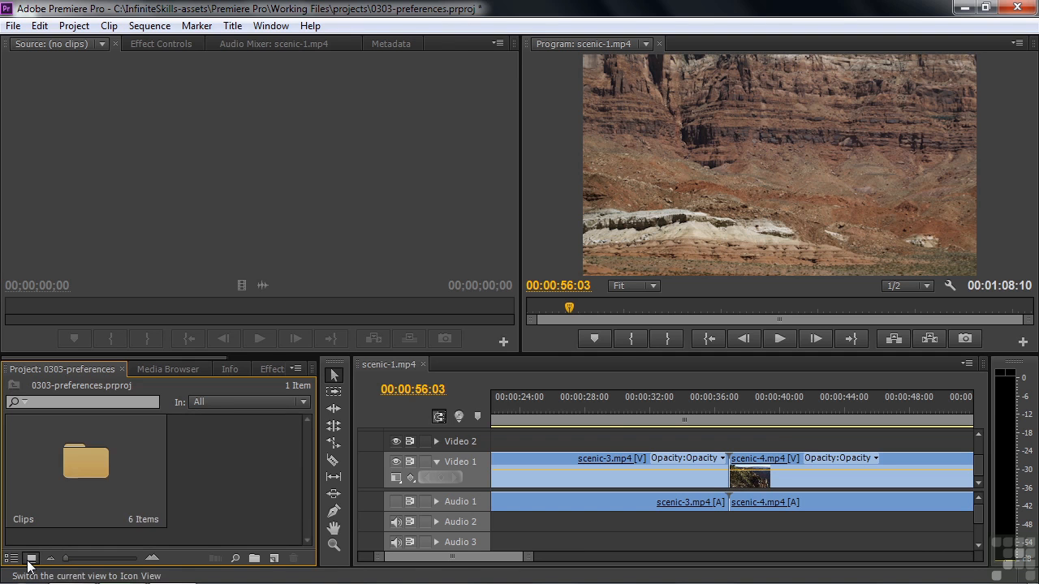
click(31, 559)
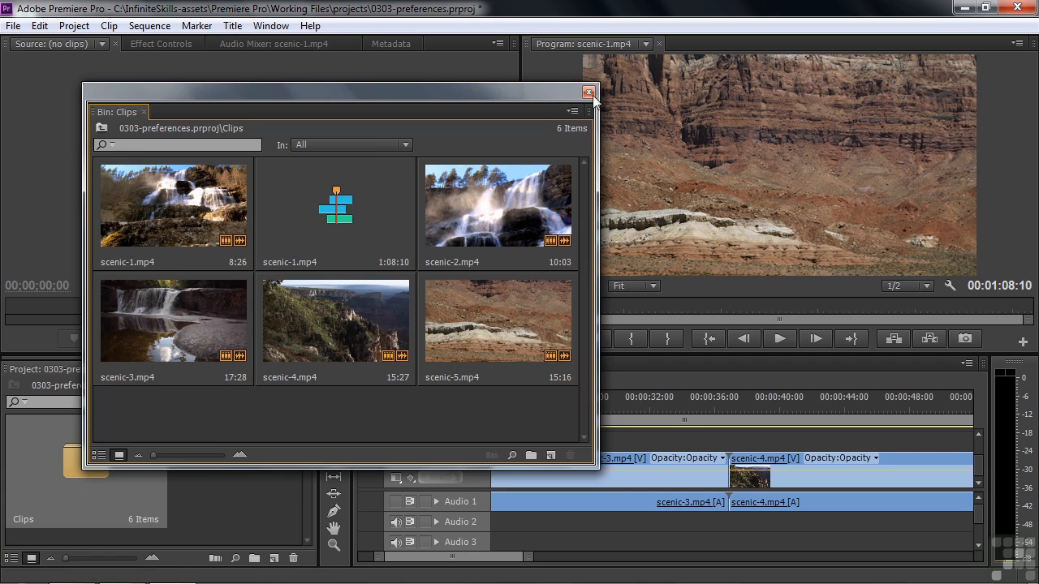
click(588, 92)
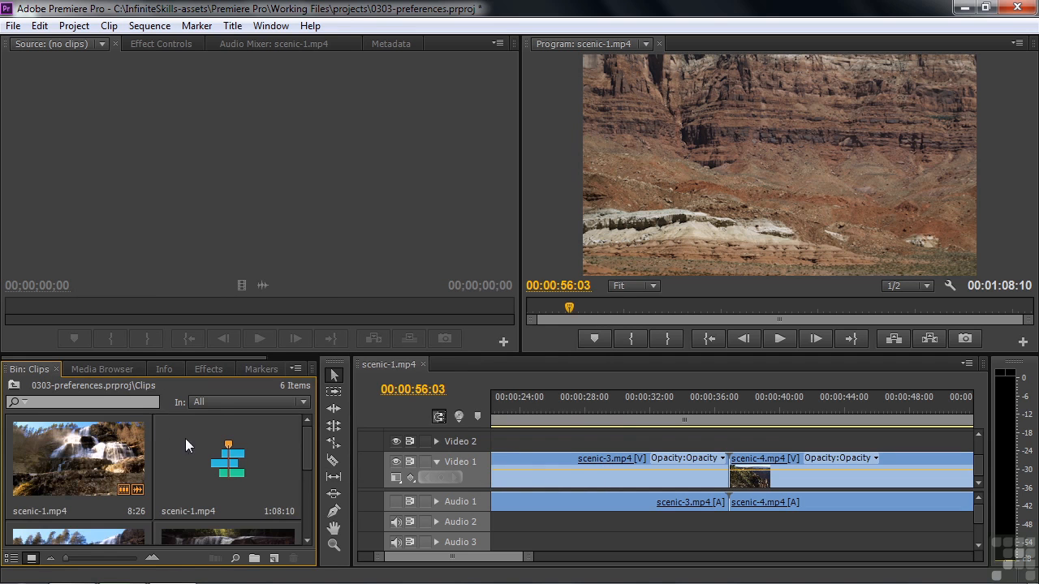
mouse_move(298, 445)
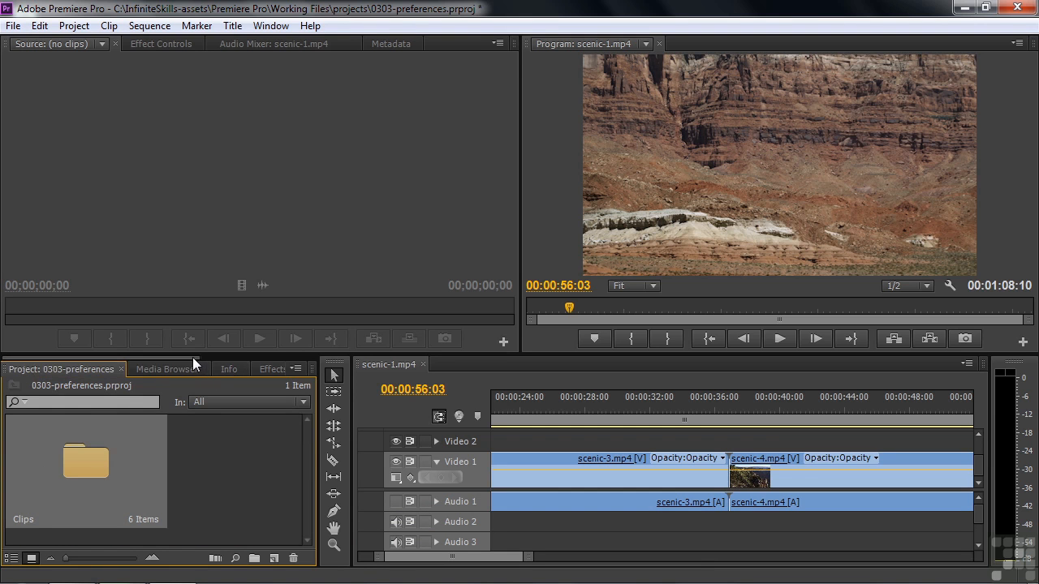
Double-click the Clips folder to open the bin docked in the project panel.
double_click(84, 461)
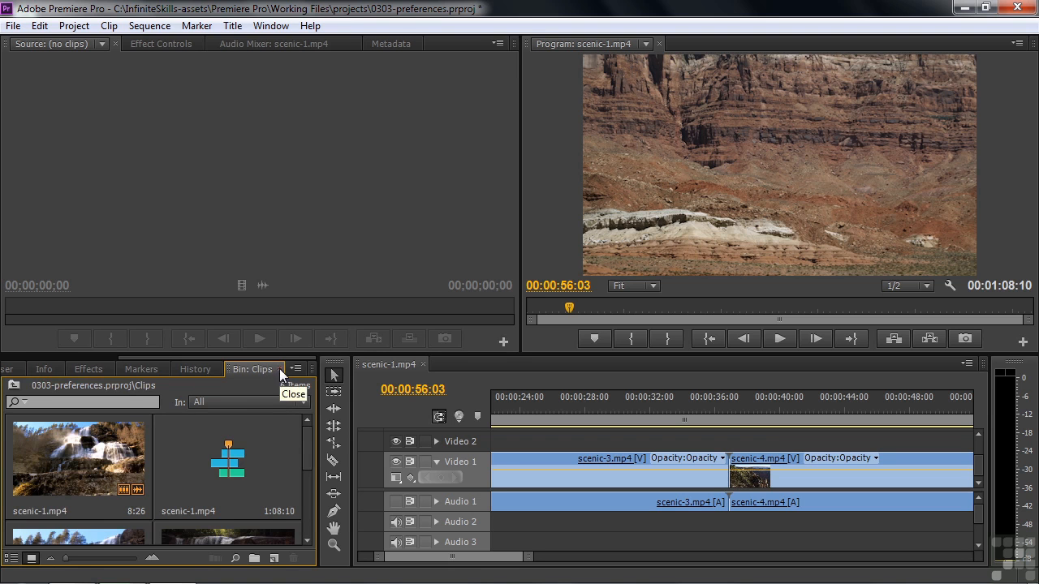
click(293, 393)
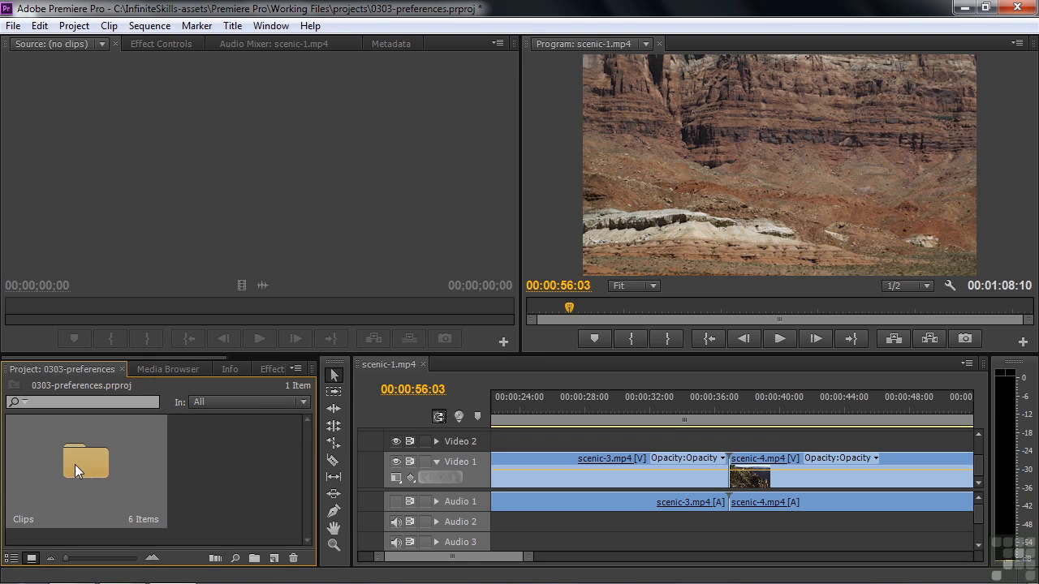
mouse_move(93, 494)
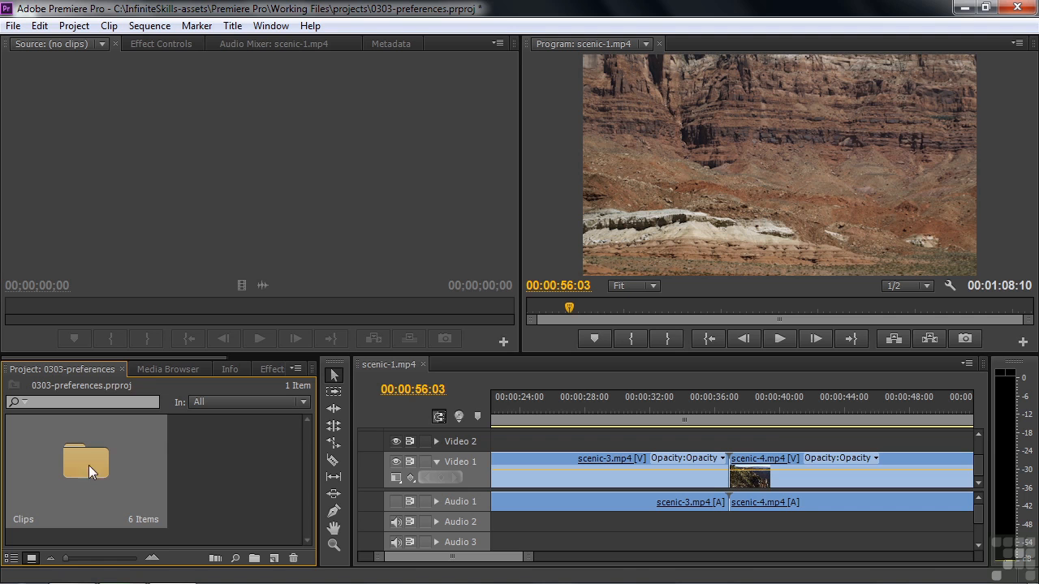
double_click(85, 462)
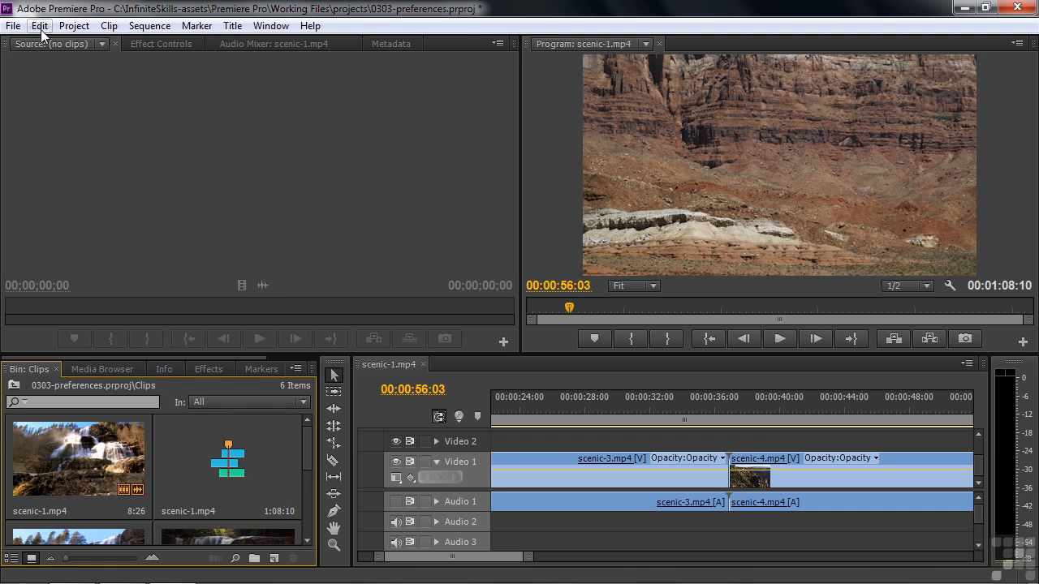
On the Appearance page, drag interface brightness to Lighter, then restore Default.
click(39, 25)
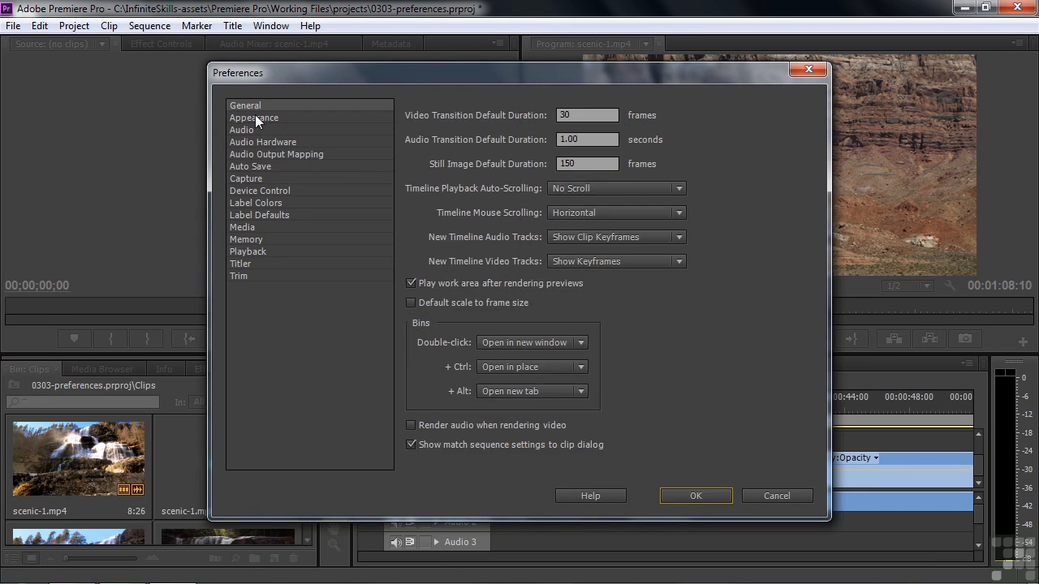
click(254, 118)
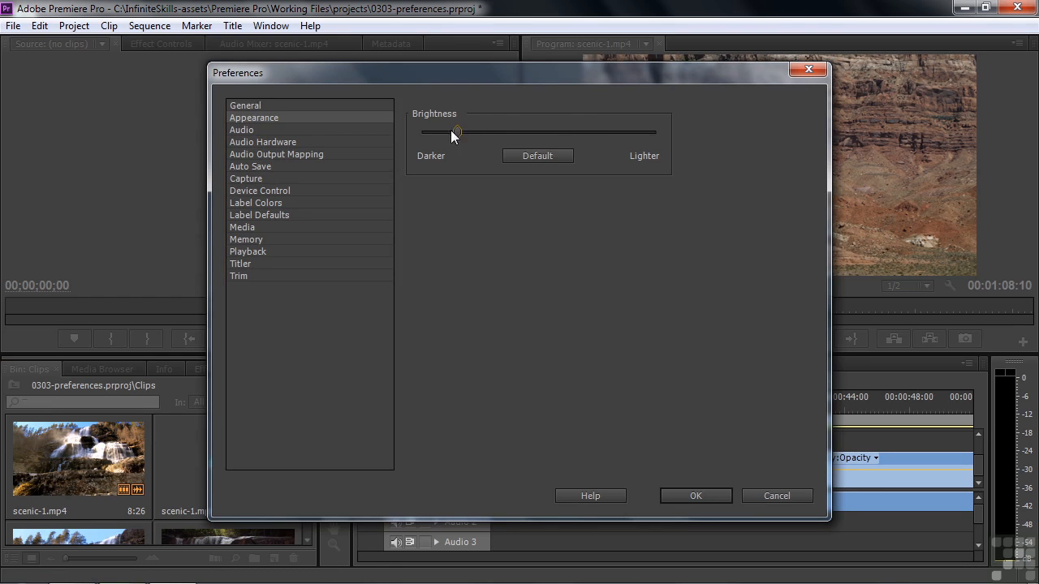
drag(457, 133, 655, 132)
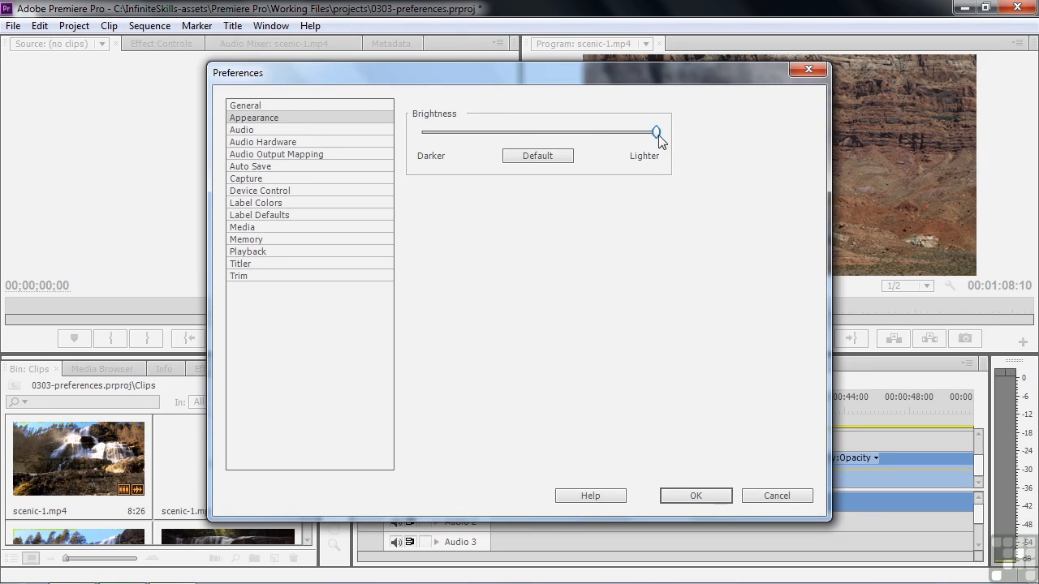
click(538, 155)
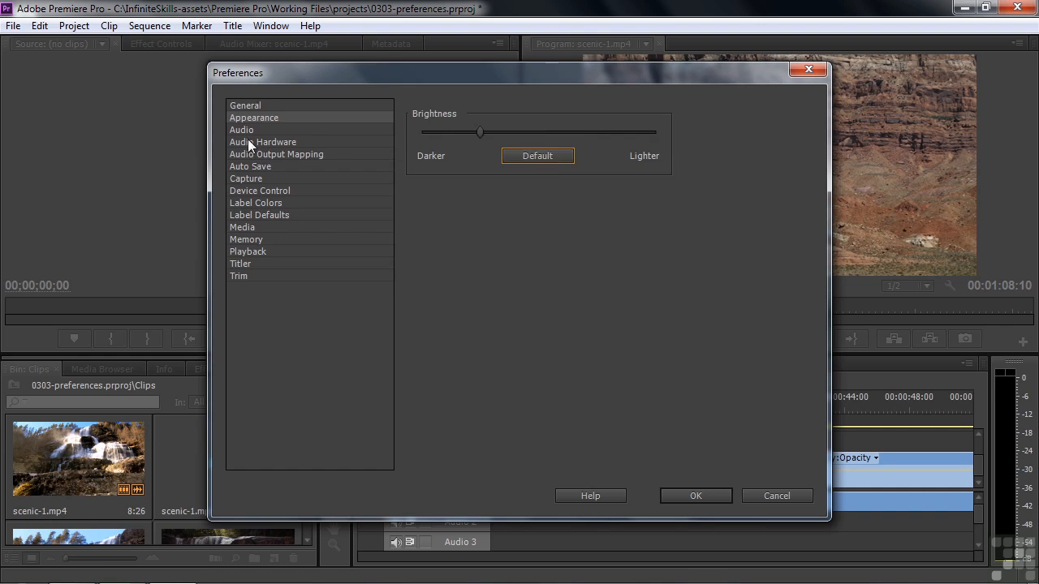
Review the Audio preferences page, then cancel out of the Preferences dialog.
click(241, 129)
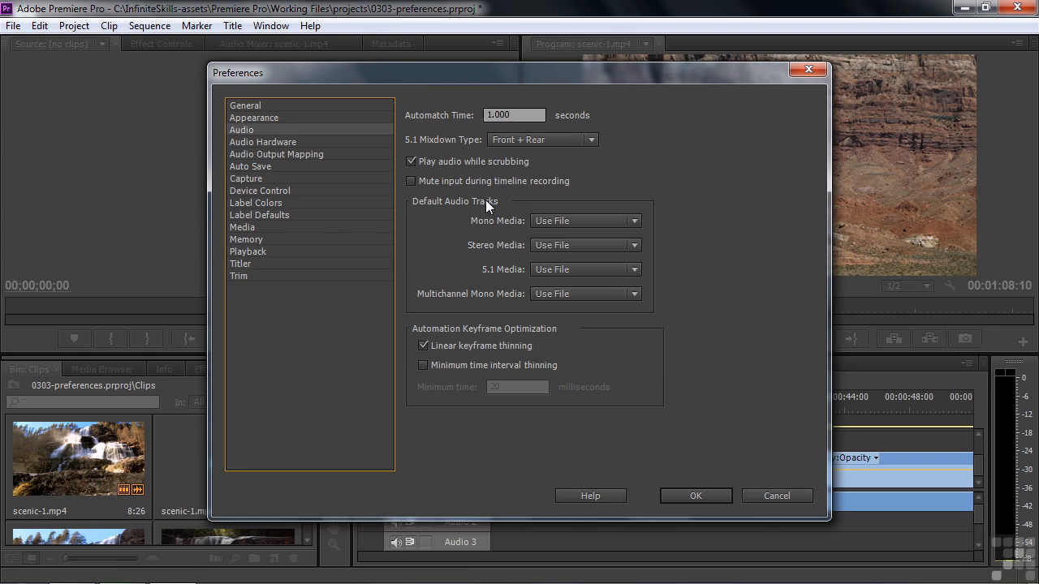
mouse_move(483, 250)
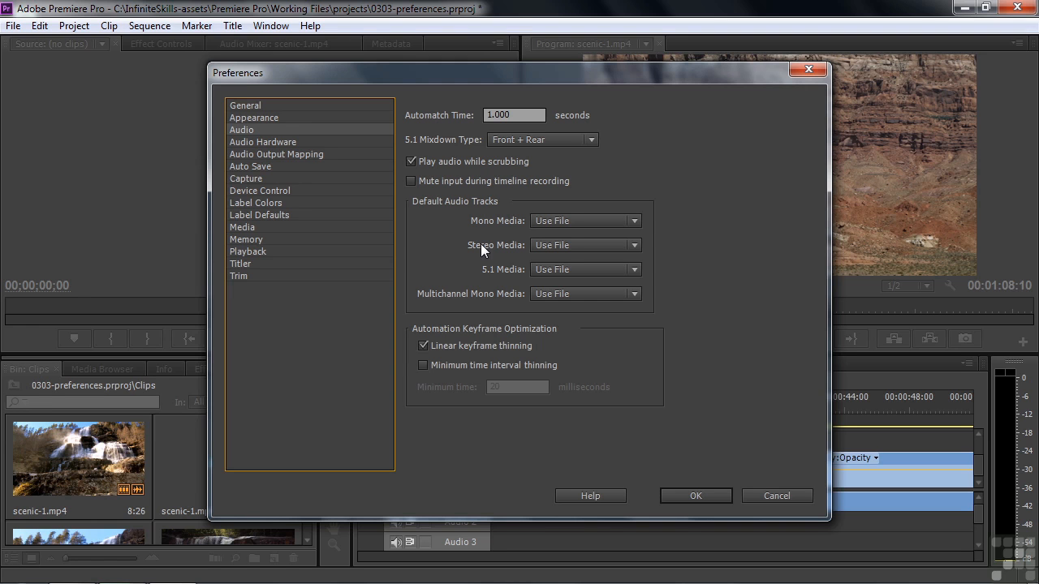
mouse_move(646, 254)
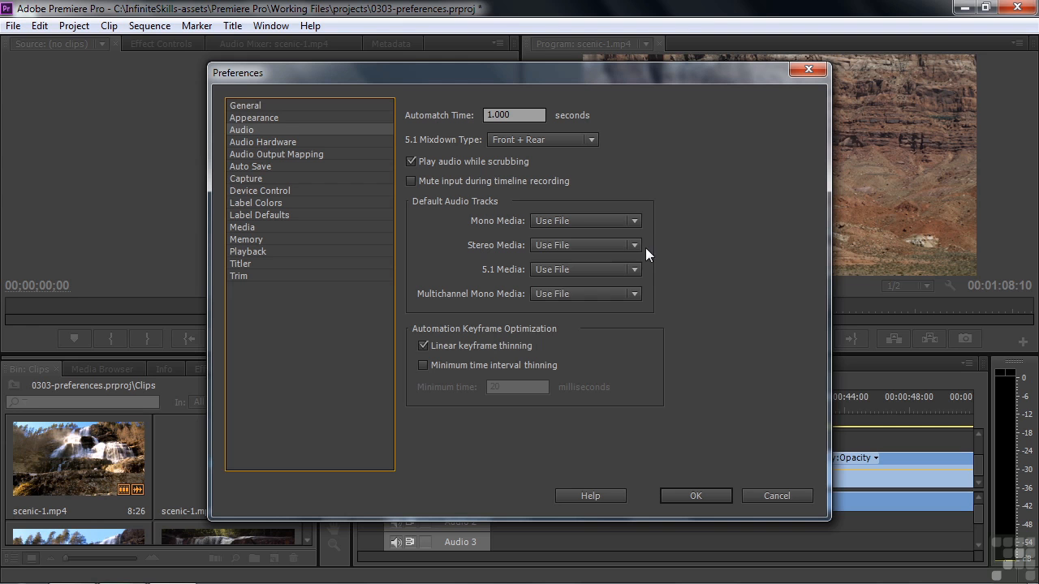
click(584, 245)
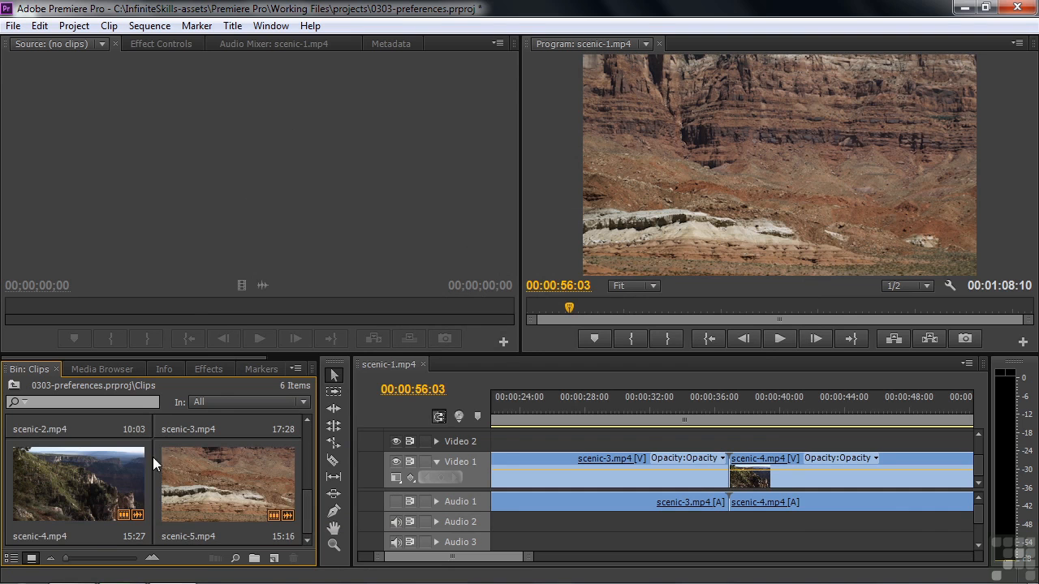
Import scenic-7.mp4 into the Clips bin through the File Import dialog.
click(11, 558)
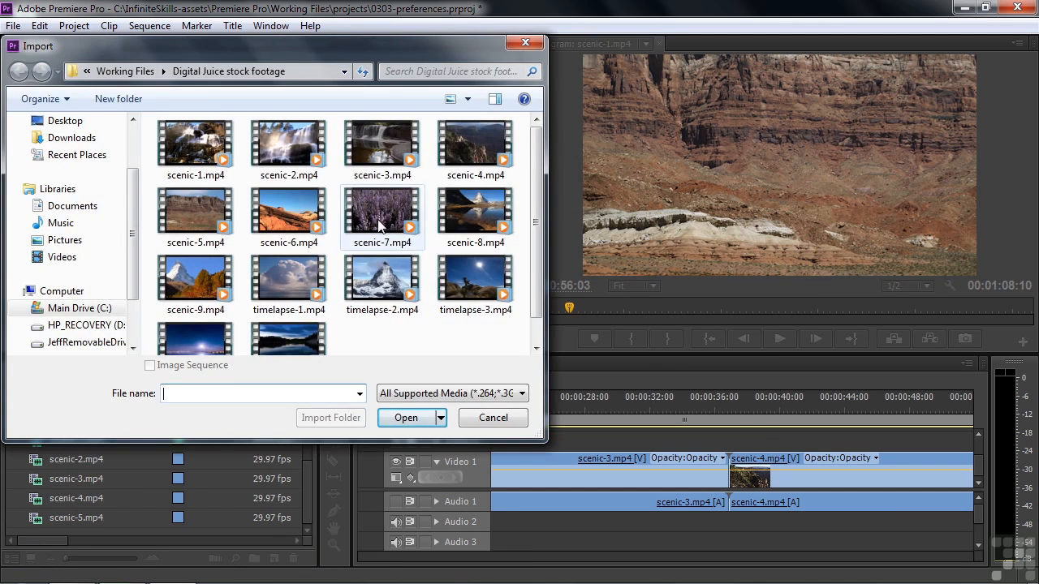
click(492, 417)
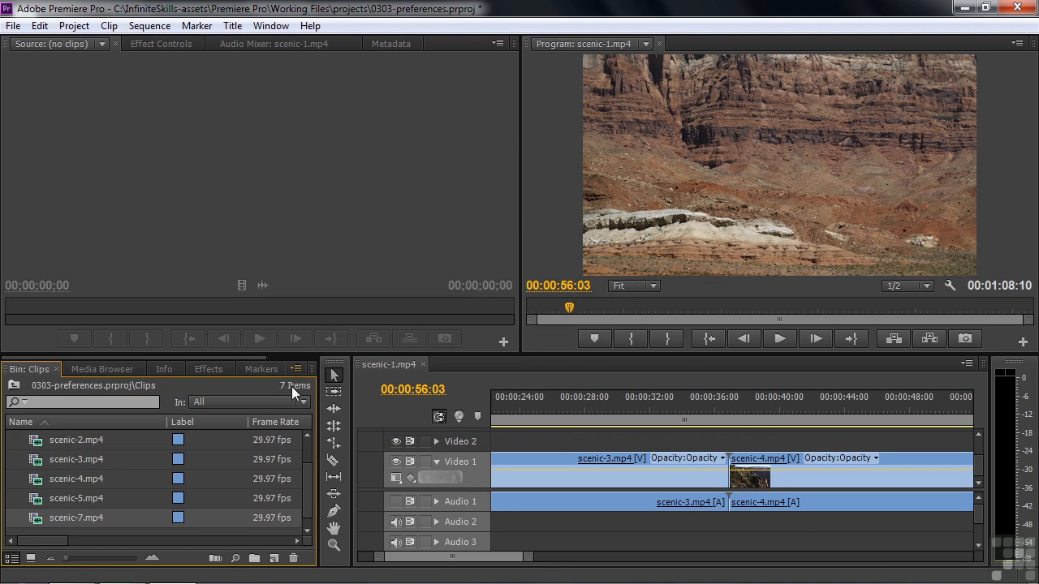
mouse_move(350, 482)
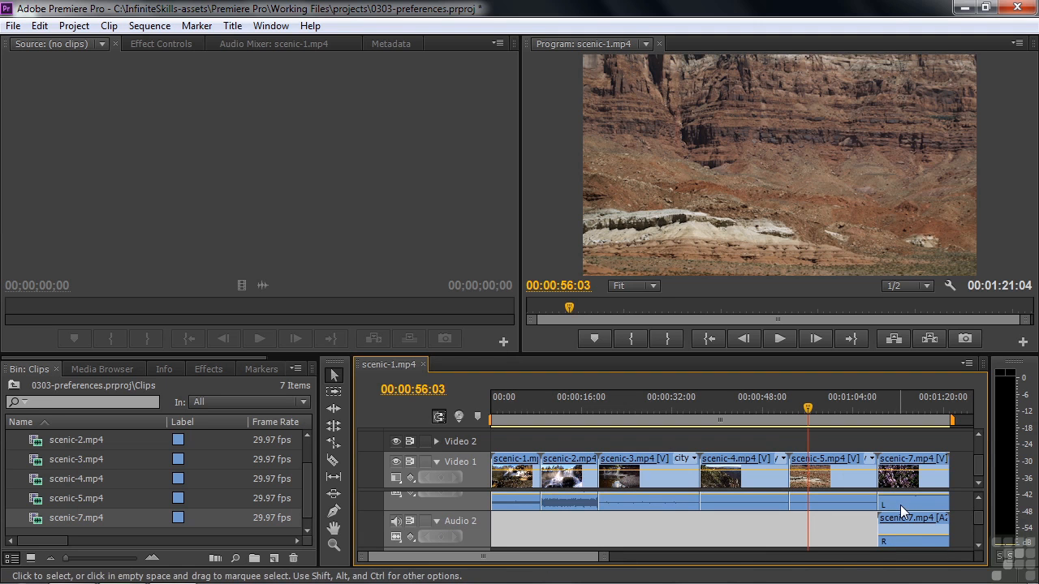
mouse_move(904, 511)
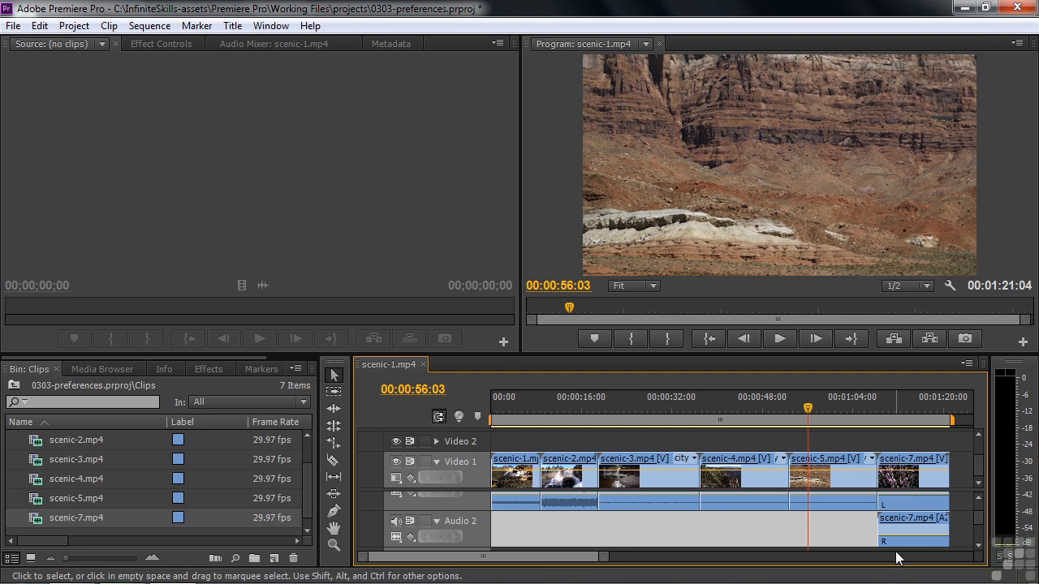
mouse_move(306, 517)
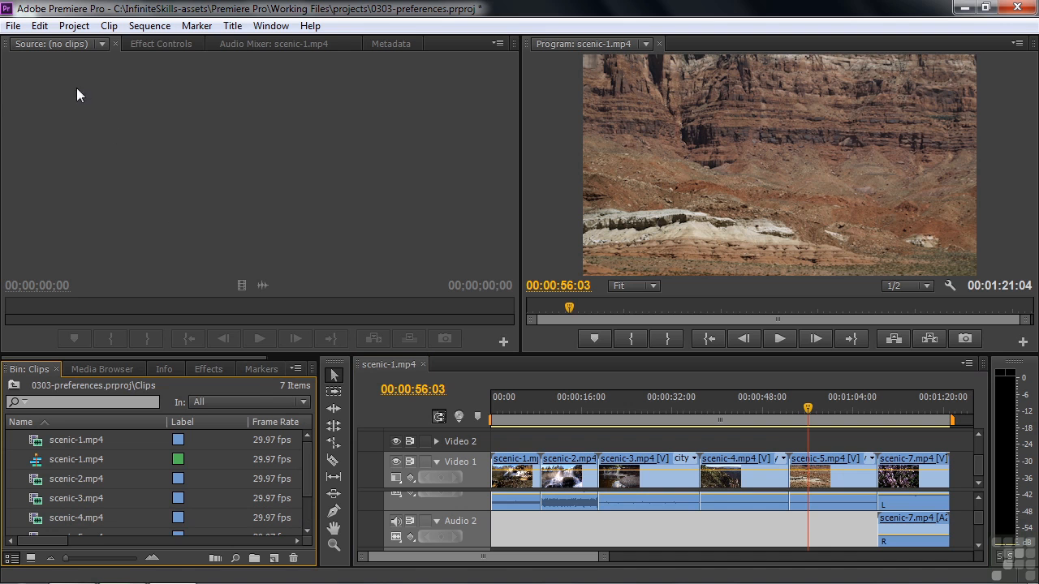
Show the Audio Hardware preferences, keeping Premiere Pro WDM Sound as the default device.
click(39, 26)
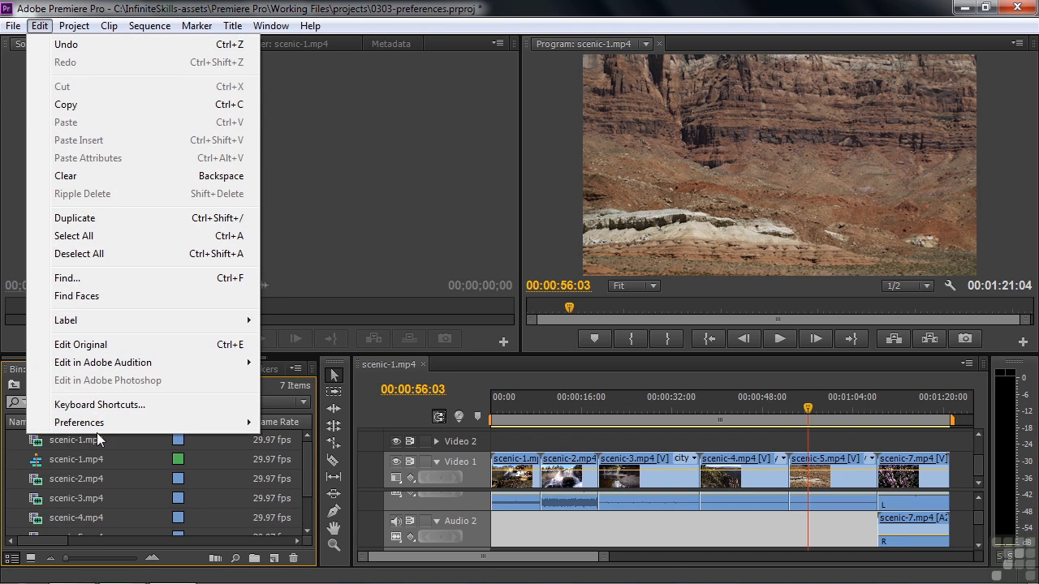
click(78, 422)
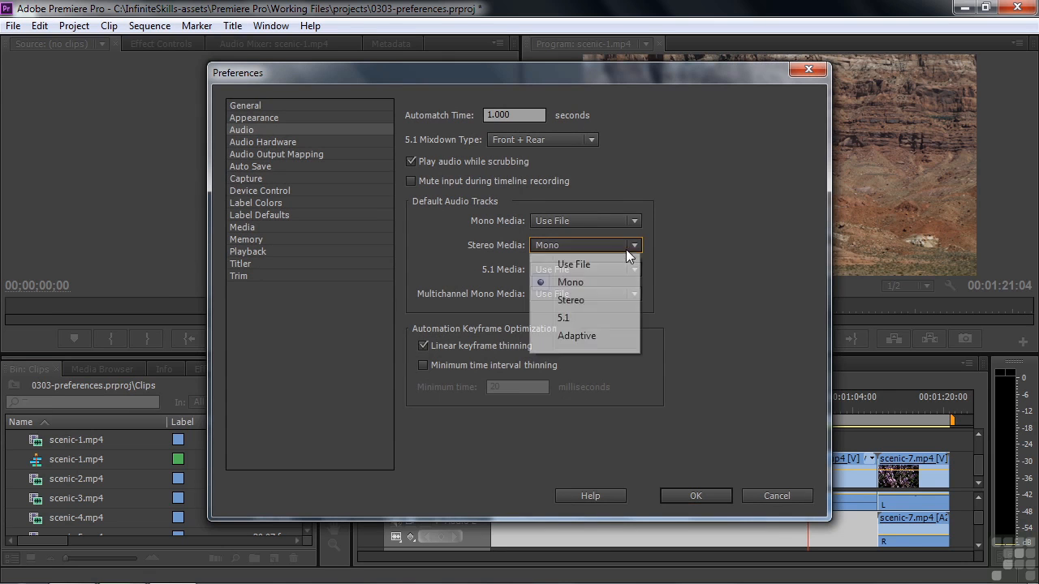
click(262, 142)
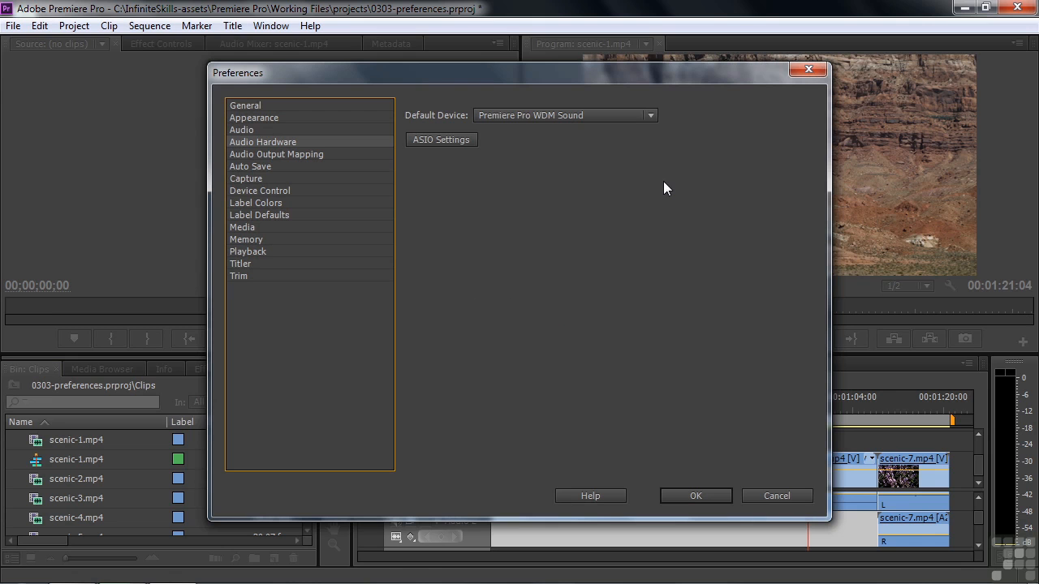
mouse_move(649, 115)
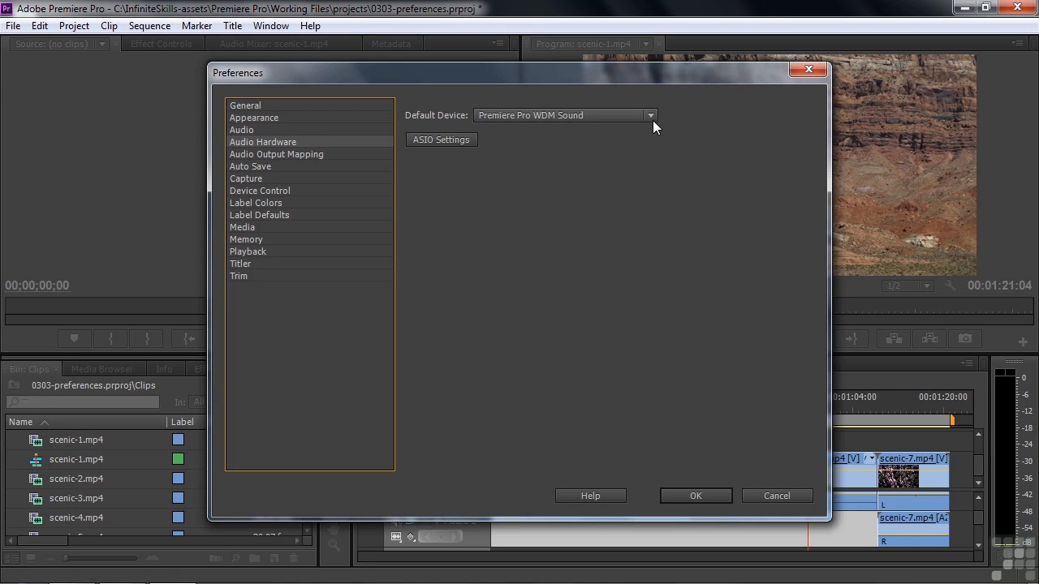
click(647, 115)
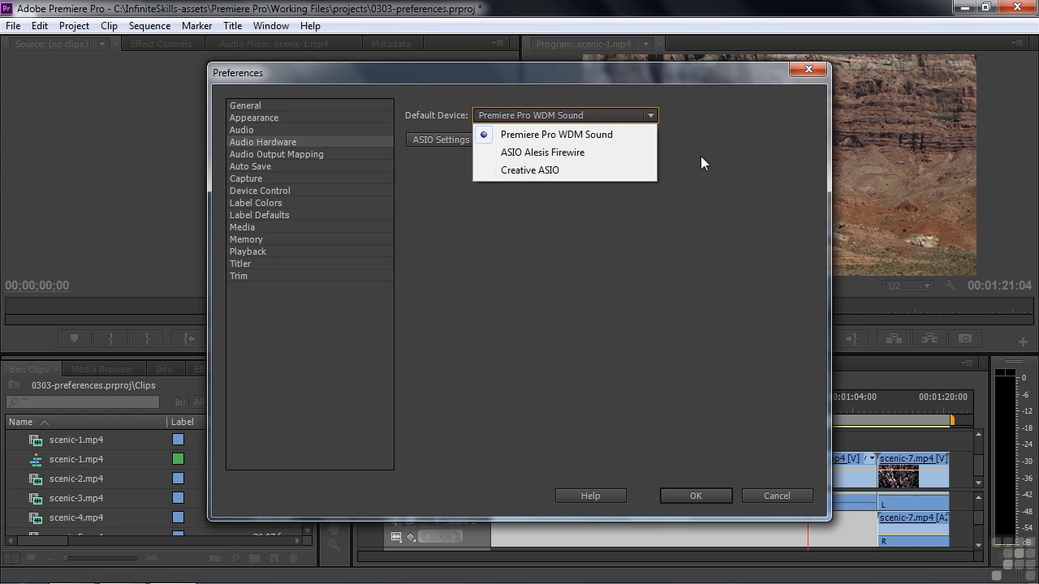
mouse_move(676, 165)
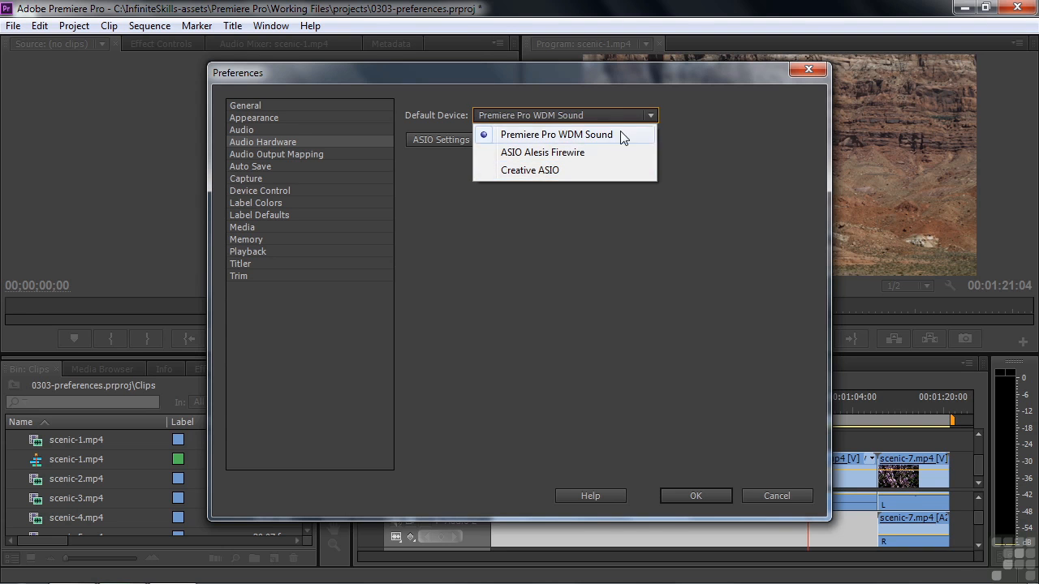
click(556, 134)
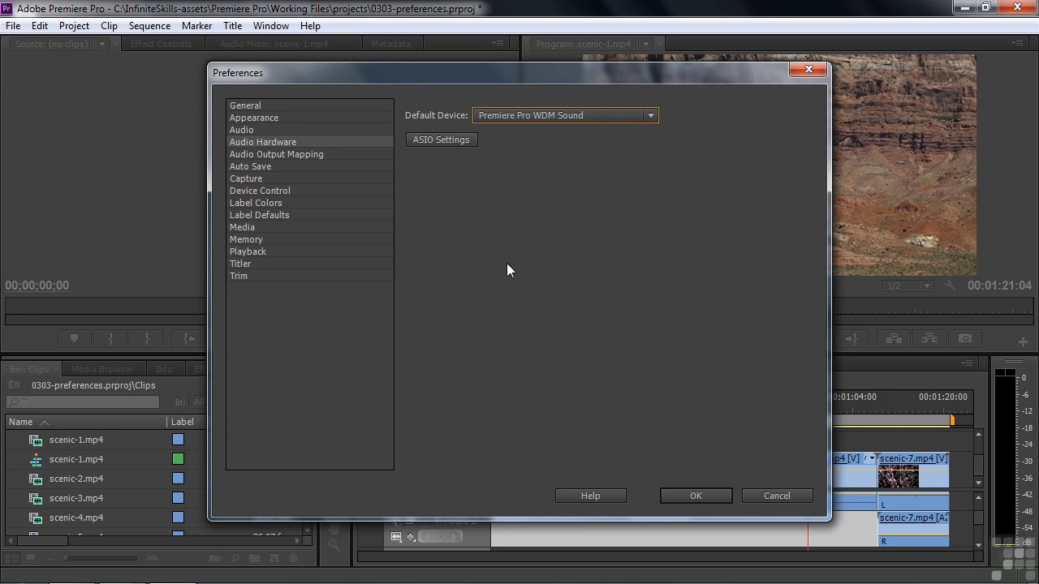
Review Audio Output Mapping, then show Auto Save: every 20 minutes, 5 versions.
click(276, 154)
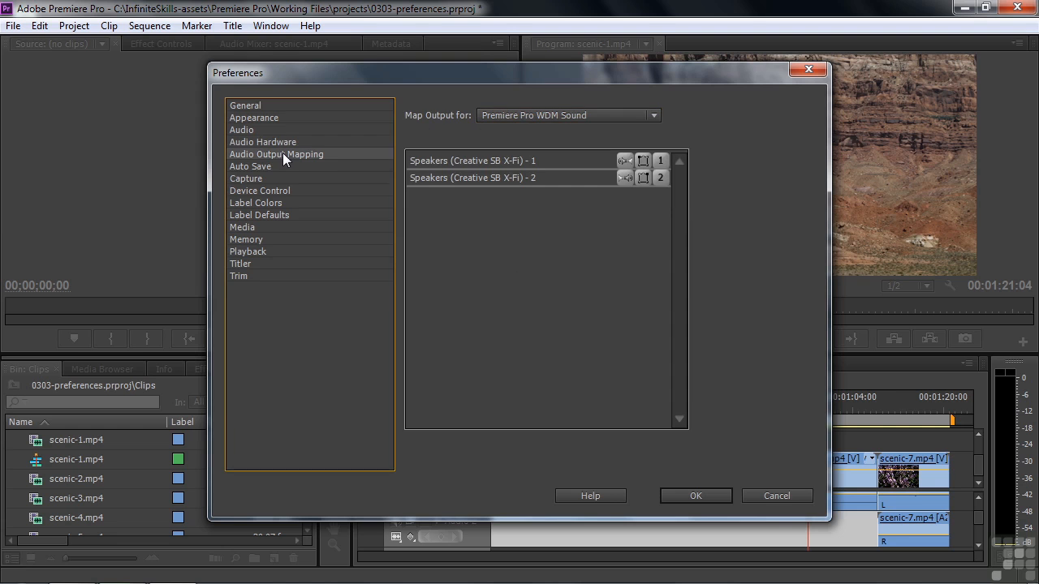
mouse_move(649, 217)
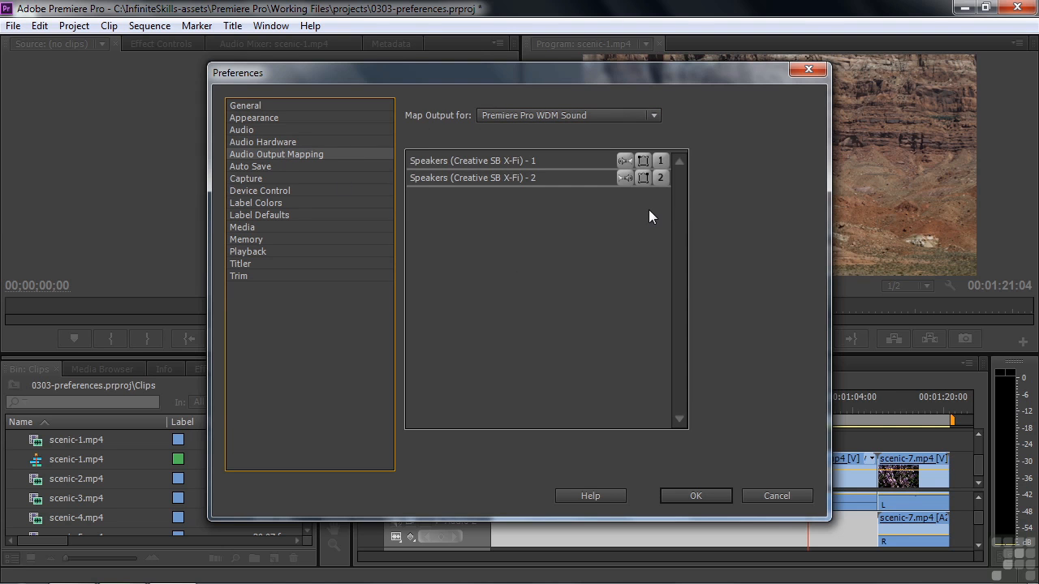
click(250, 166)
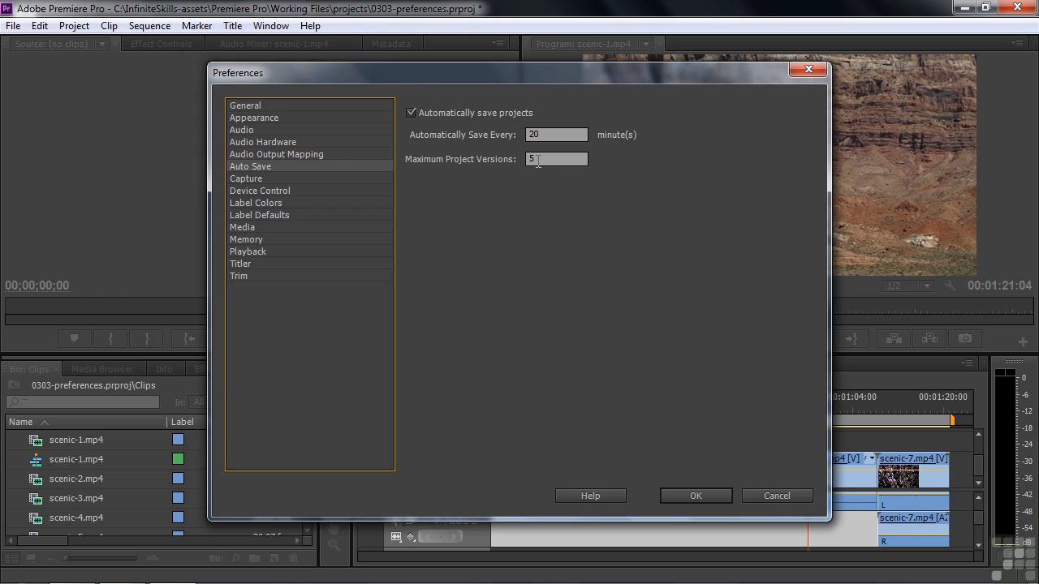
Review Capture, then show Device Control: DV/HDV, 2-second preroll, zero timecode offset.
click(246, 179)
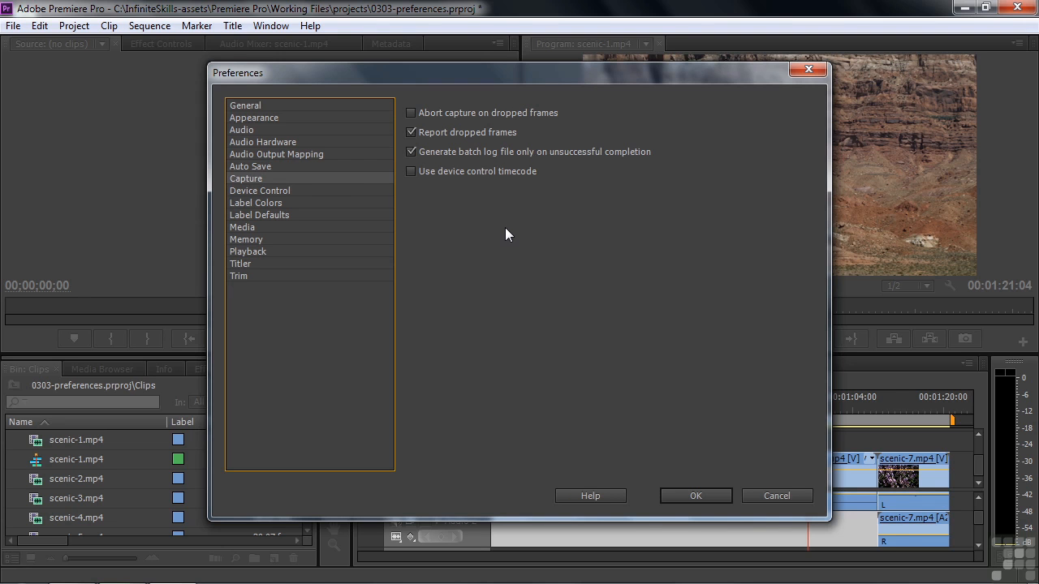
mouse_move(434, 124)
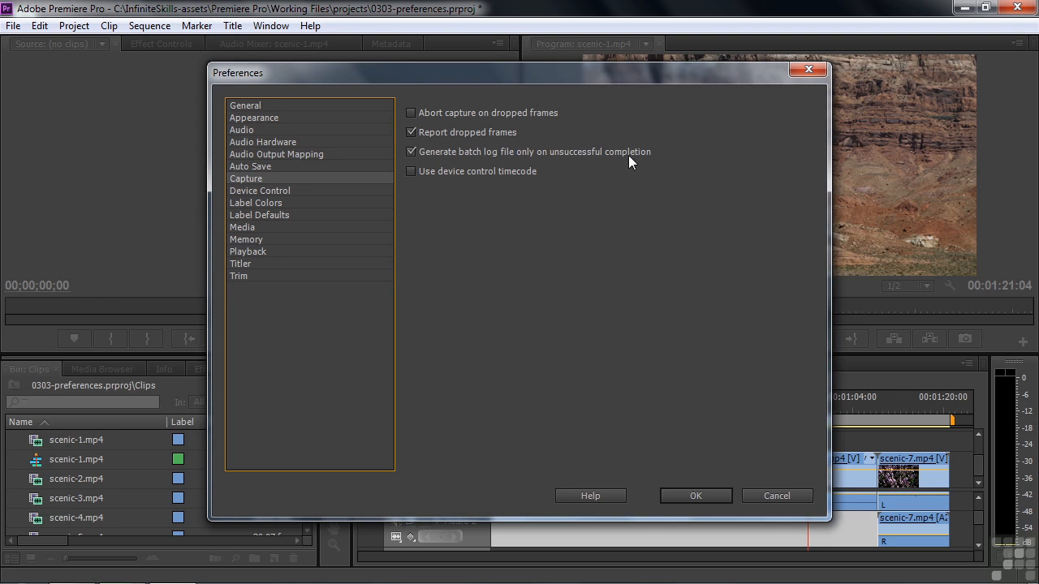
mouse_move(349, 174)
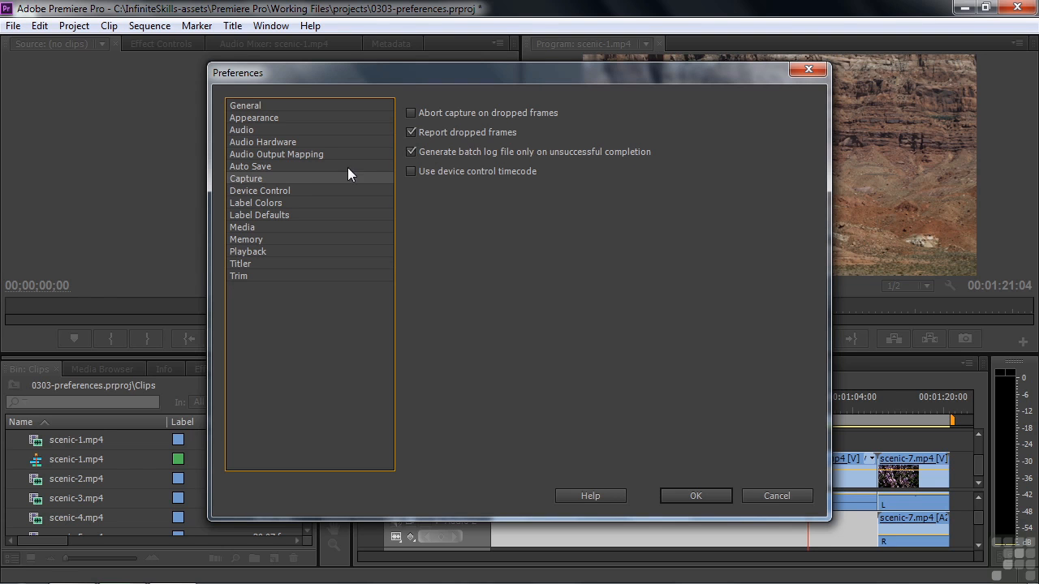
click(259, 190)
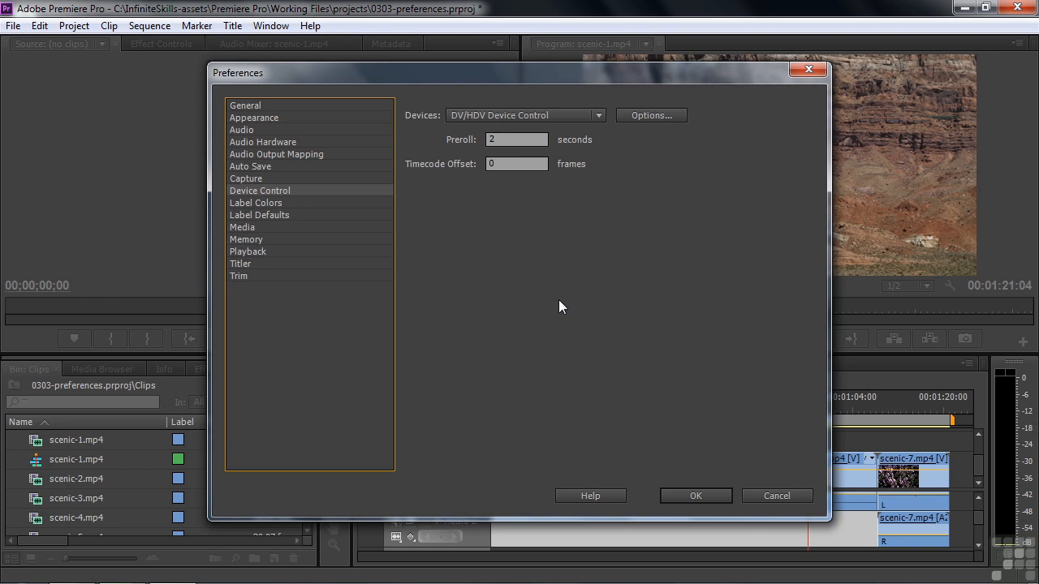
mouse_move(300, 233)
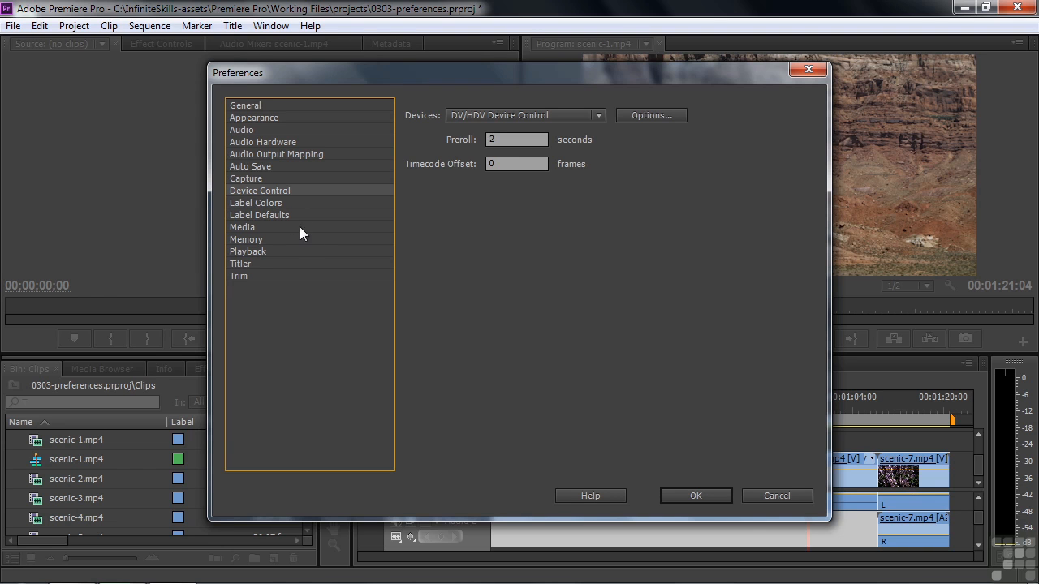
mouse_move(274, 221)
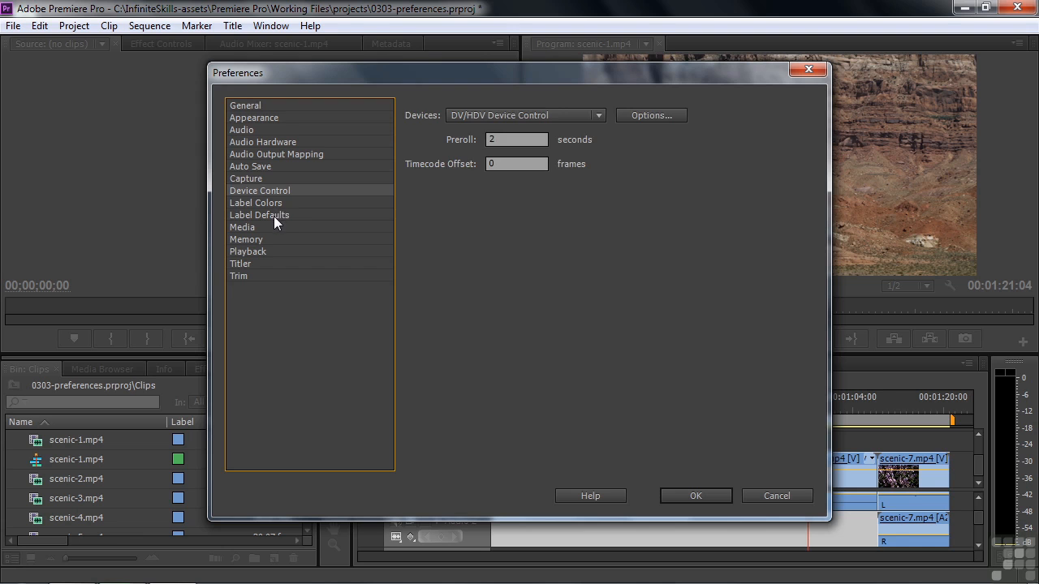
Review Label Defaults, then Label Colors, opening and dismissing the Forest colour picker.
click(259, 215)
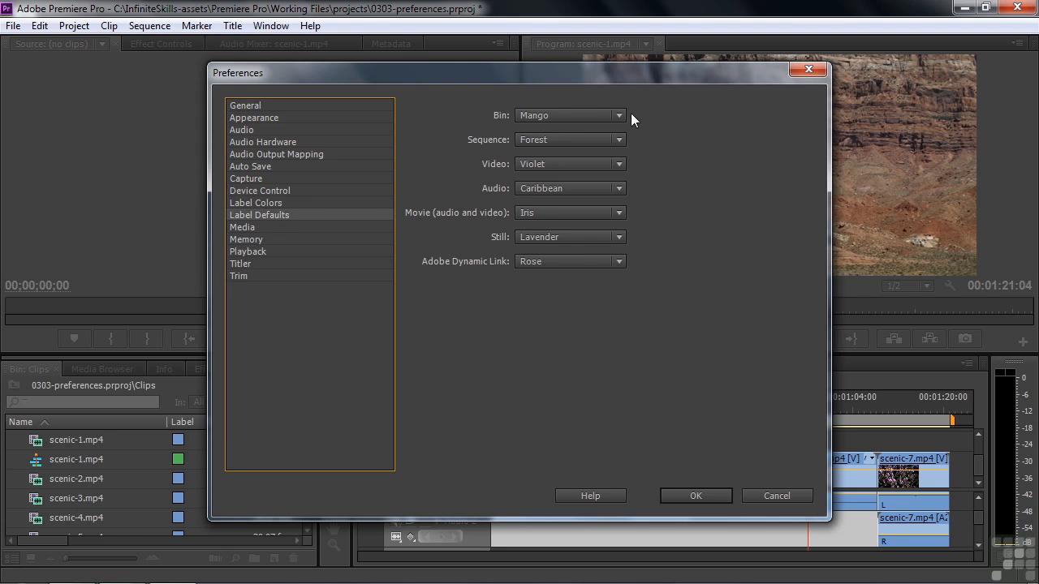
mouse_move(182, 436)
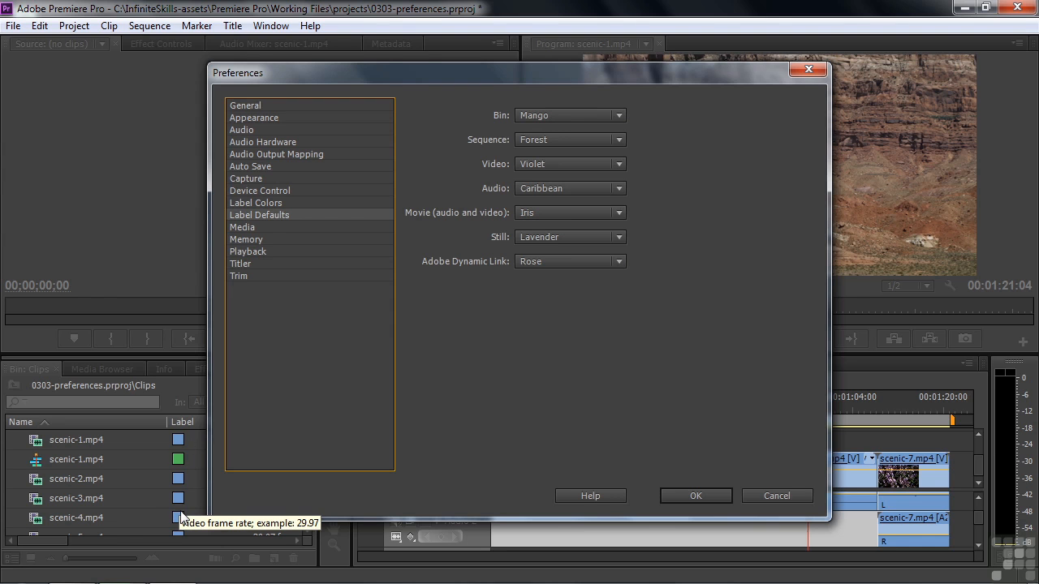
mouse_move(180, 444)
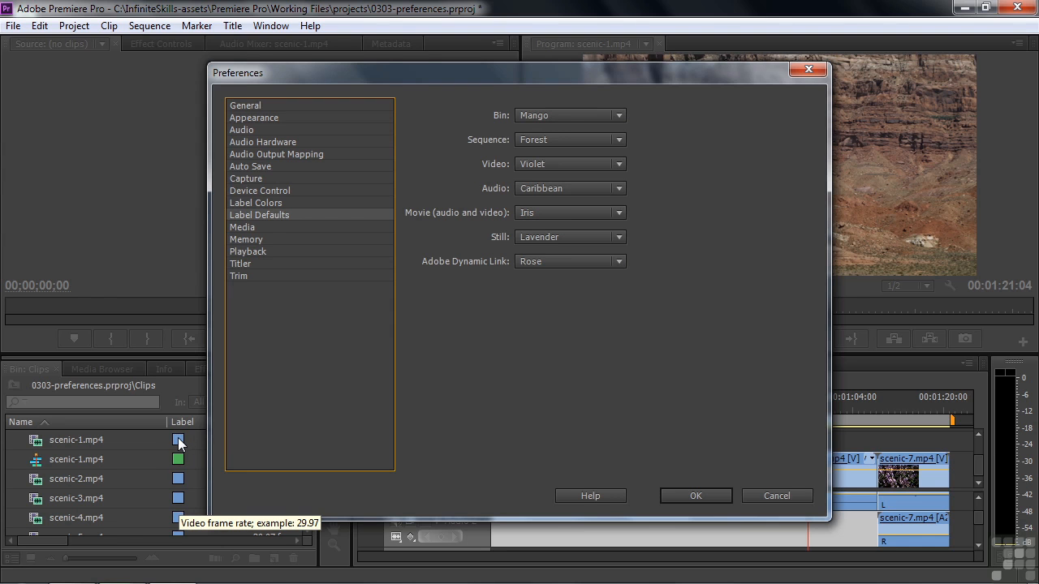
mouse_move(116, 464)
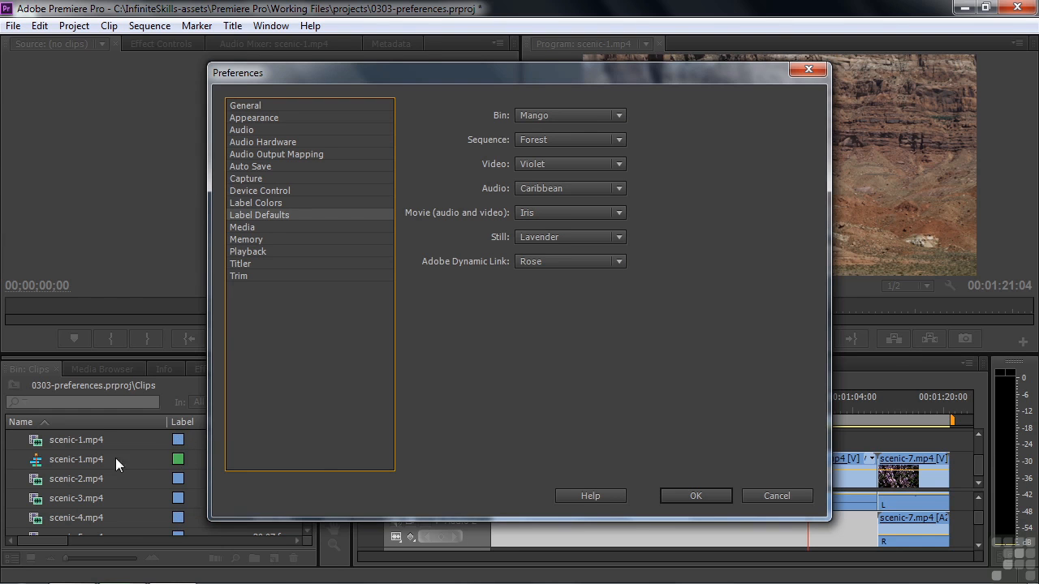
mouse_move(454, 384)
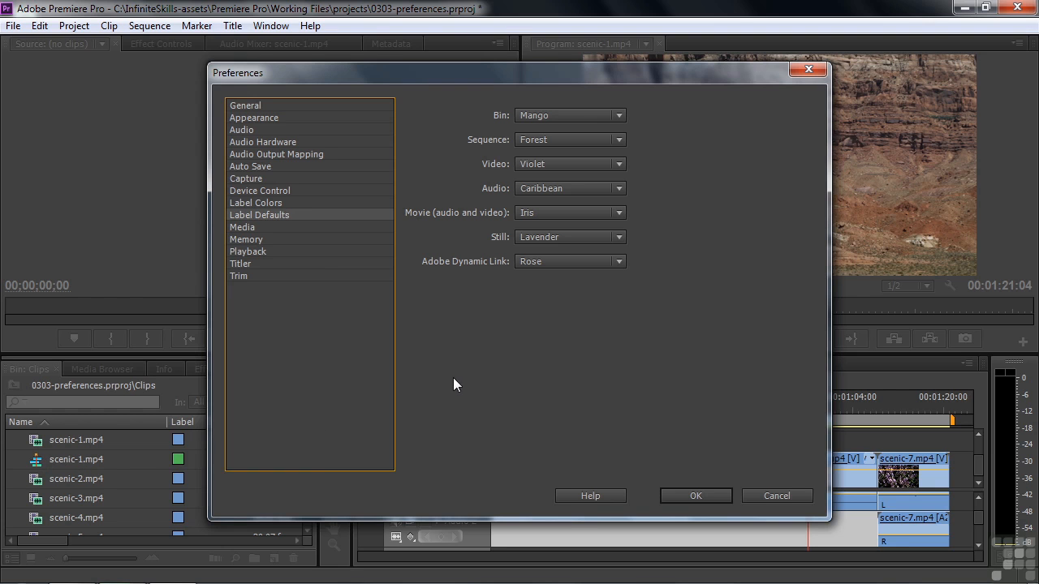
mouse_move(501, 142)
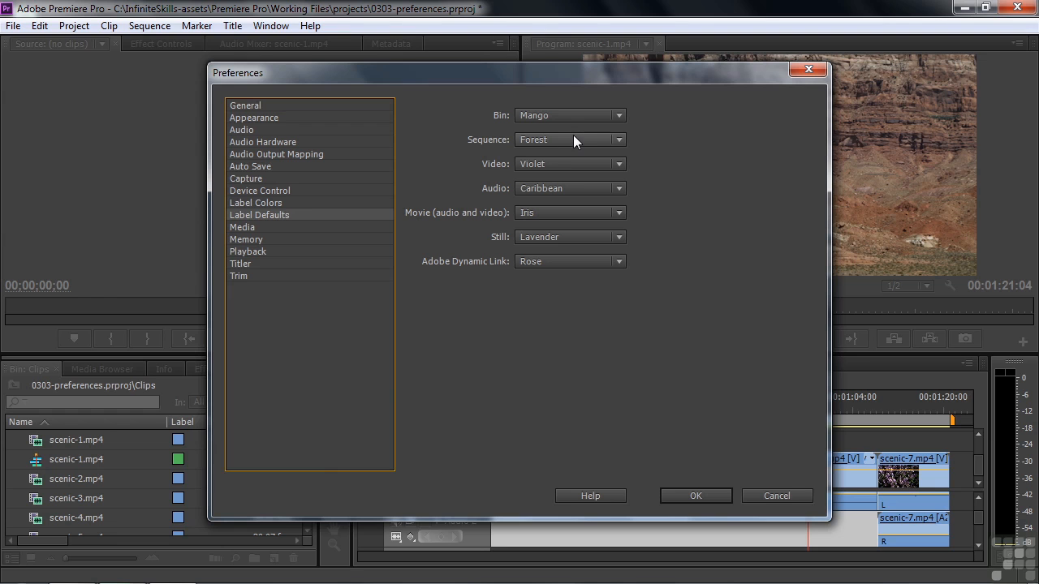
mouse_move(101, 447)
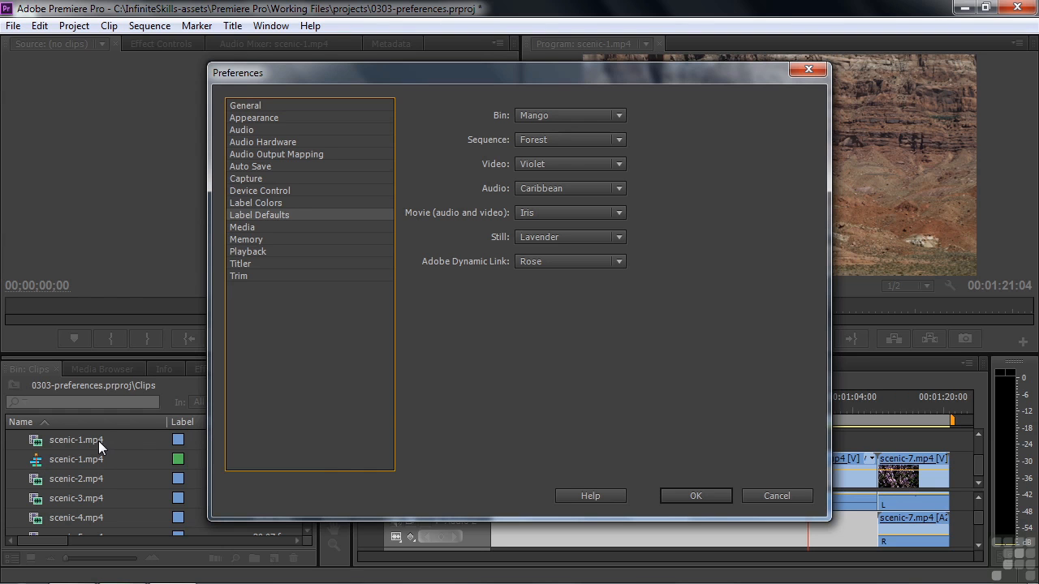
mouse_move(459, 217)
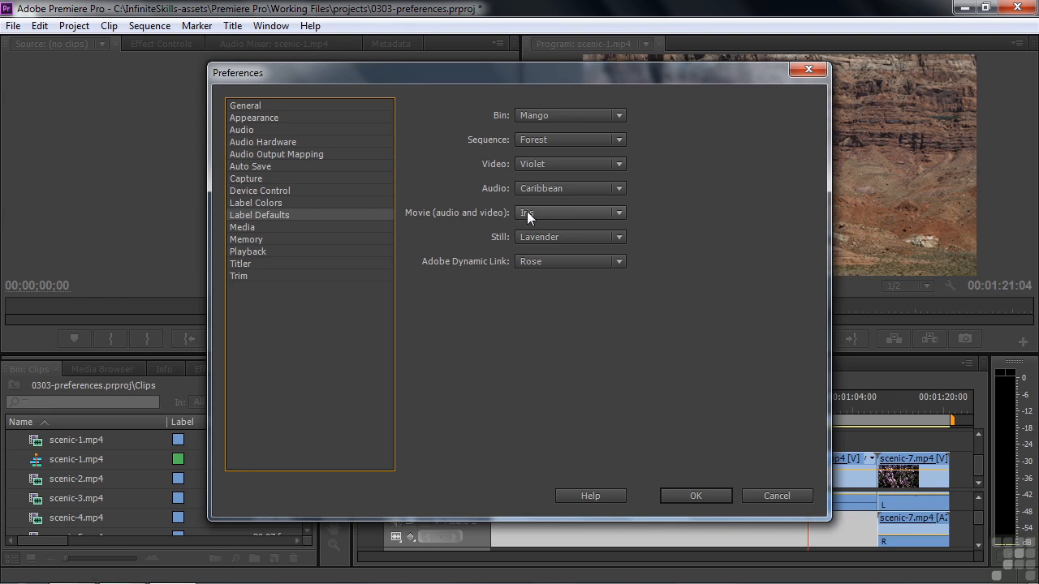
click(256, 202)
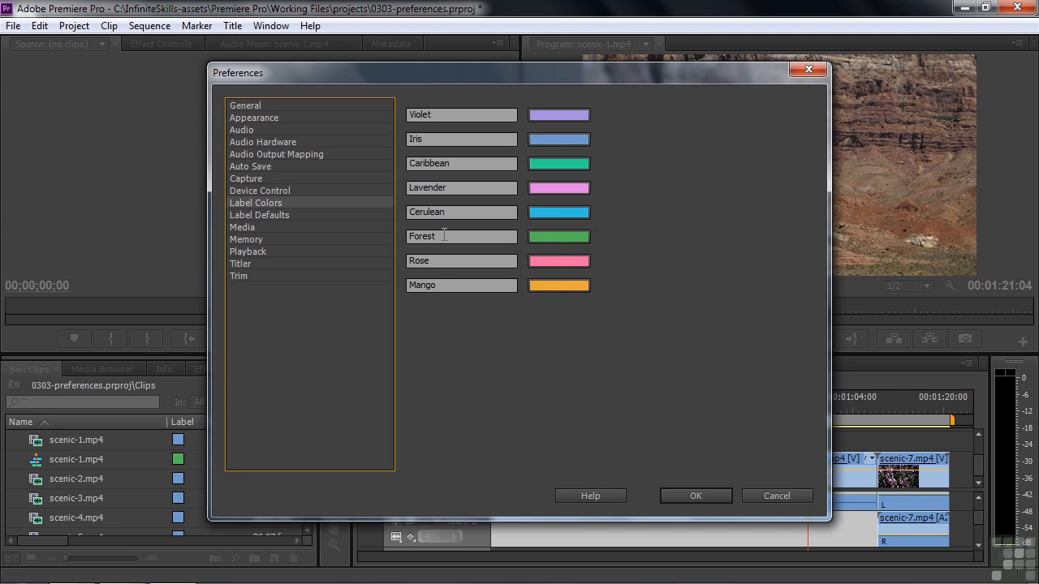
click(558, 237)
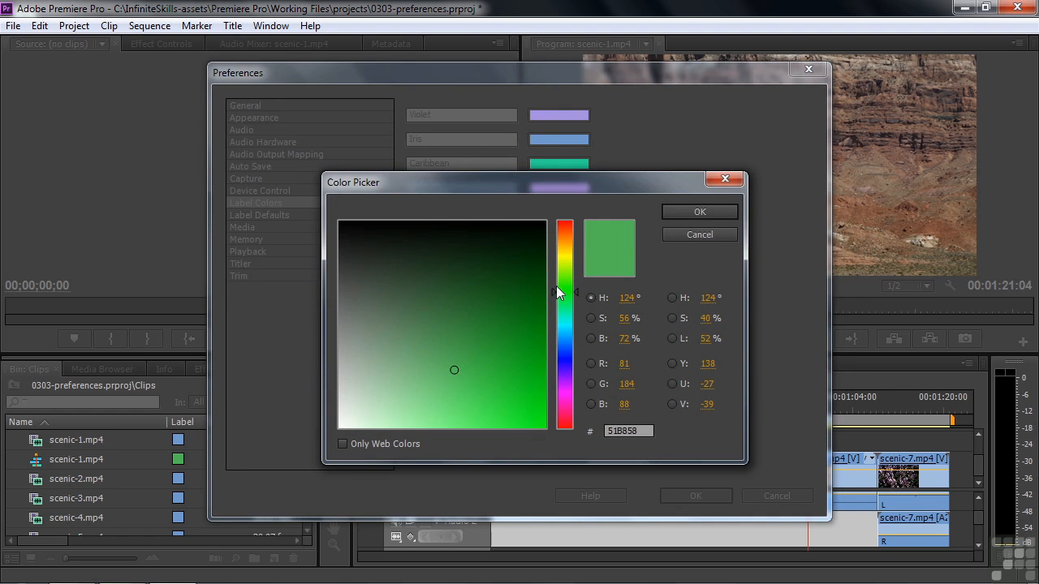
click(699, 234)
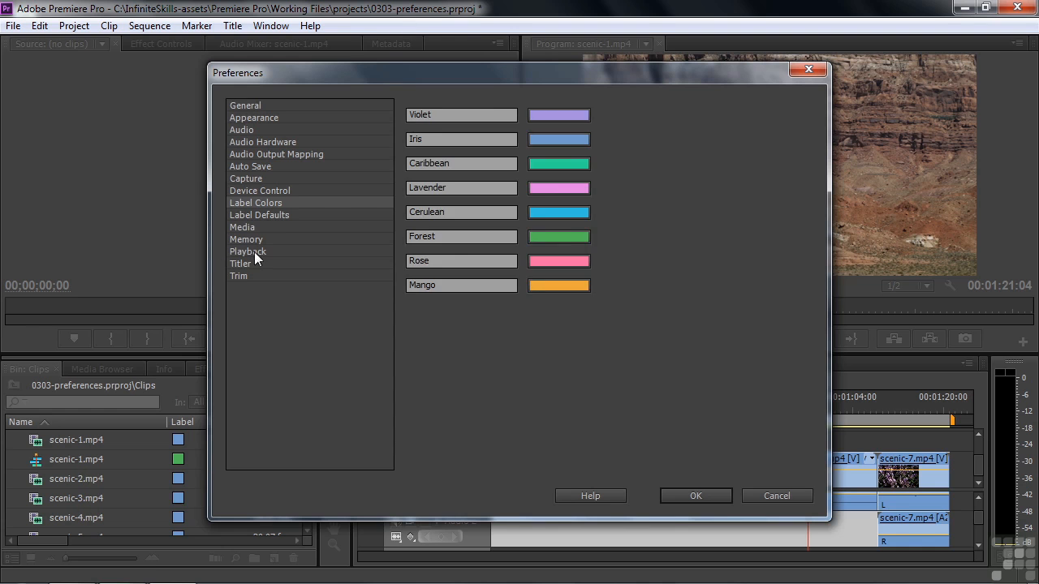
Show the Media page with media cache, timebase, timecode and growing-file settings.
click(242, 227)
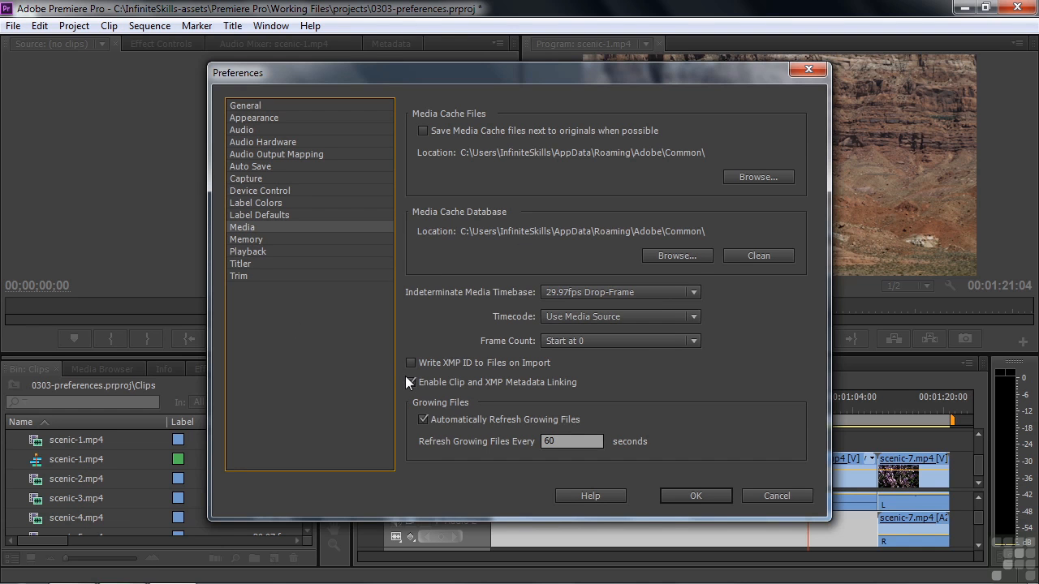
click(411, 382)
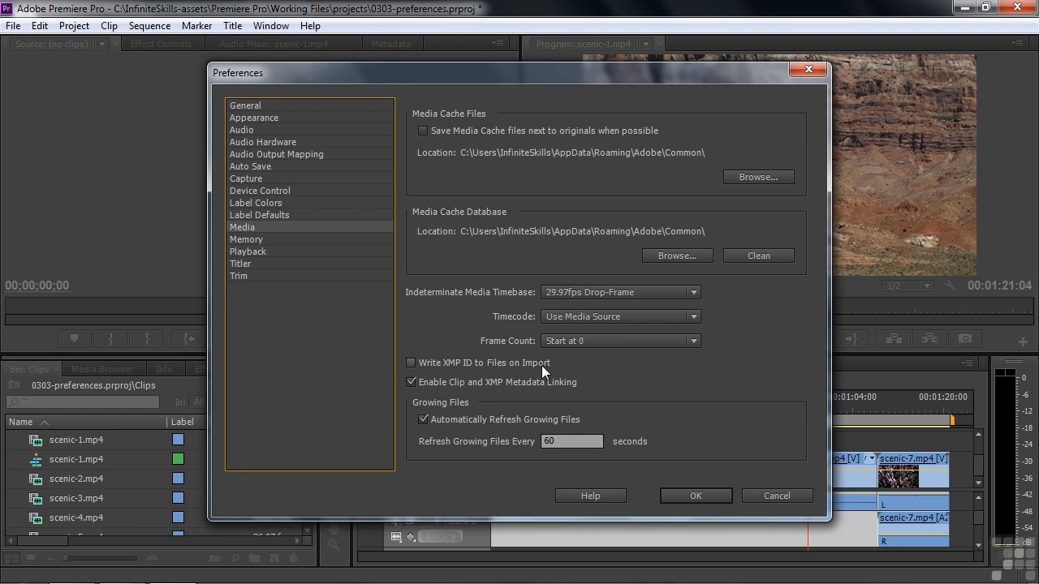
mouse_move(588, 370)
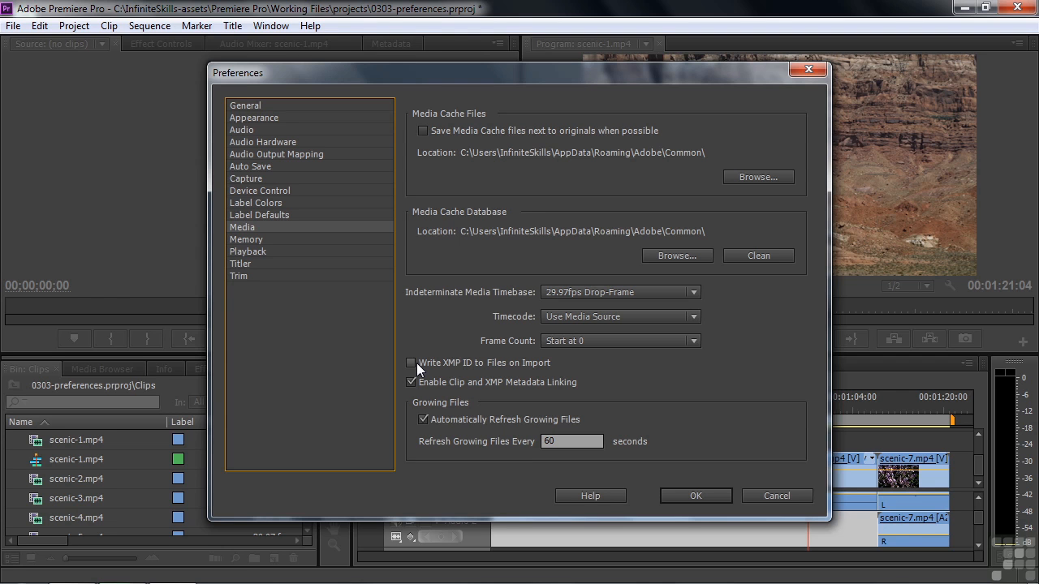
mouse_move(501, 371)
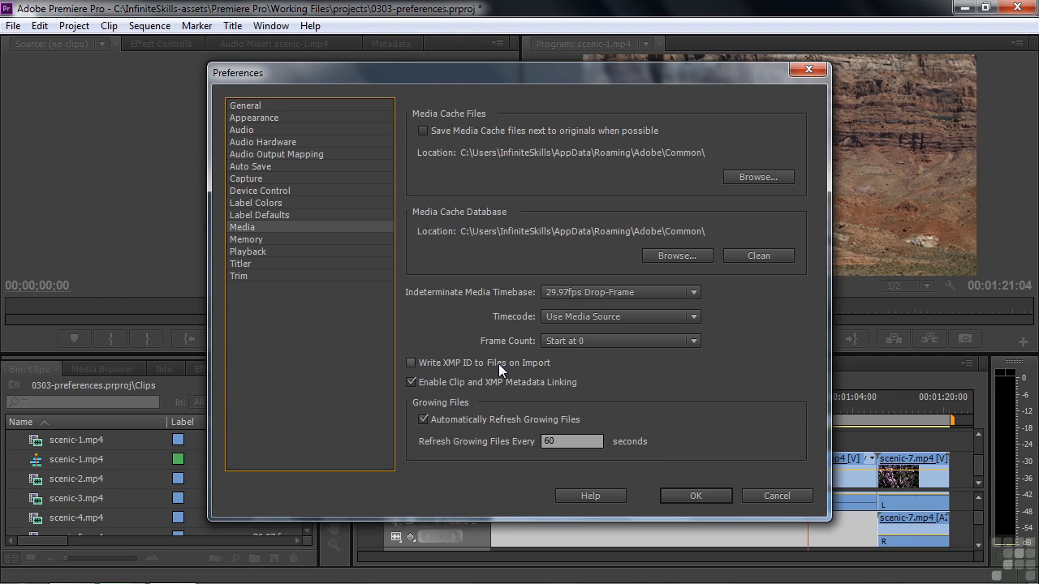
Show Memory preferences: 12 GB installed, 5 GB reserved, rendering optimized for Performance.
click(247, 239)
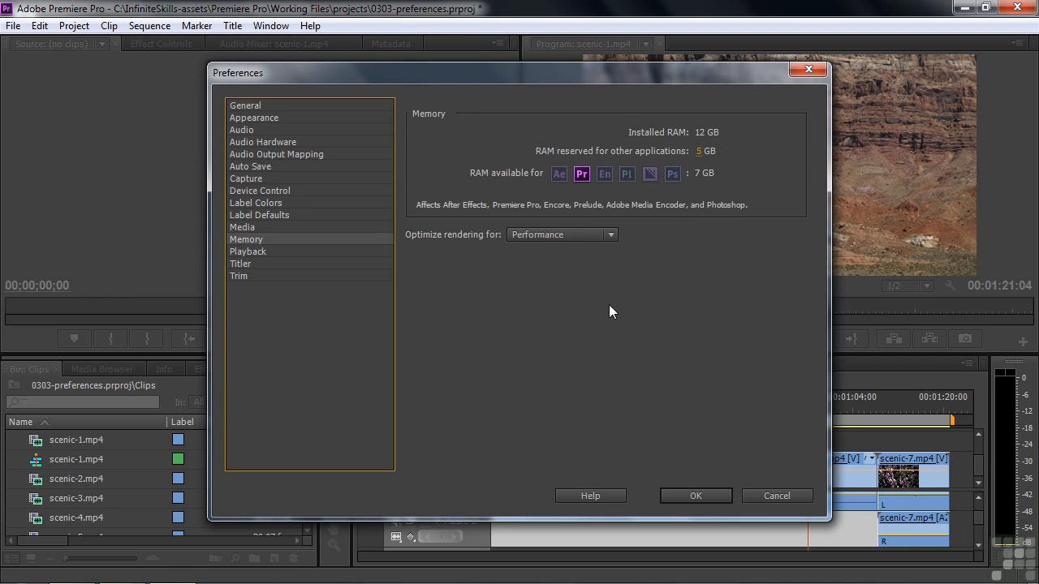
mouse_move(637, 298)
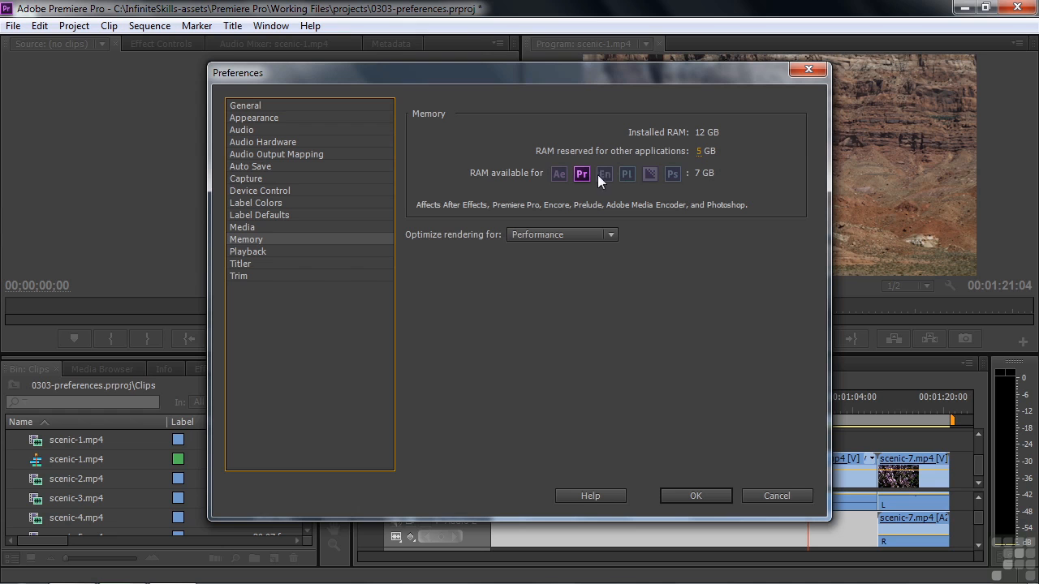
mouse_move(714, 176)
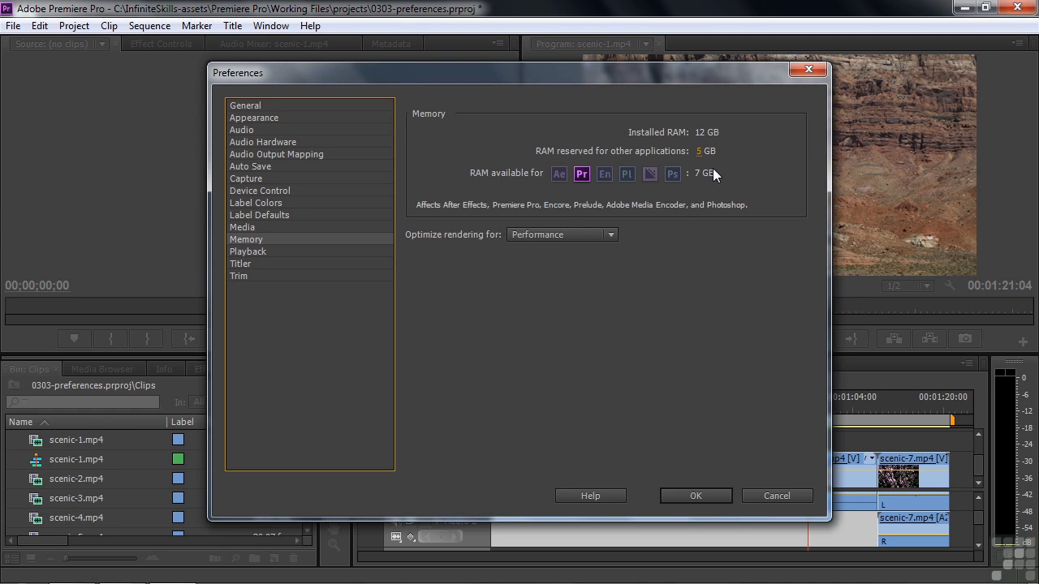
mouse_move(729, 166)
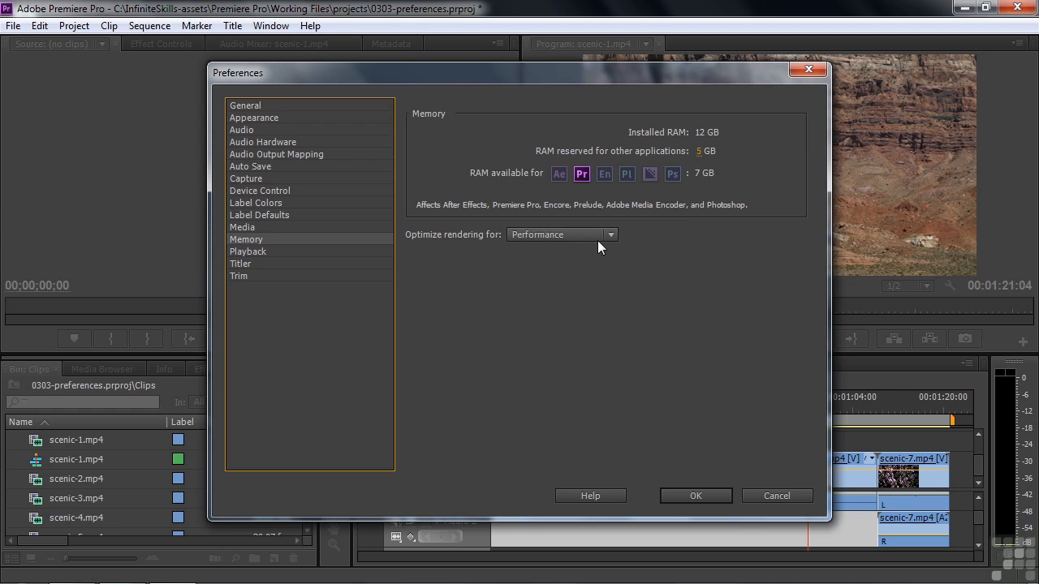
mouse_move(882, 477)
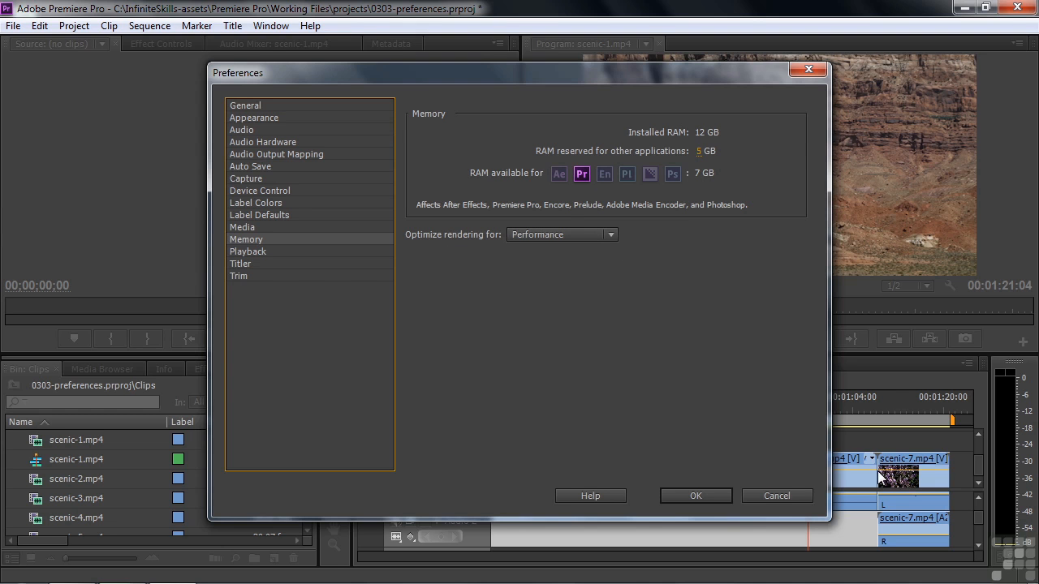
mouse_move(737, 384)
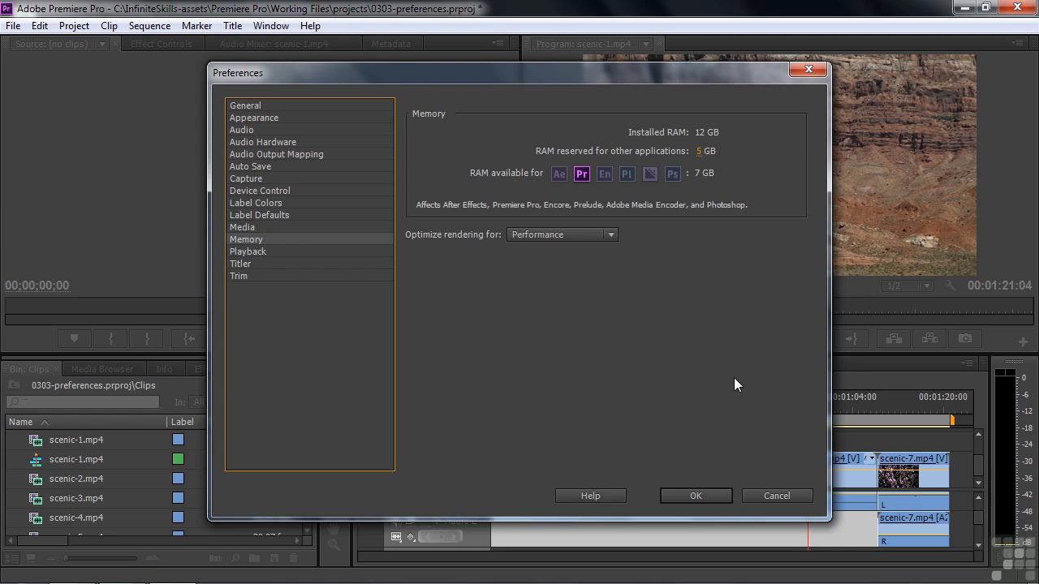
mouse_move(682, 352)
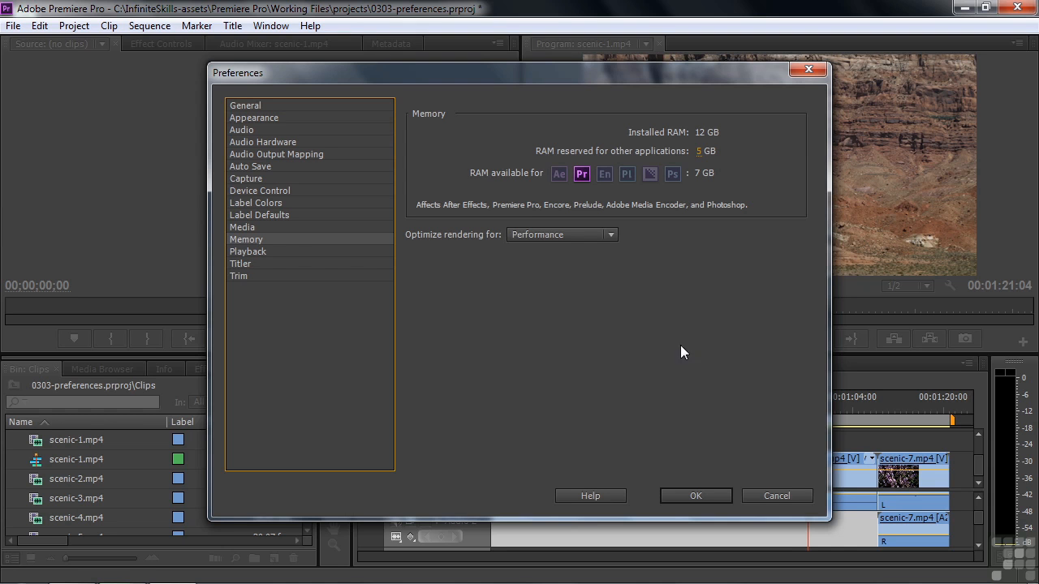
click(561, 234)
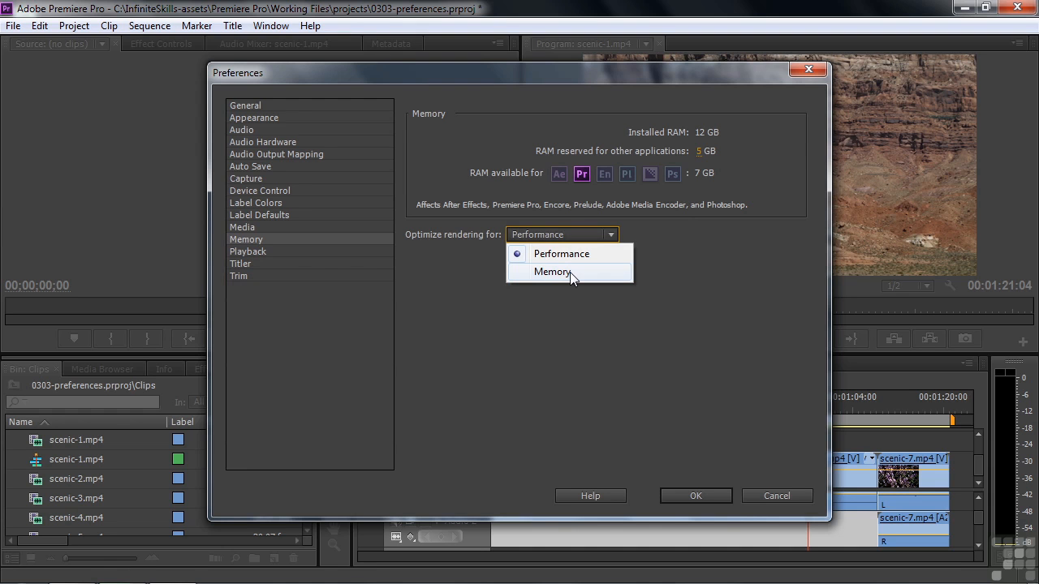
mouse_move(561, 253)
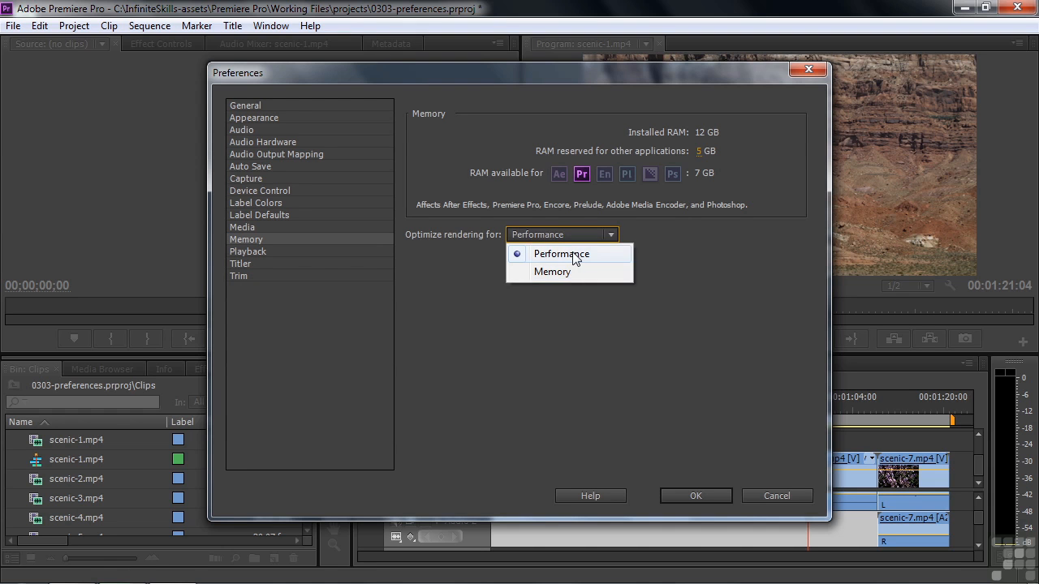
click(560, 254)
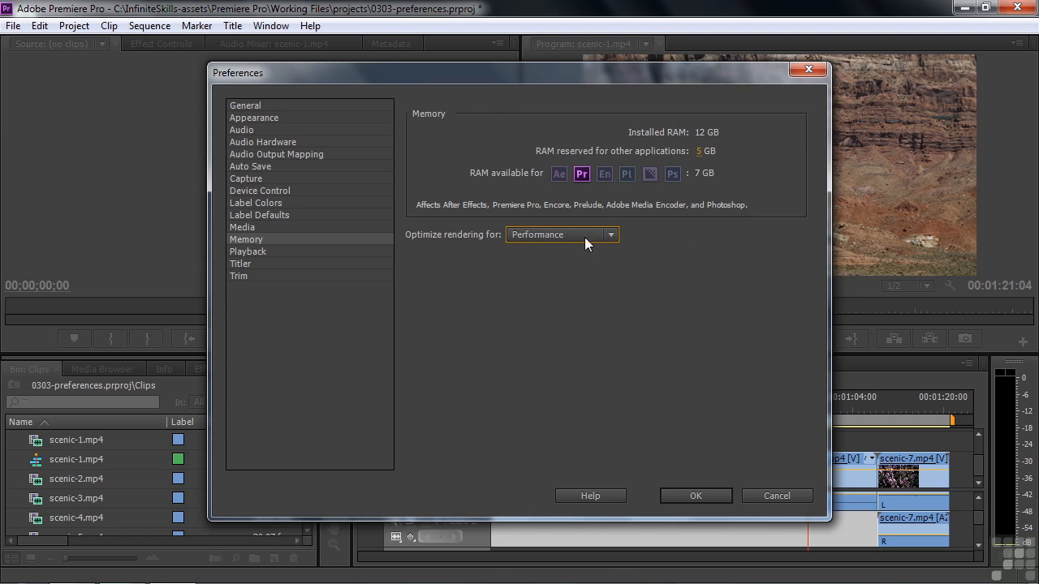
Review the Playback and Titler pages, then confirm the Preferences dialog with OK.
click(248, 251)
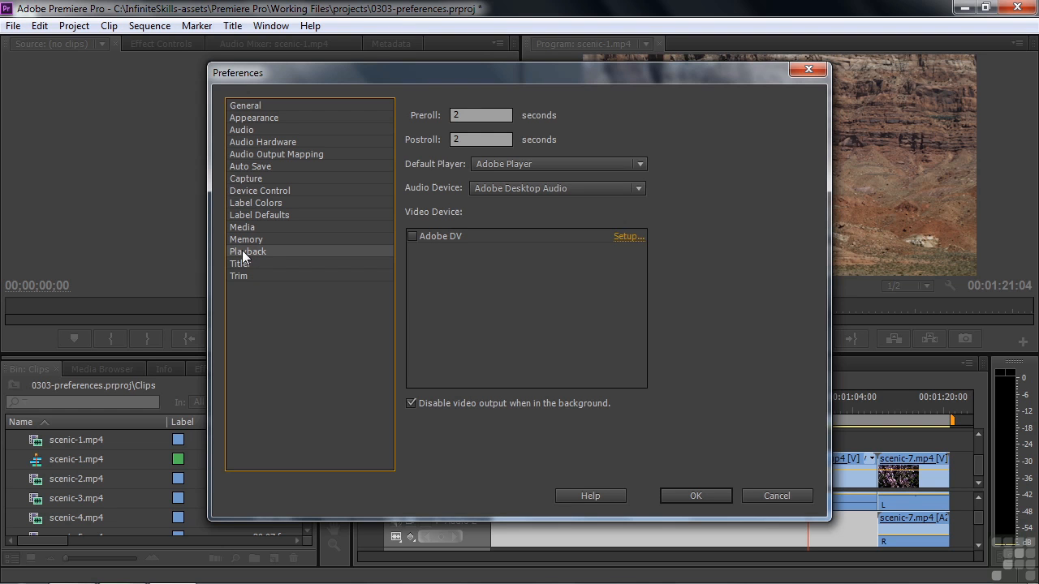
click(240, 263)
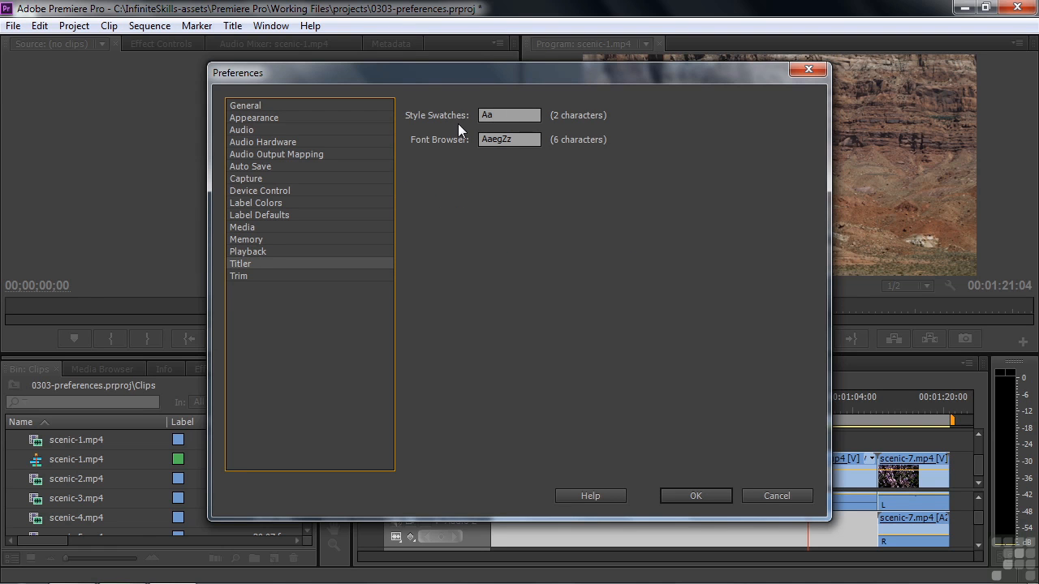
click(695, 496)
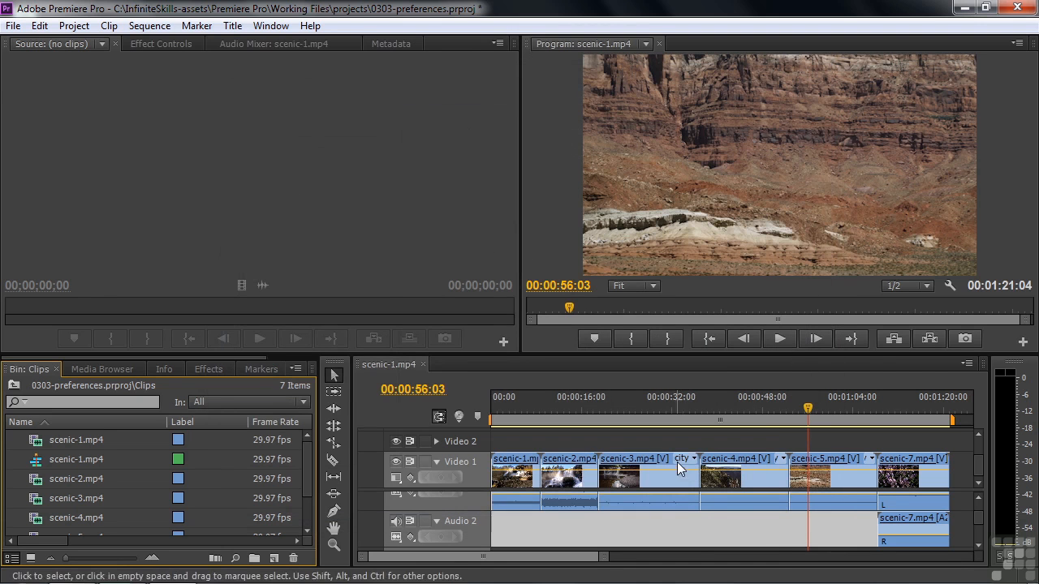
Create a Default Still title, accept the New Title settings, and close the Titler.
click(233, 25)
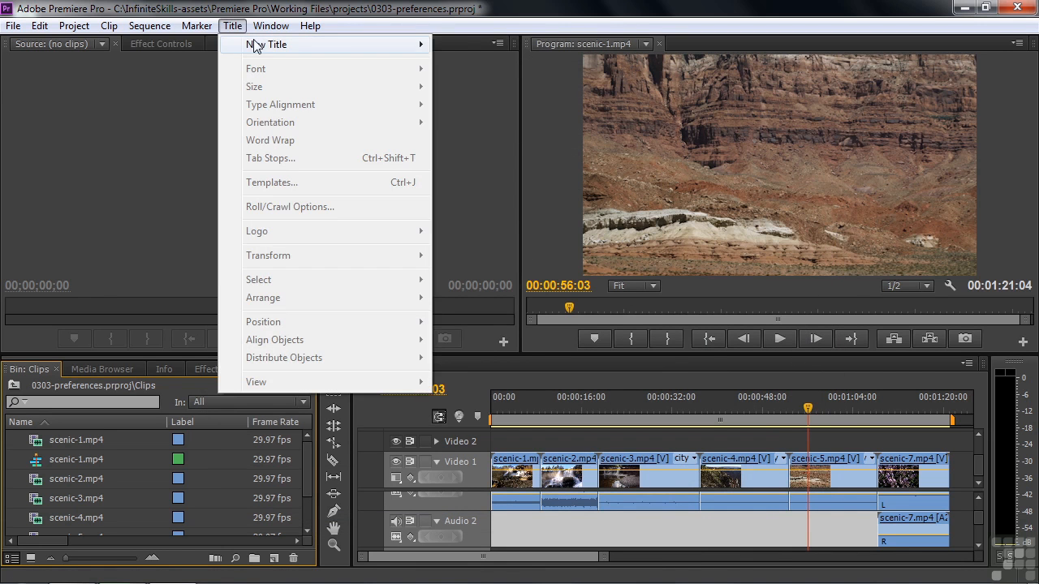
click(267, 44)
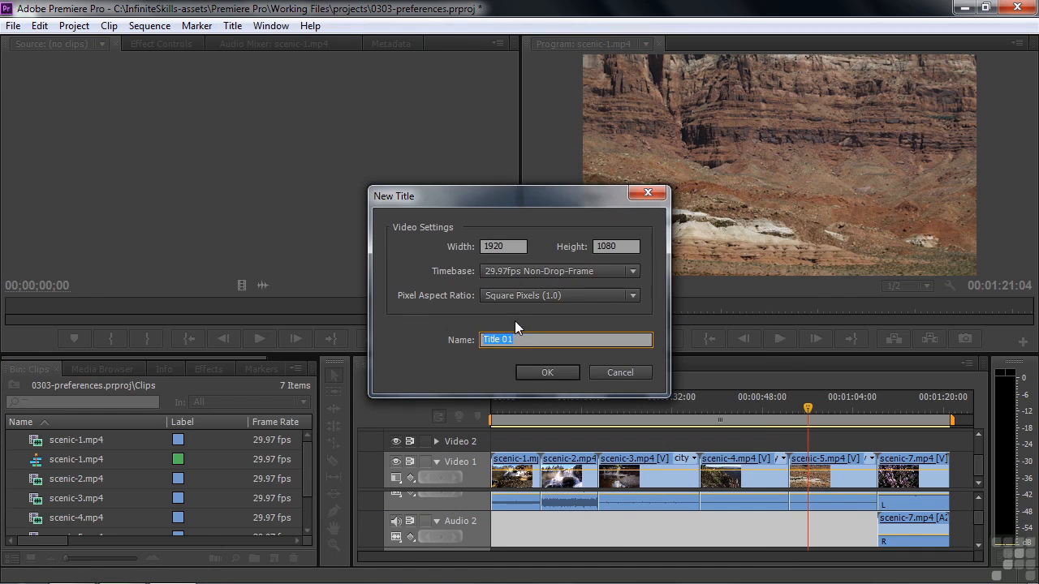
click(546, 372)
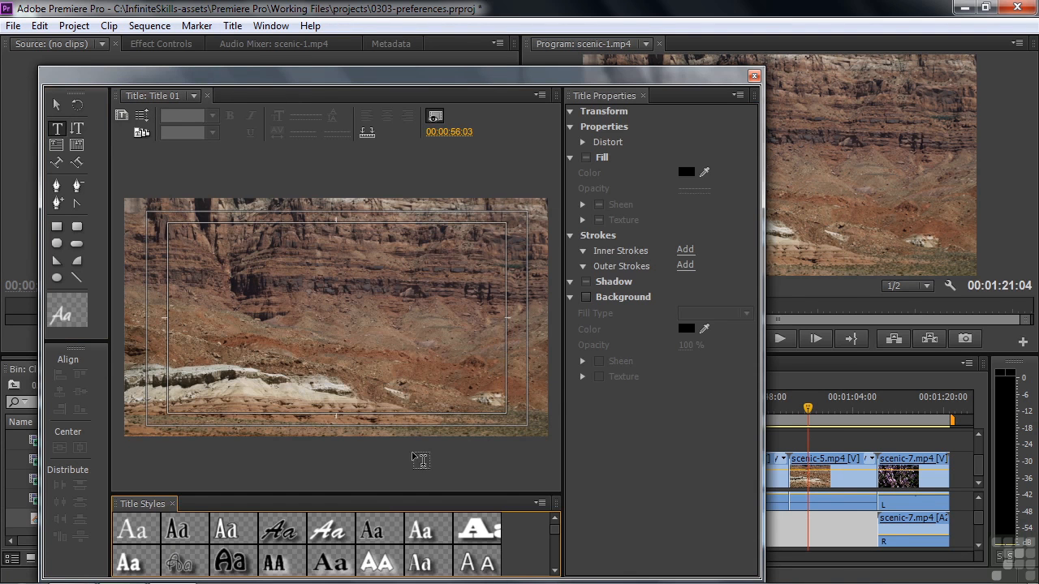
mouse_move(243, 339)
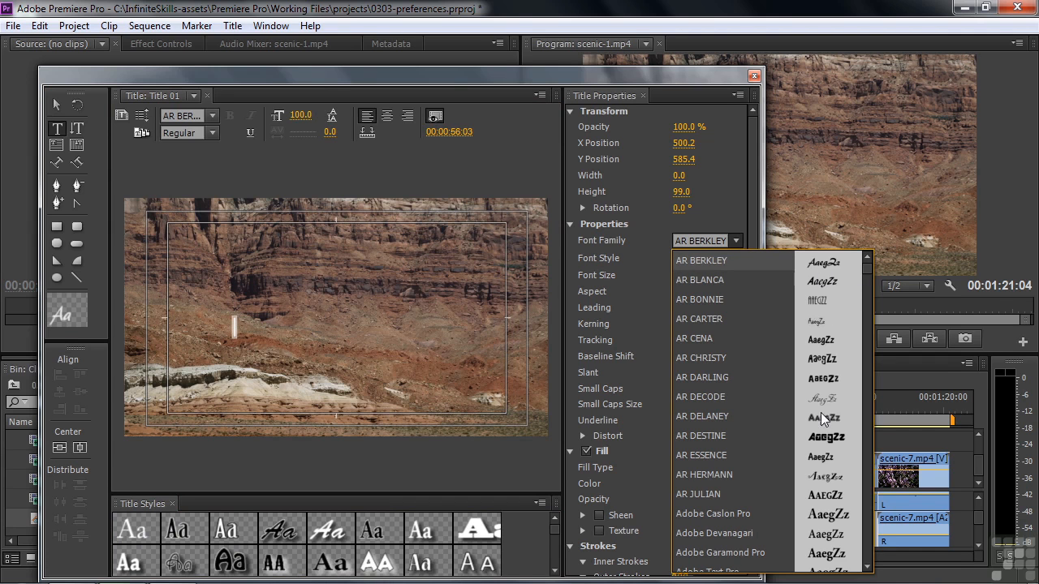
mouse_move(171, 531)
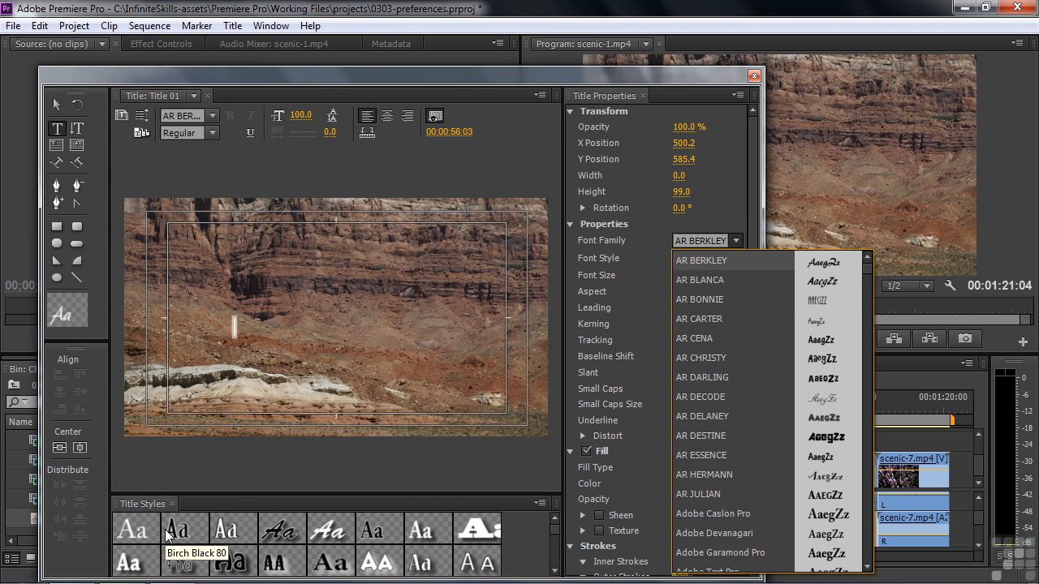
mouse_move(708, 189)
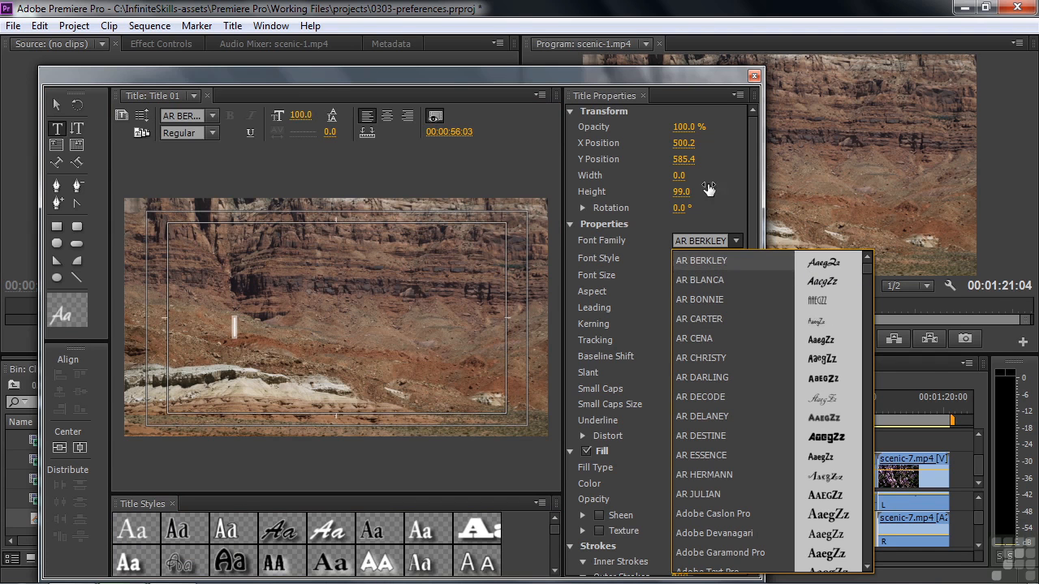
click(752, 74)
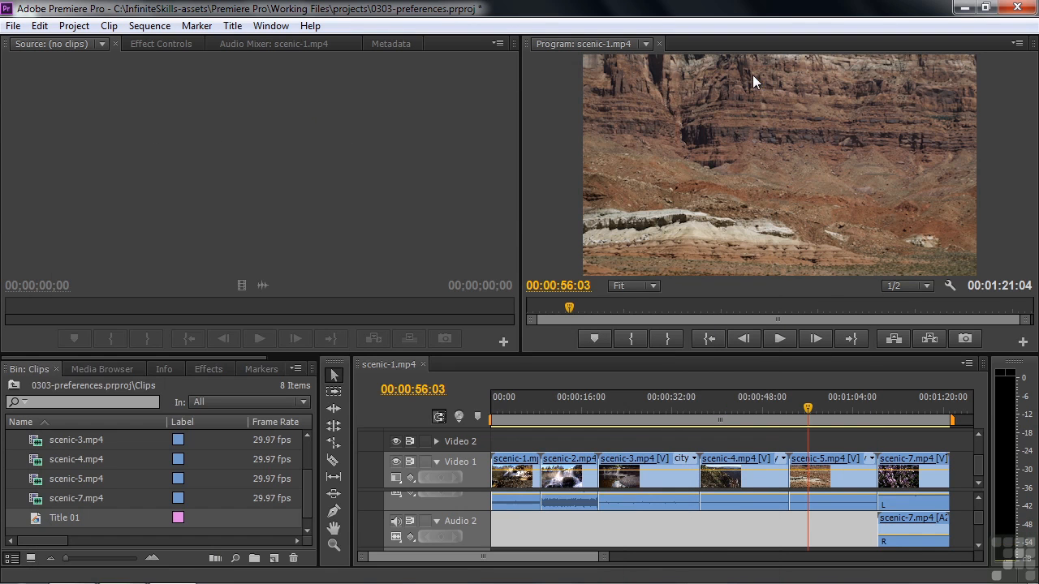
Check the 5-frame Large Trim Offset in Trim preferences, then trim the outgoing clip back 5 frames.
click(39, 26)
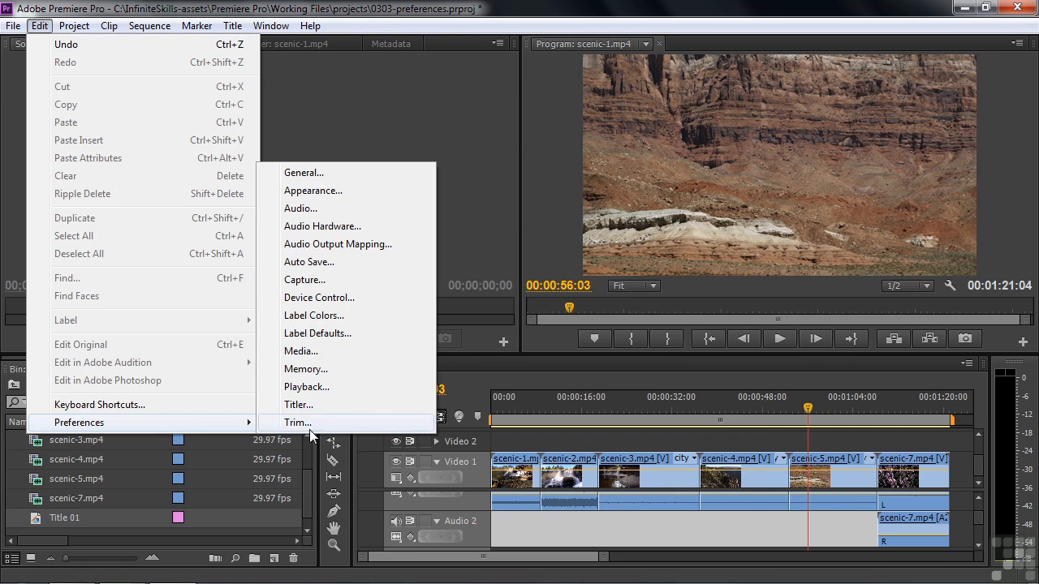
click(297, 422)
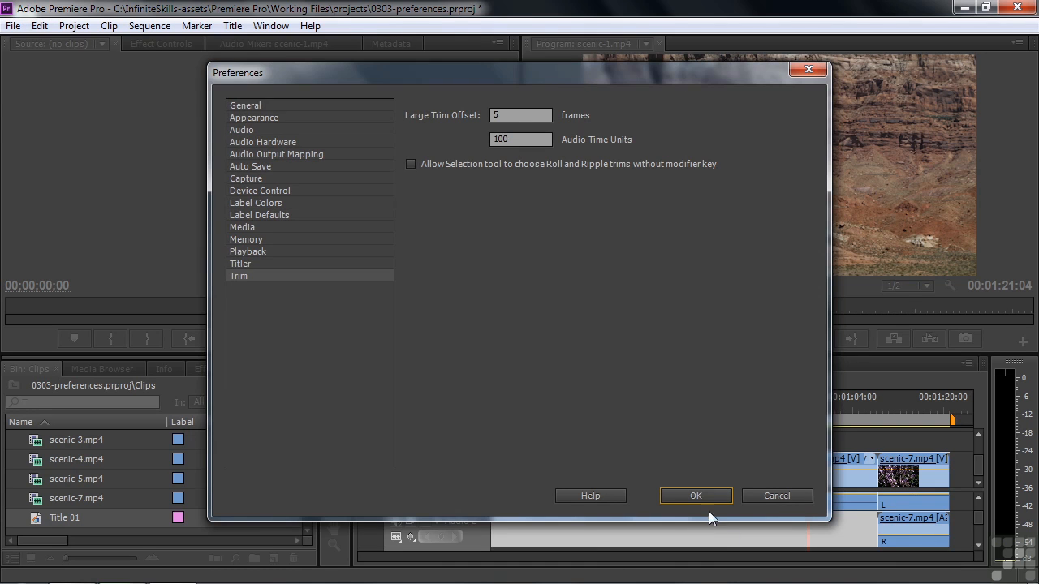
click(694, 496)
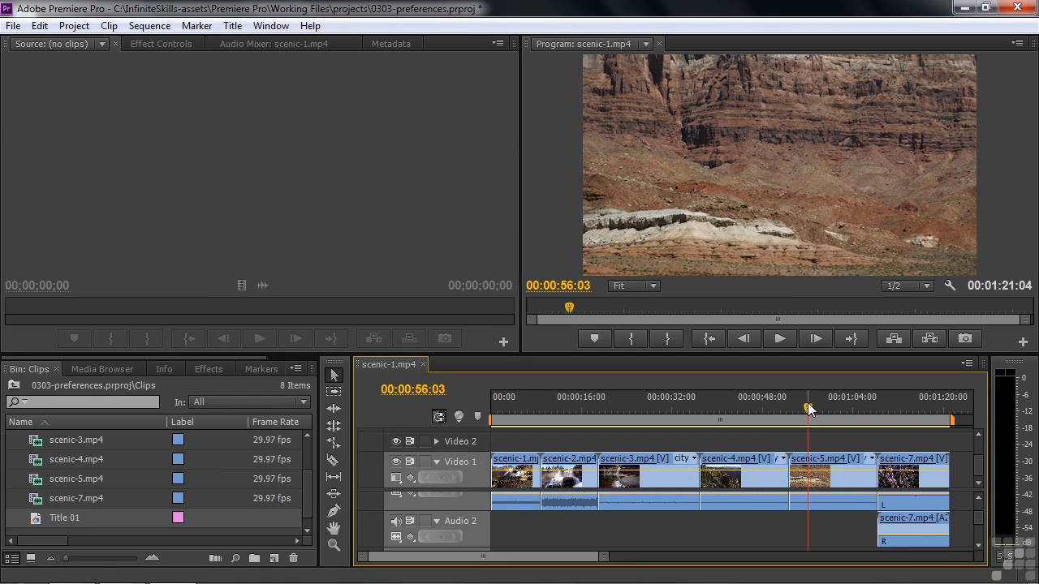
mouse_move(808, 433)
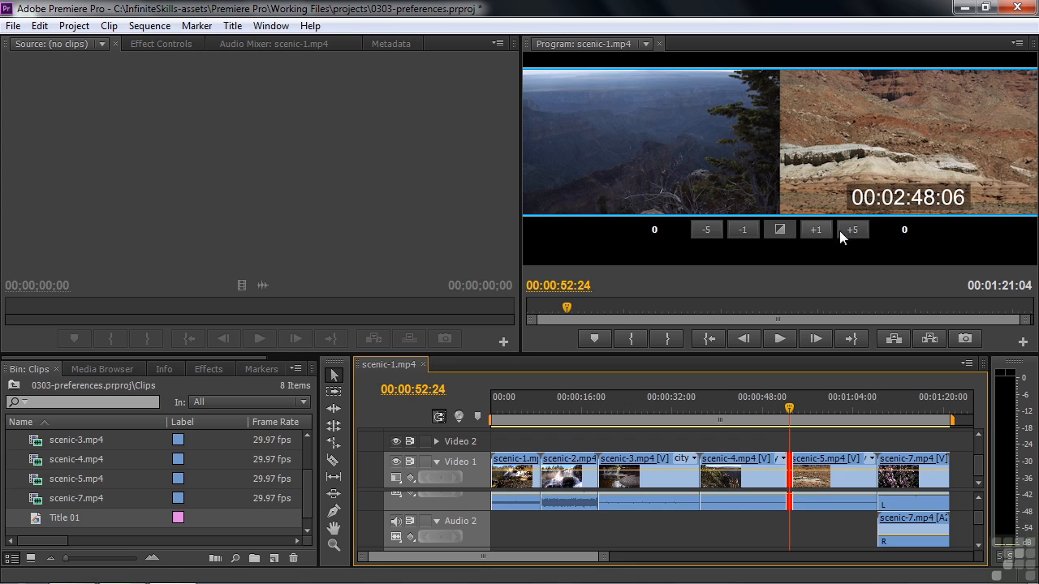
mouse_move(852, 229)
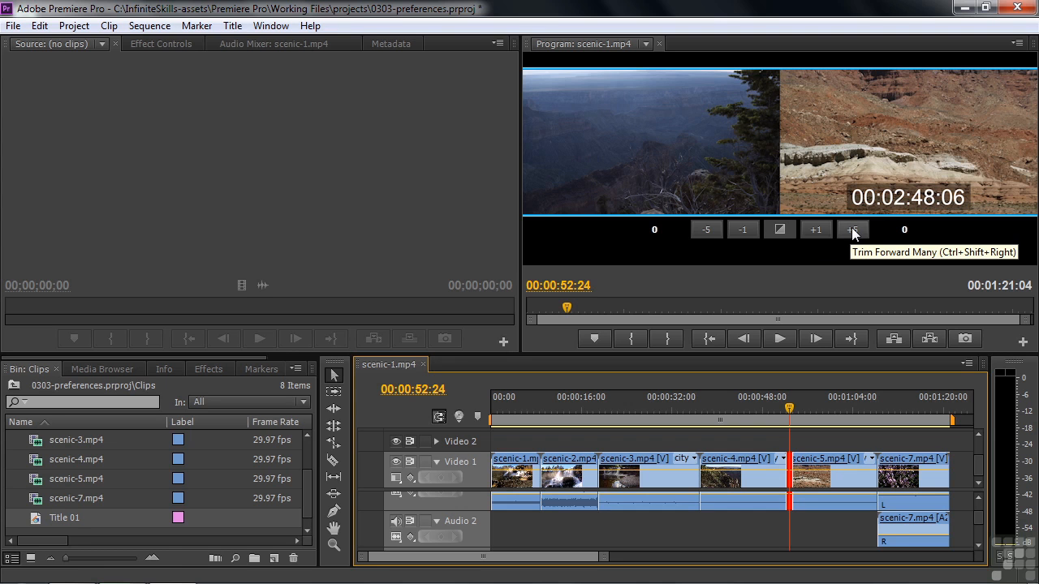
mouse_move(829, 162)
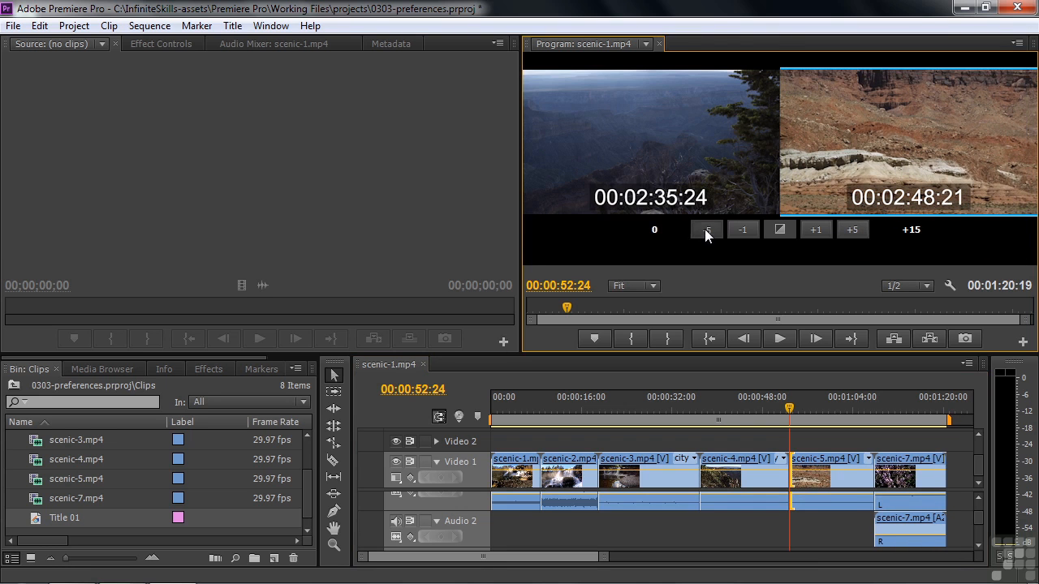
click(706, 229)
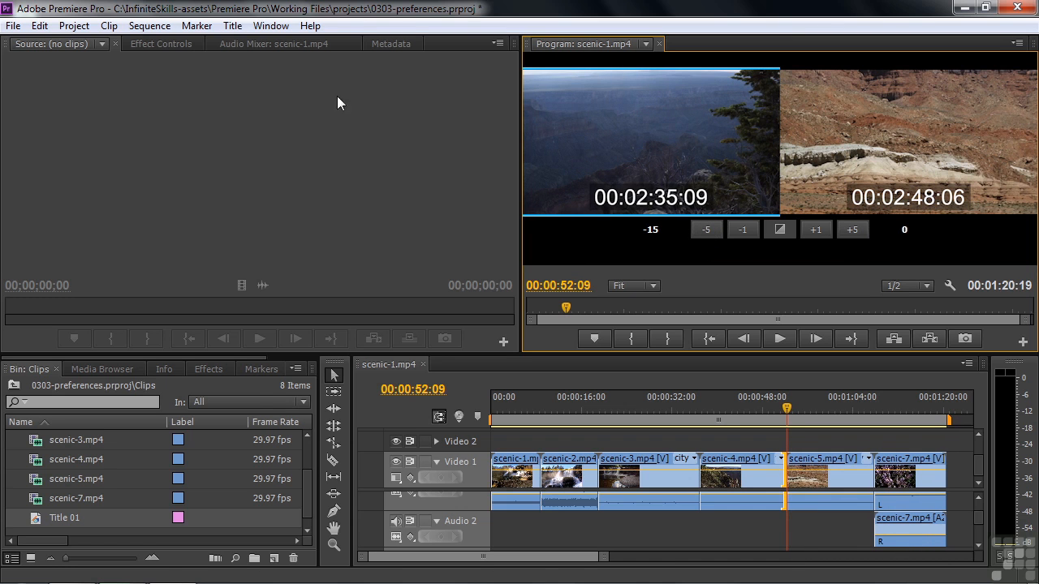
Enter 30 as the Large Trim Offset in Trim preferences and confirm.
click(39, 25)
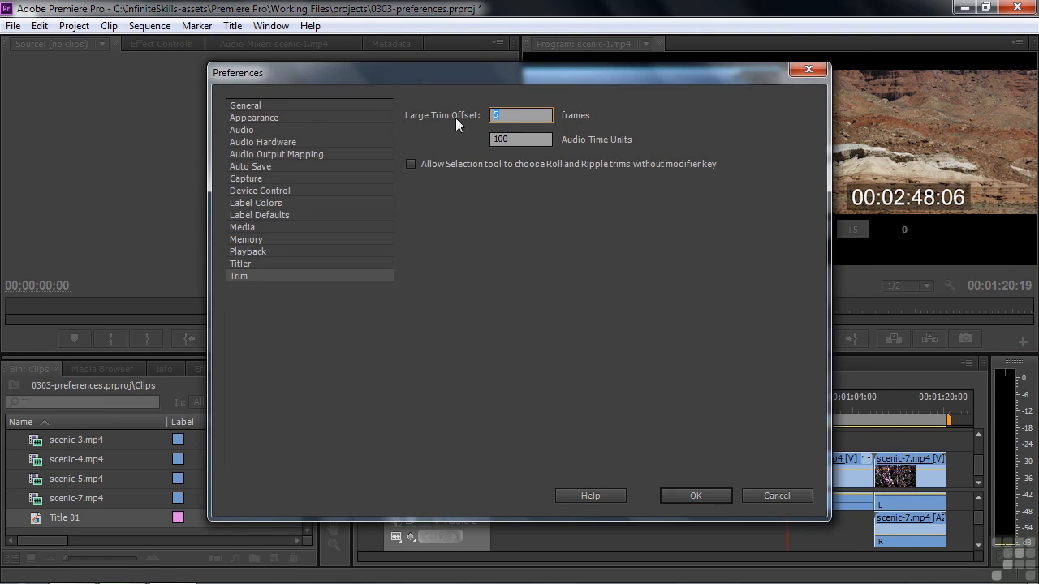
text(30)
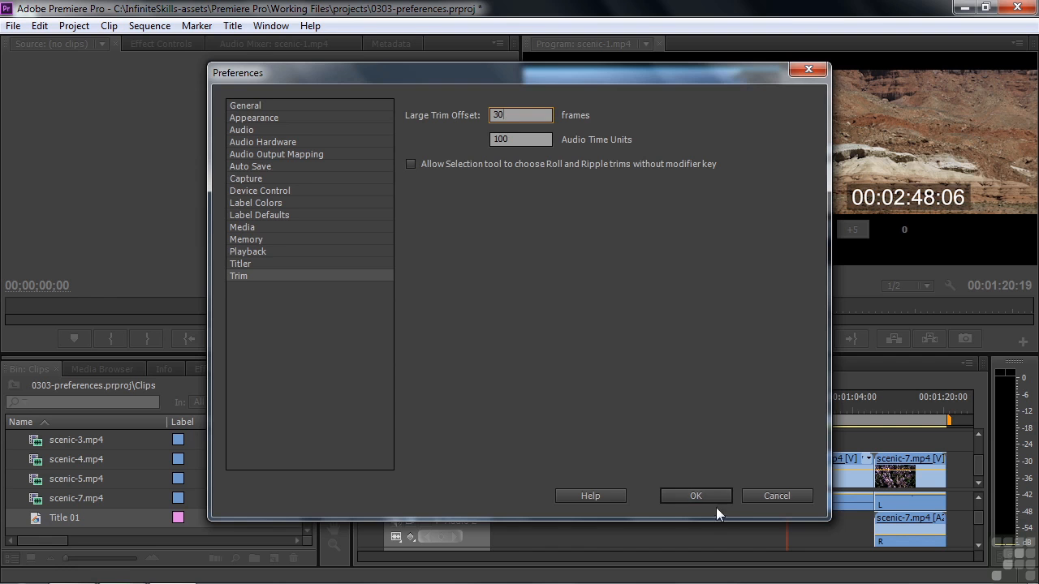
click(696, 496)
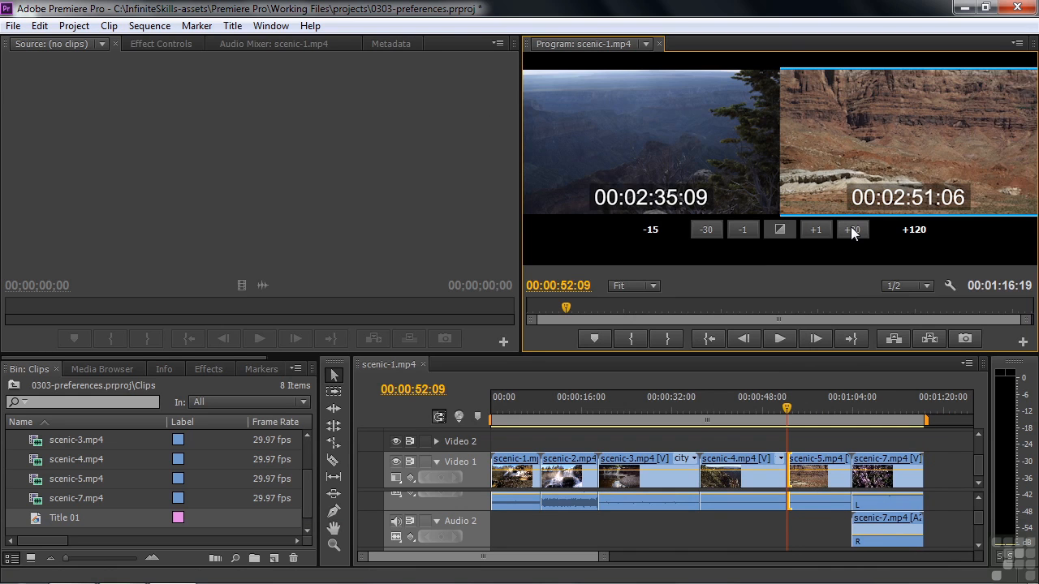
Trim the incoming scenic-5 clip forward 30 frames with the +30 trim button.
click(816, 230)
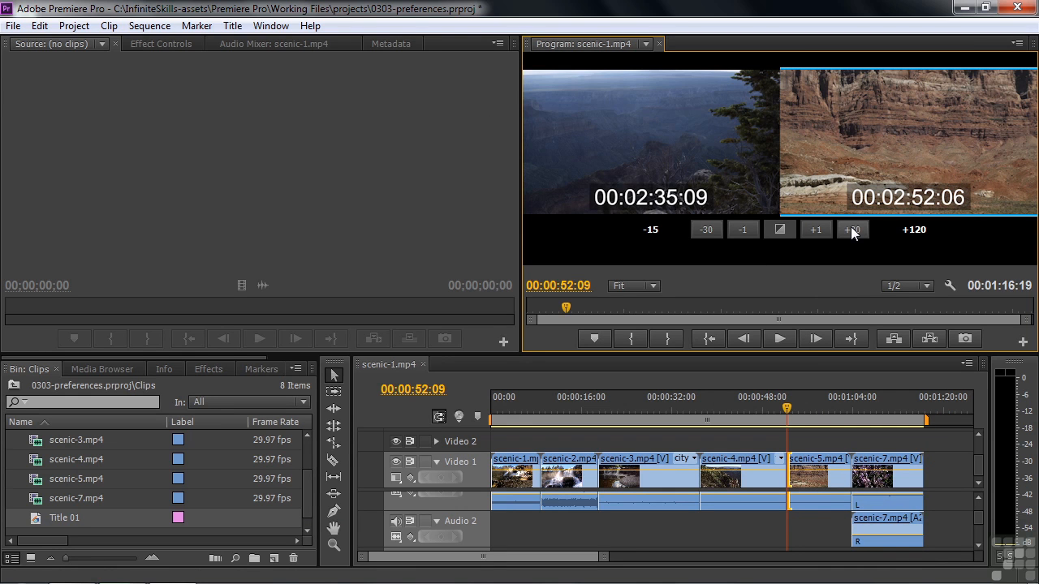
mouse_move(852, 230)
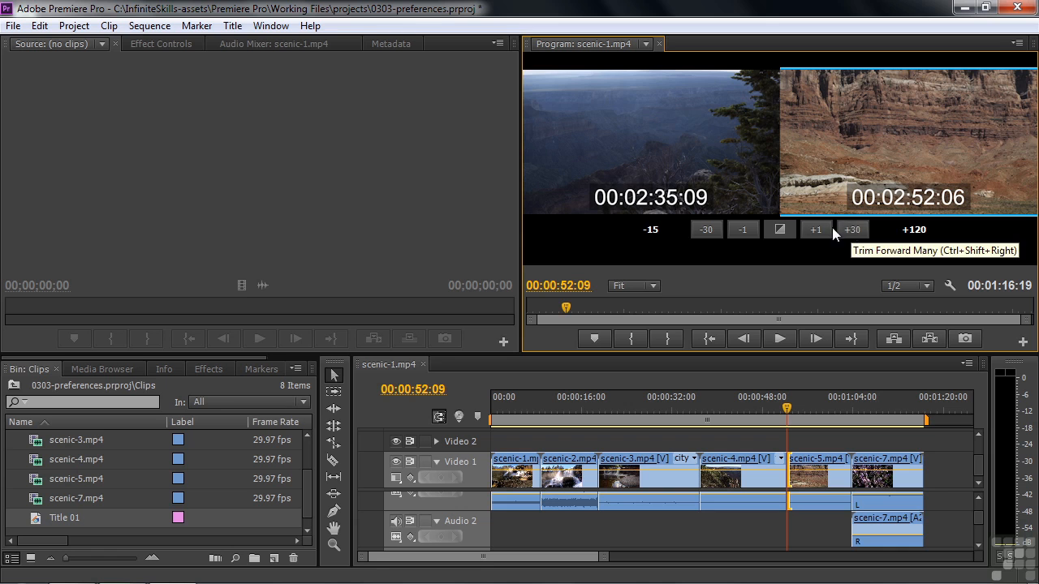
mouse_move(816, 228)
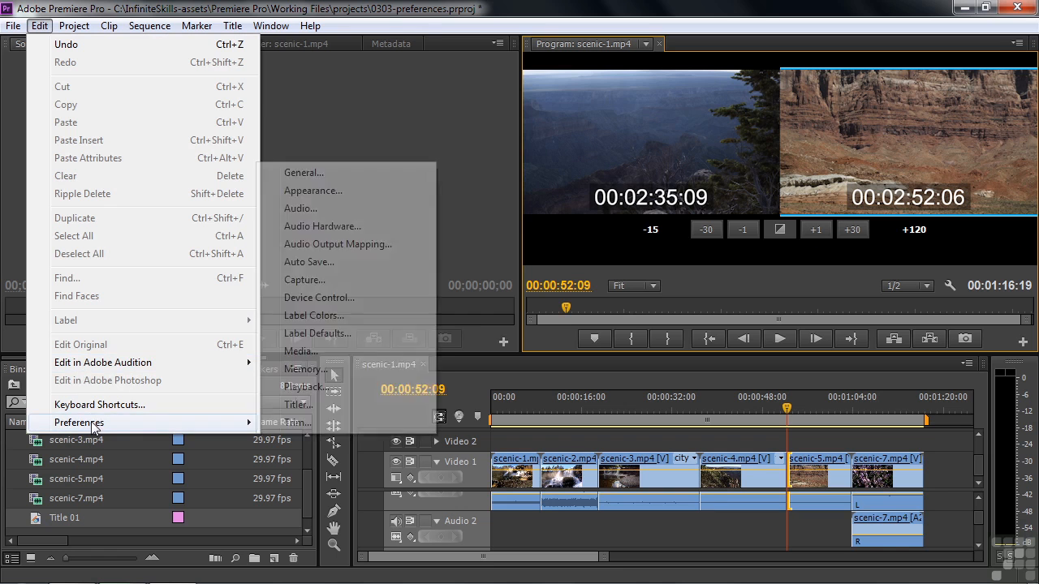
View the Selection tool roll/ripple option in Trim preferences, then close them.
click(299, 422)
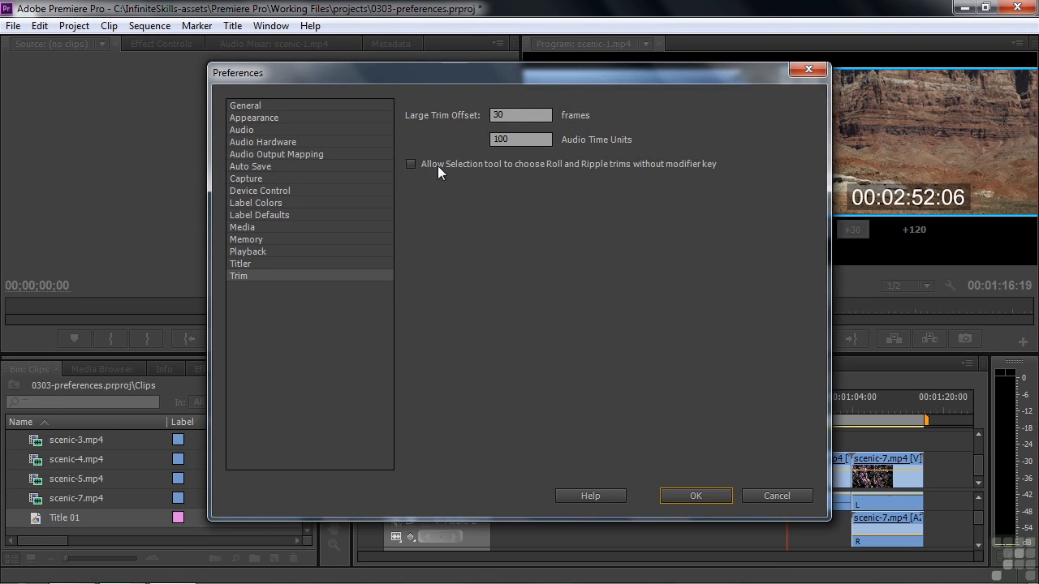
mouse_move(594, 176)
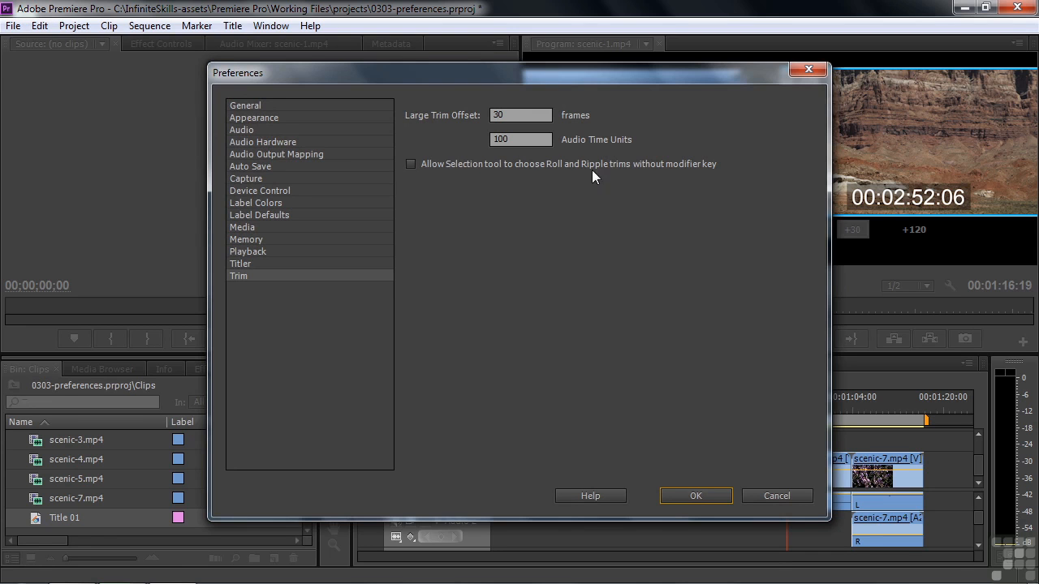
mouse_move(700, 431)
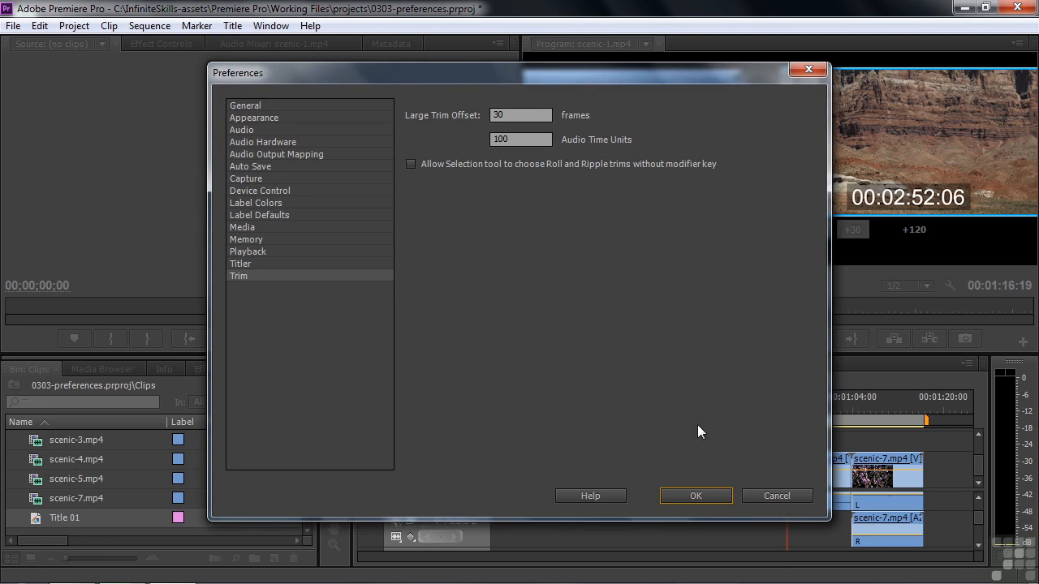
mouse_move(548, 168)
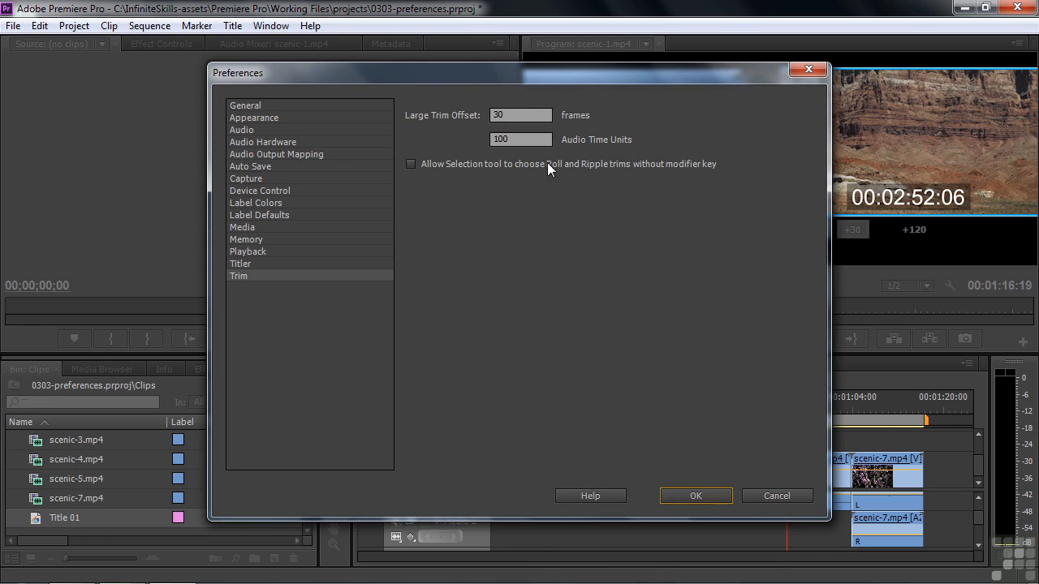
click(695, 496)
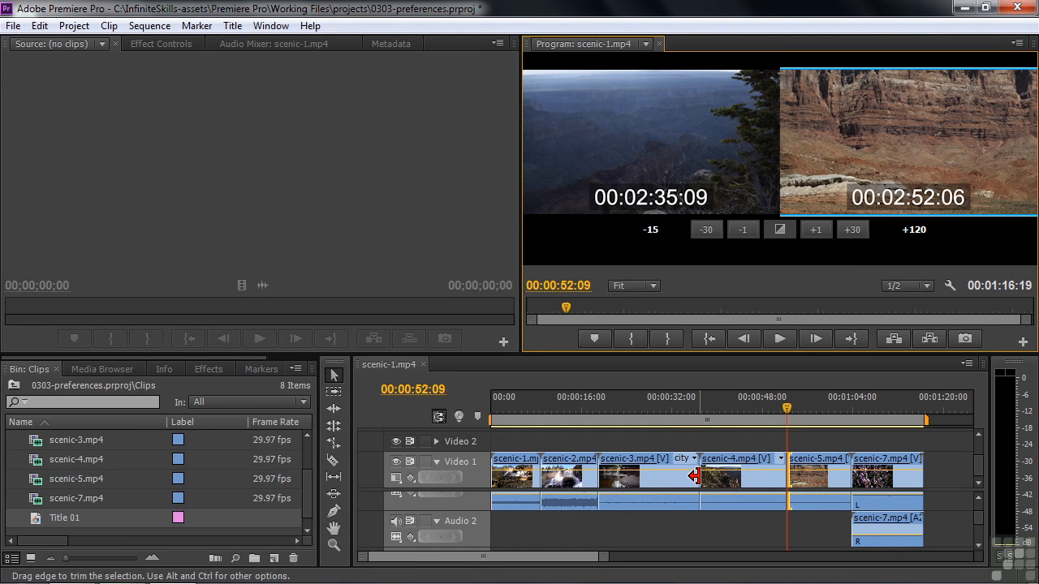
mouse_move(698, 477)
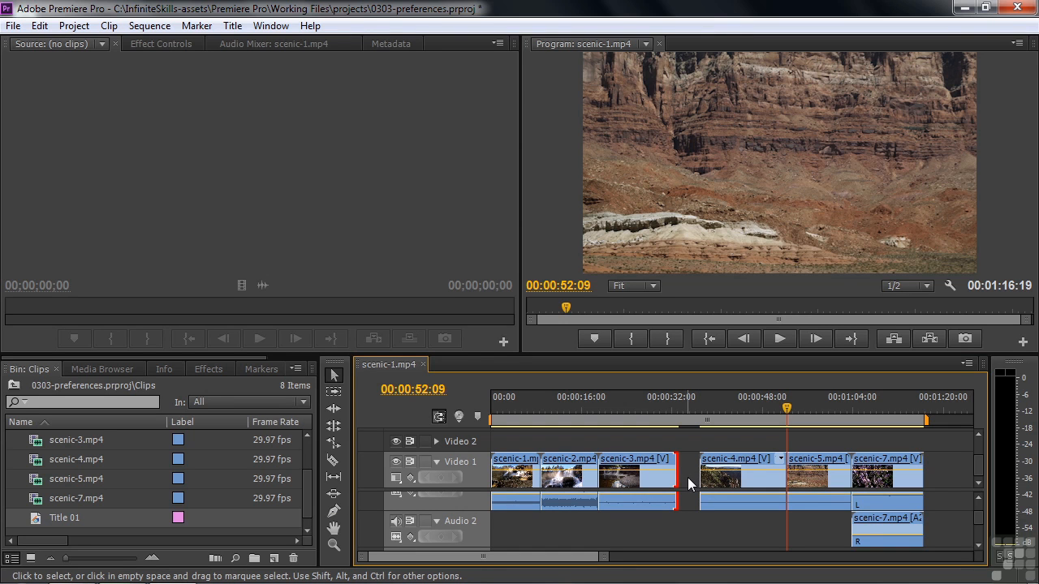
mouse_move(690, 473)
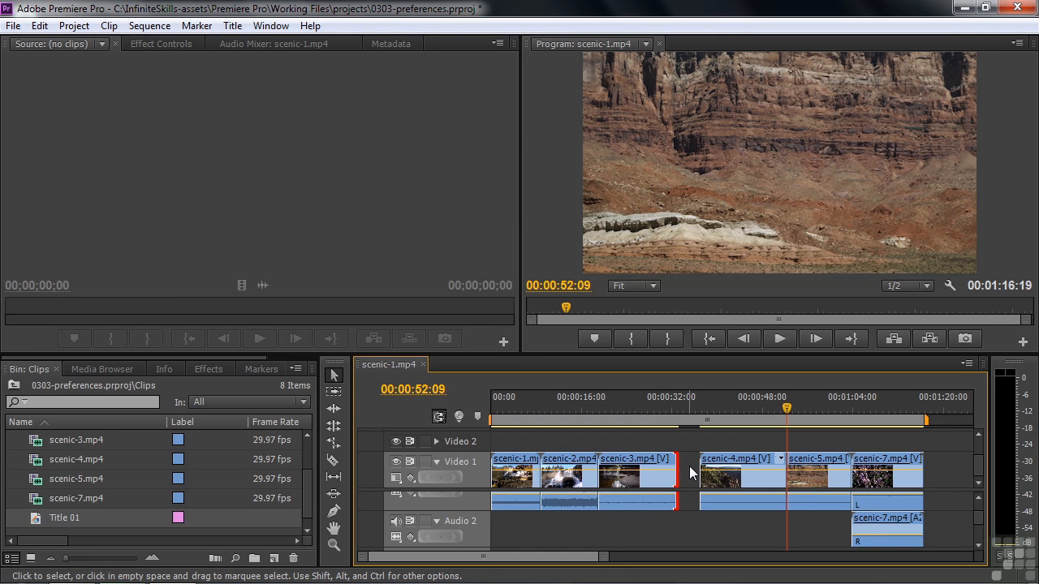
mouse_move(691, 493)
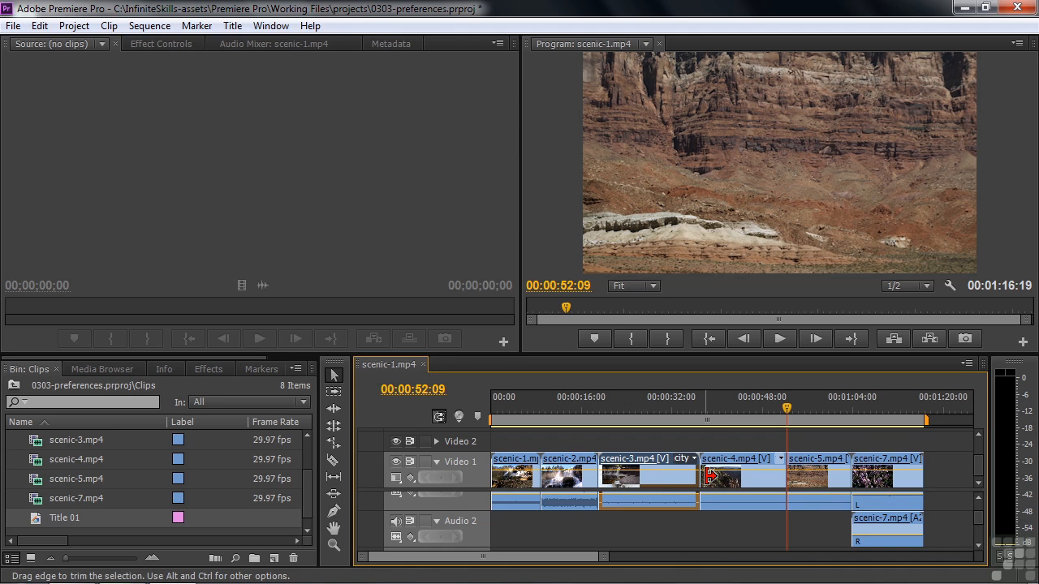
mouse_move(708, 474)
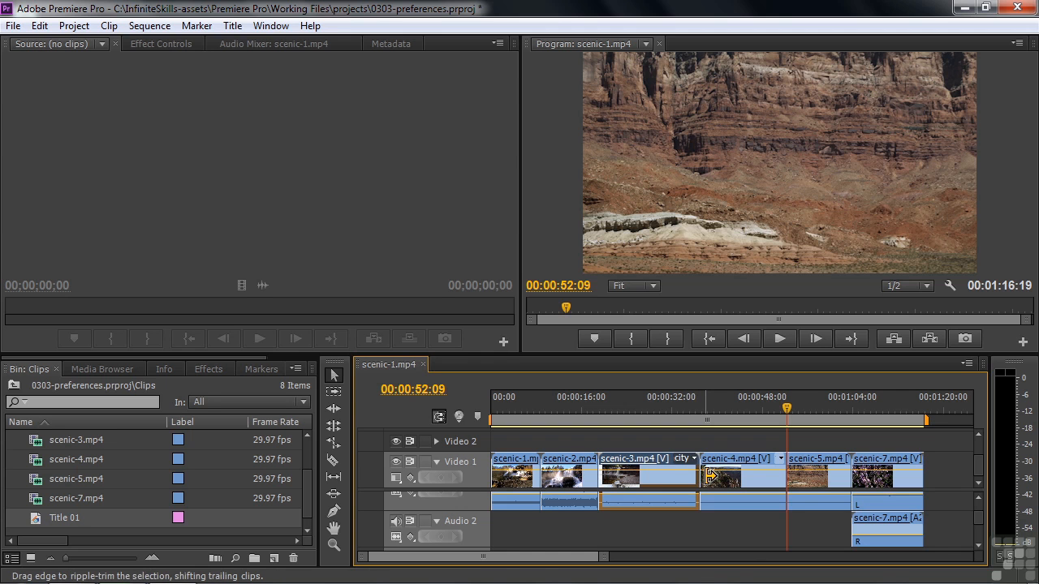
Ripple-trim the start edge of scenic-4.mp4, then review and accept the Trim preferences.
drag(703, 475, 730, 474)
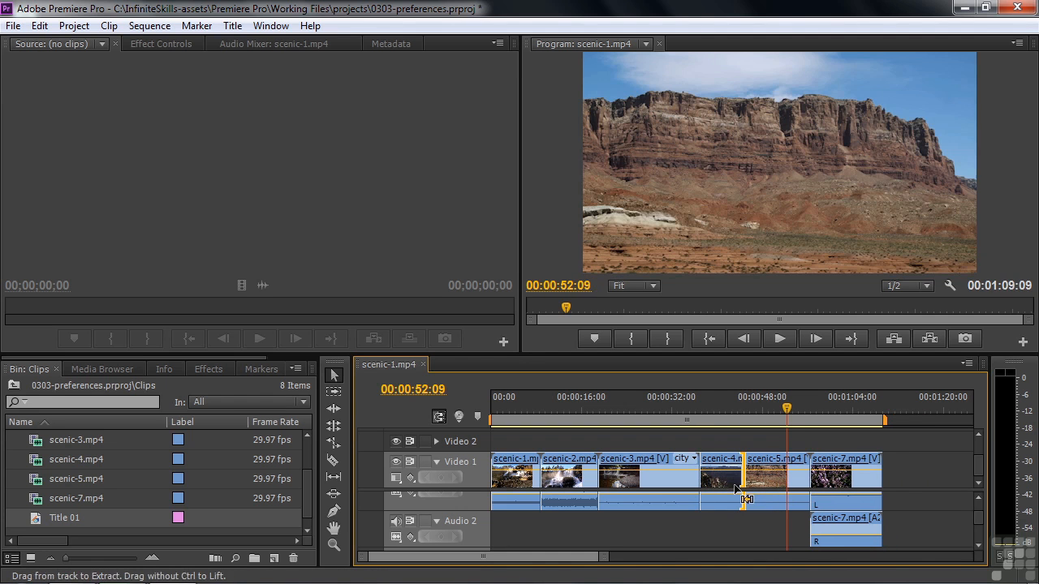
mouse_move(736, 493)
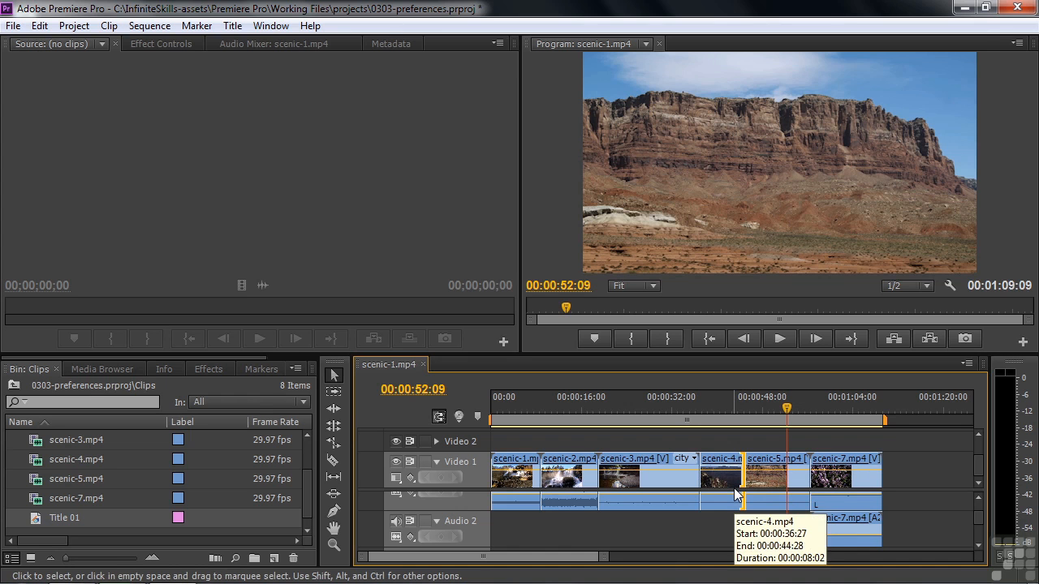
click(39, 25)
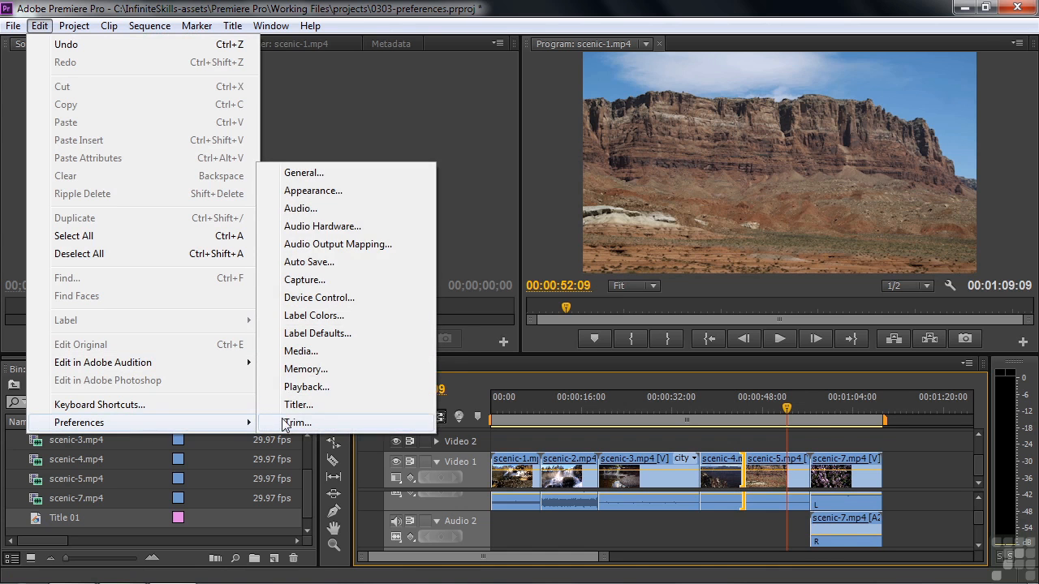
click(297, 422)
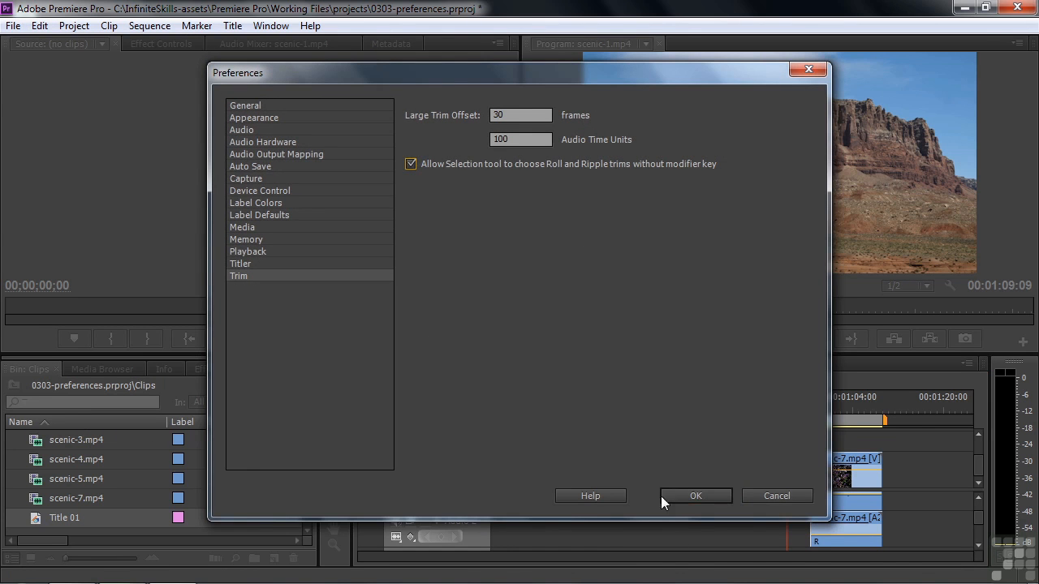
click(695, 496)
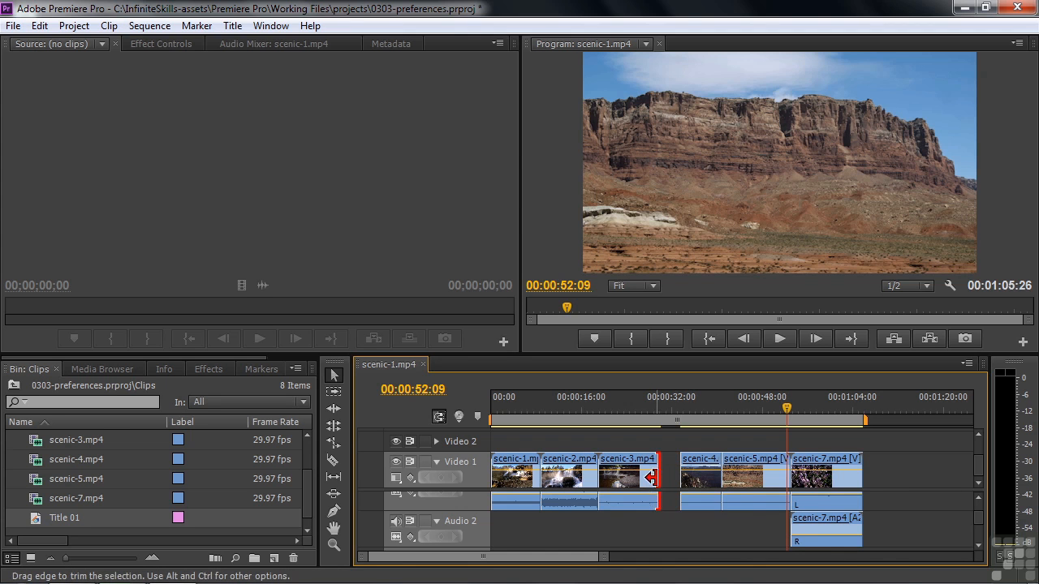
mouse_move(615, 439)
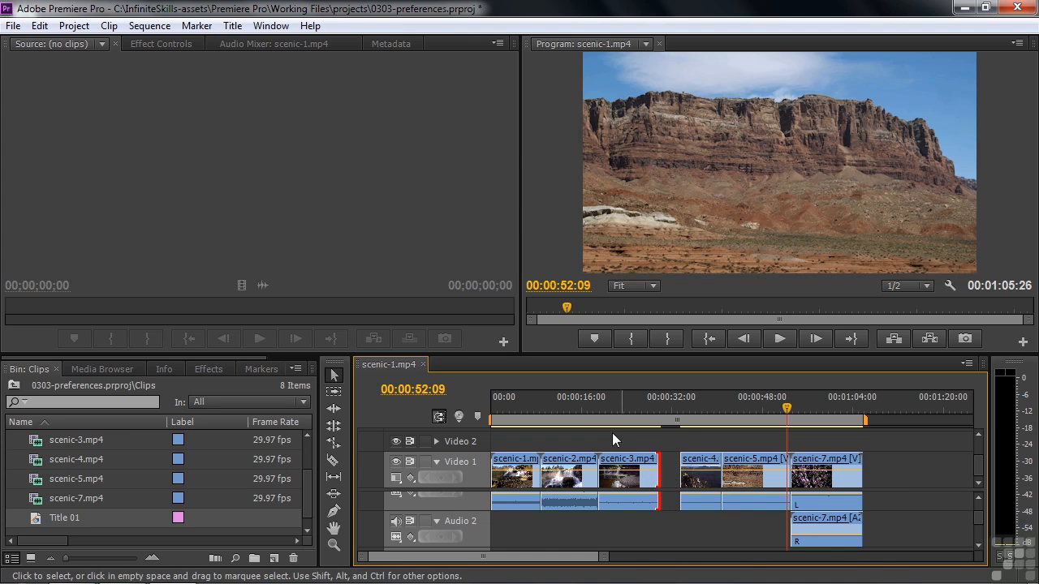
mouse_move(182, 162)
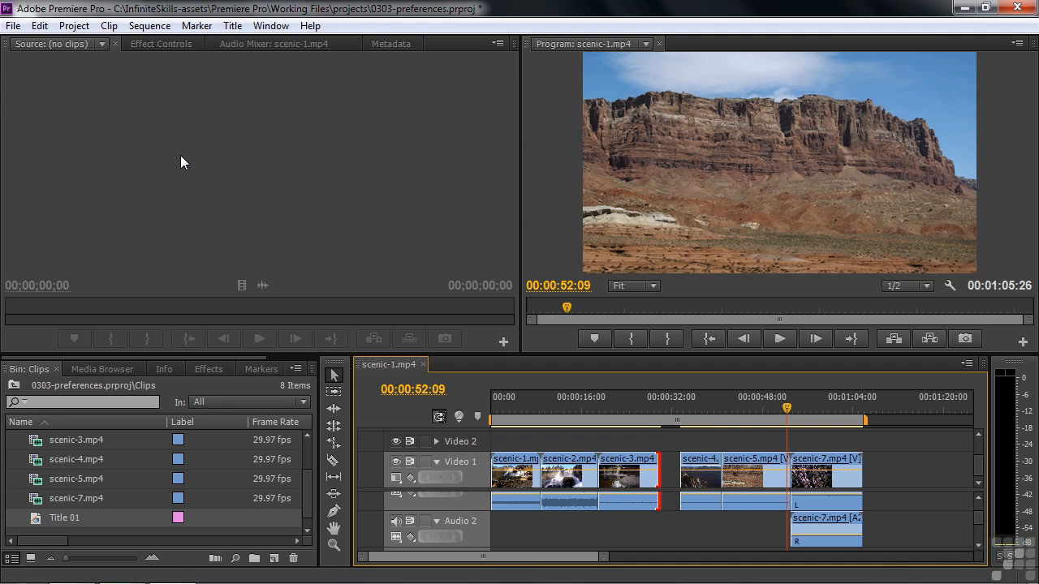
mouse_move(1029, 36)
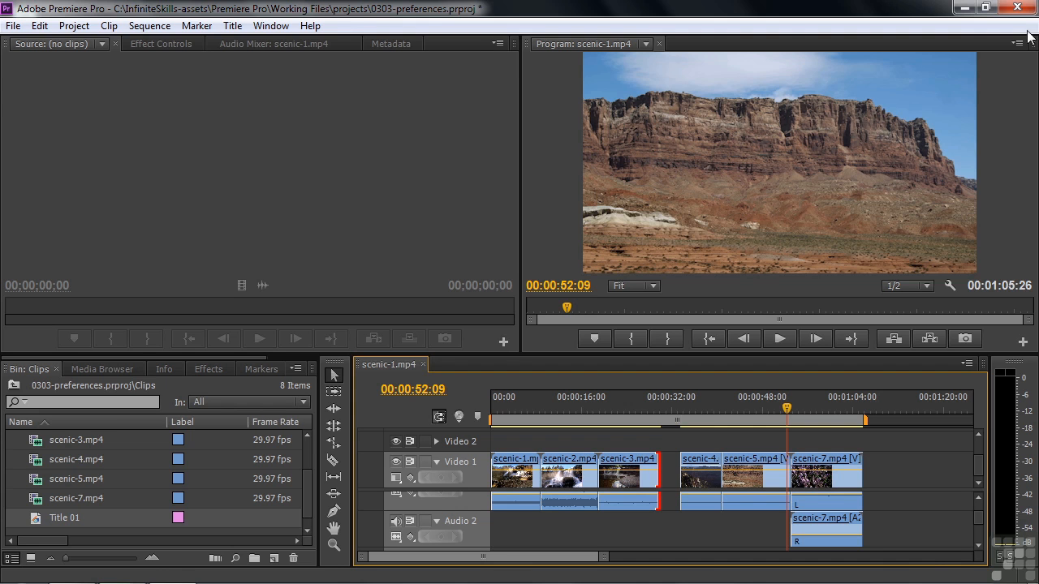
Close Premiere Pro and decline saving the project changes.
click(1017, 7)
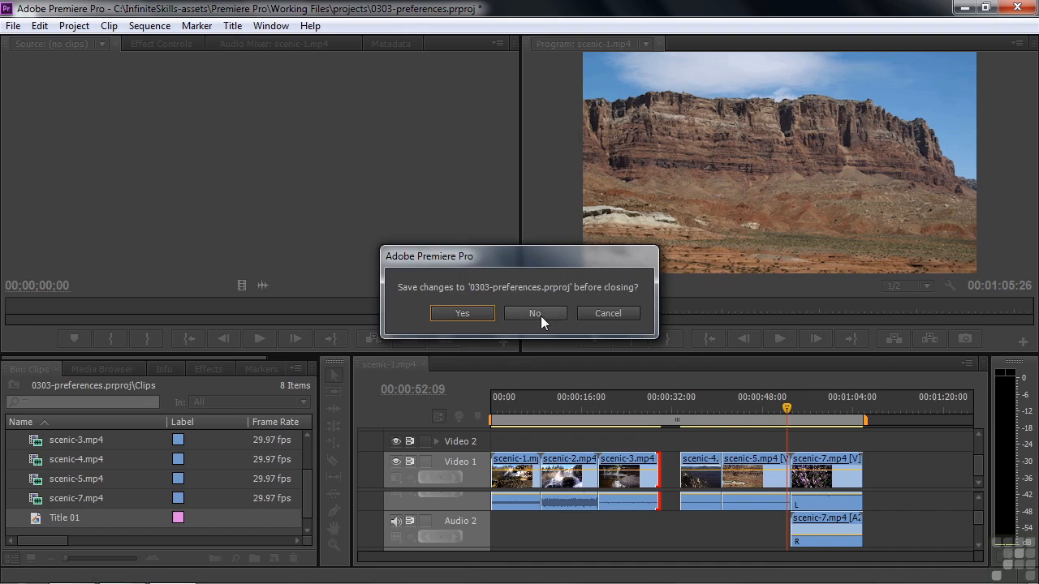
click(535, 313)
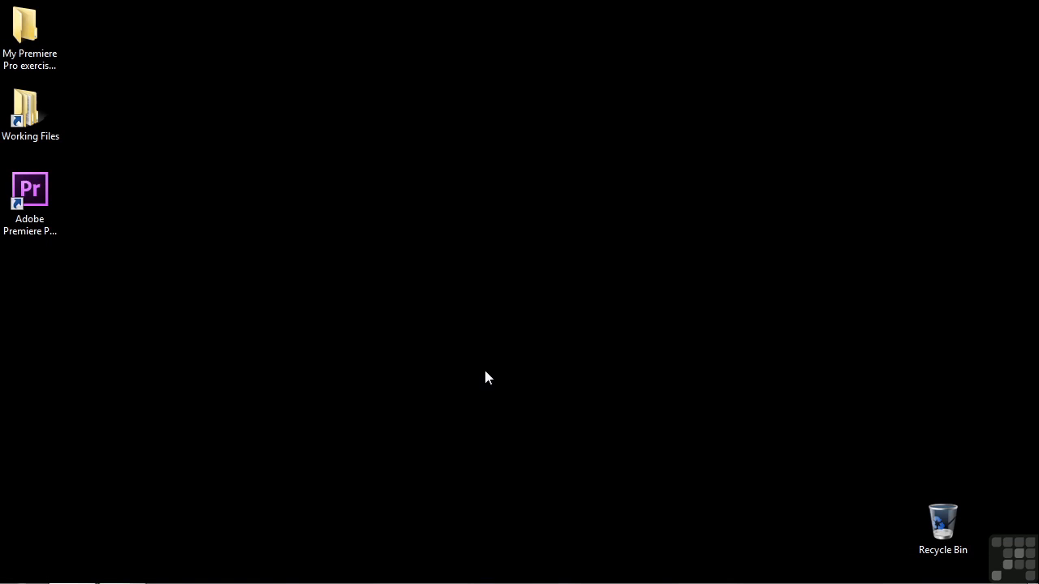
mouse_move(38, 306)
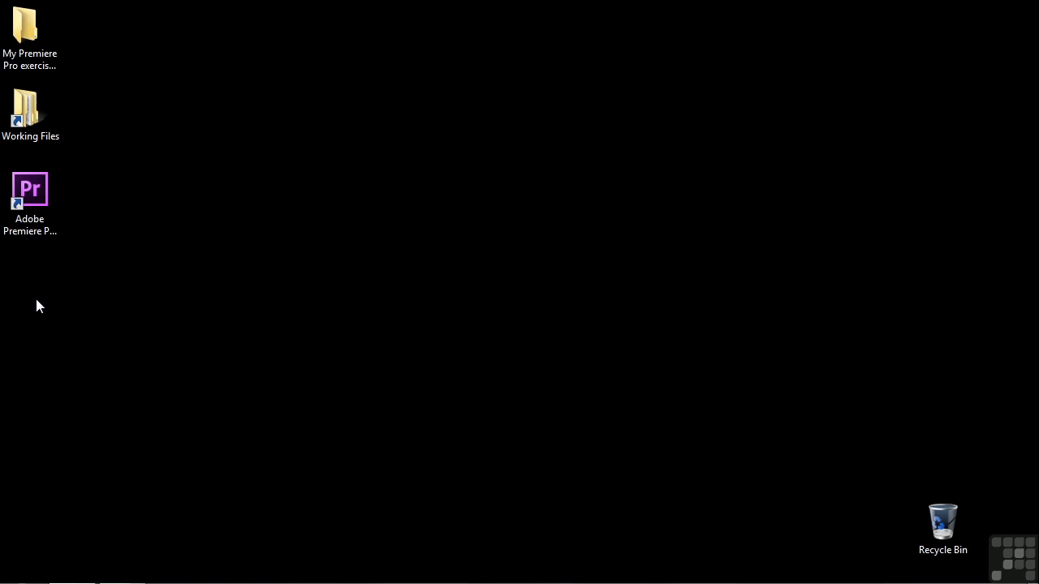
mouse_move(211, 284)
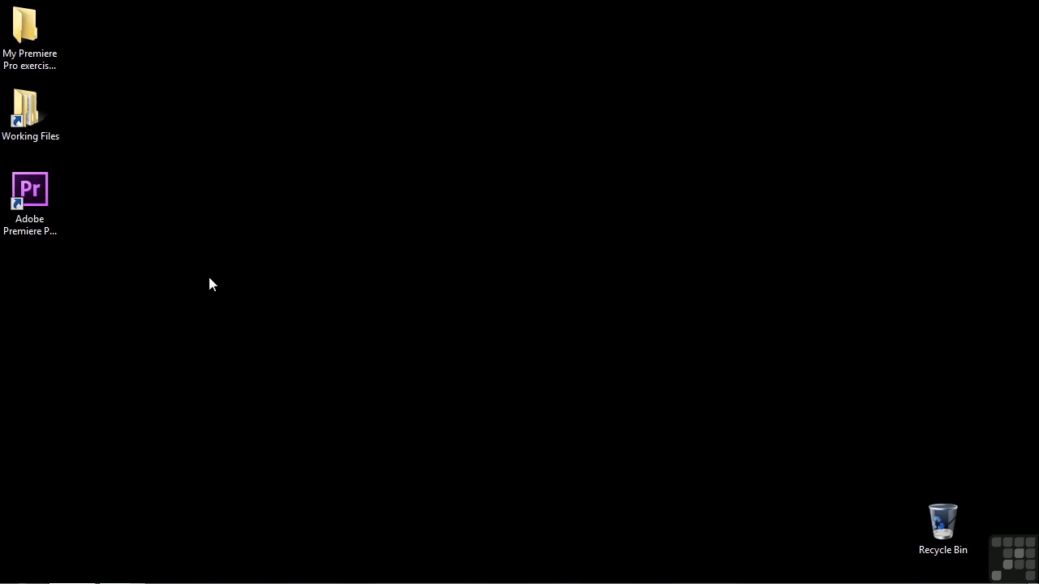
Alt-double-click the Adobe Premiere Pro desktop shortcut to relaunch with default preferences.
click(30, 188)
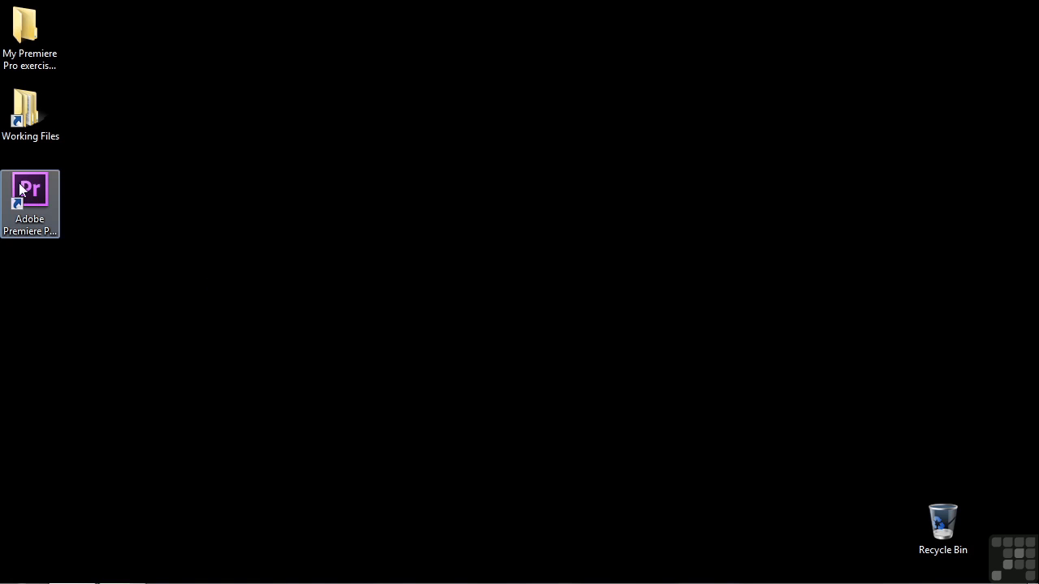
mouse_move(27, 200)
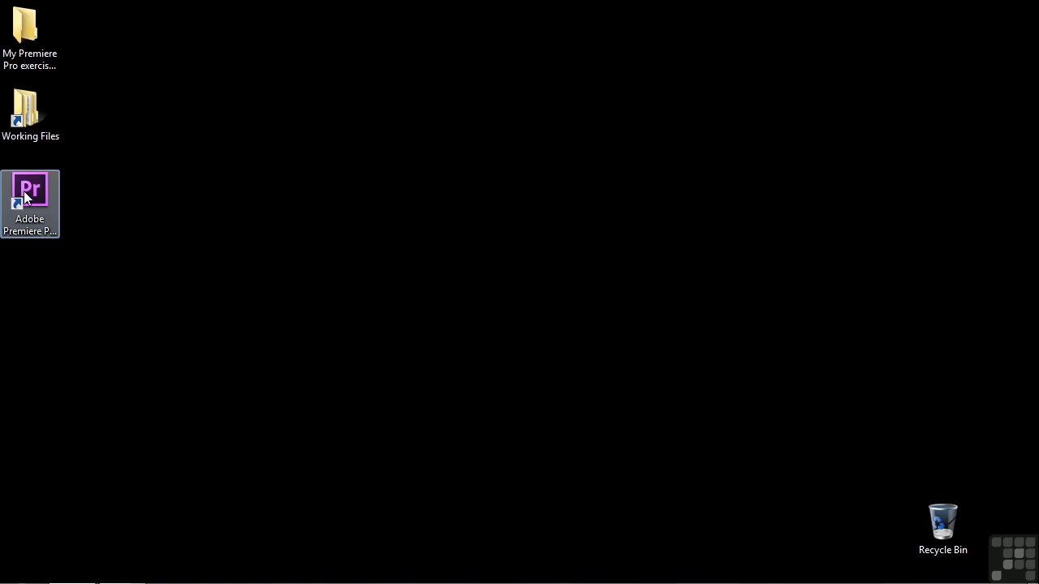
double_click(30, 195)
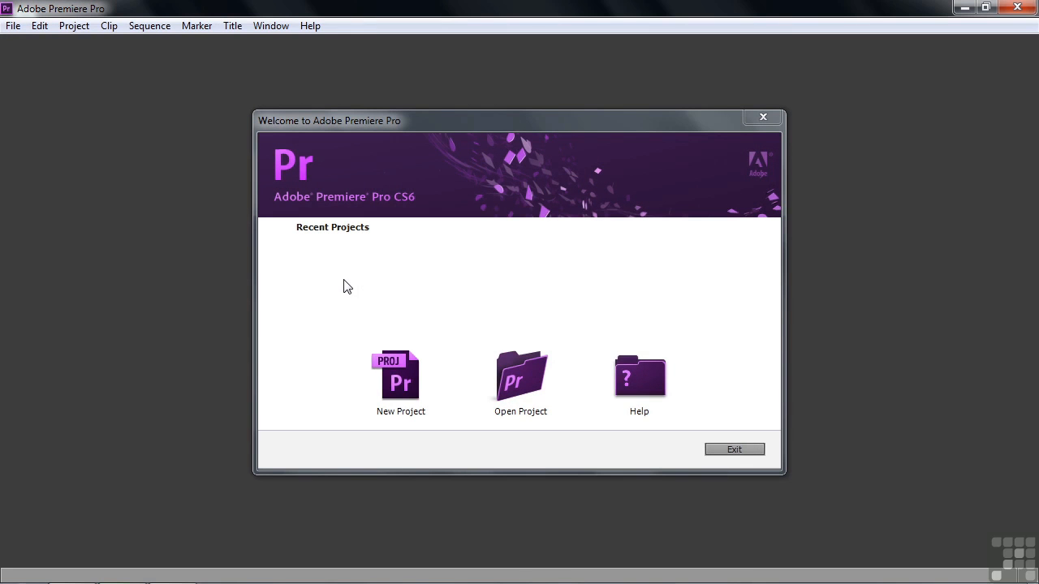
mouse_move(520, 379)
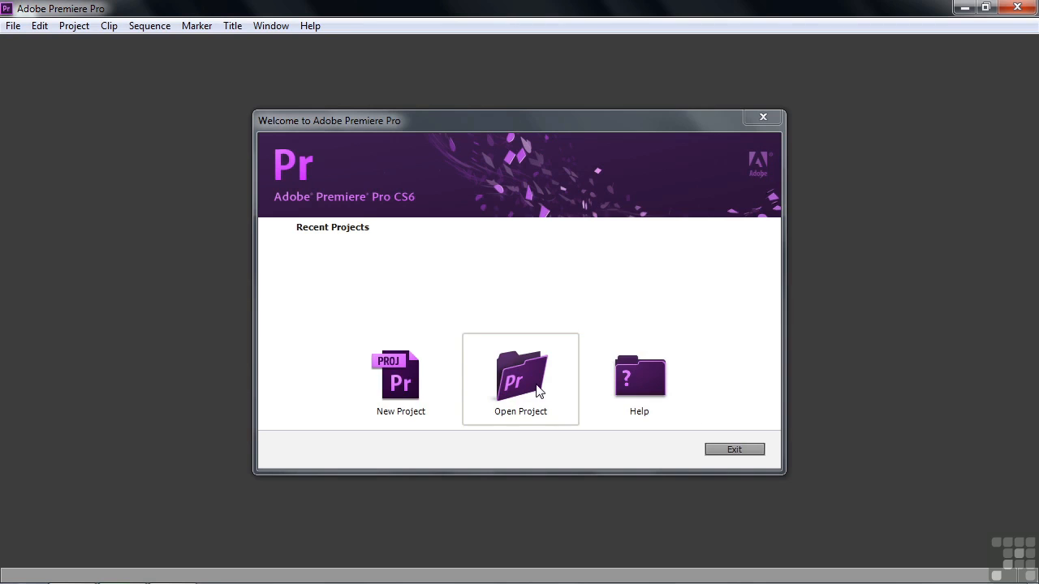
Use Open Project on the Welcome screen to reopen 0303-preferences.prproj.
click(520, 377)
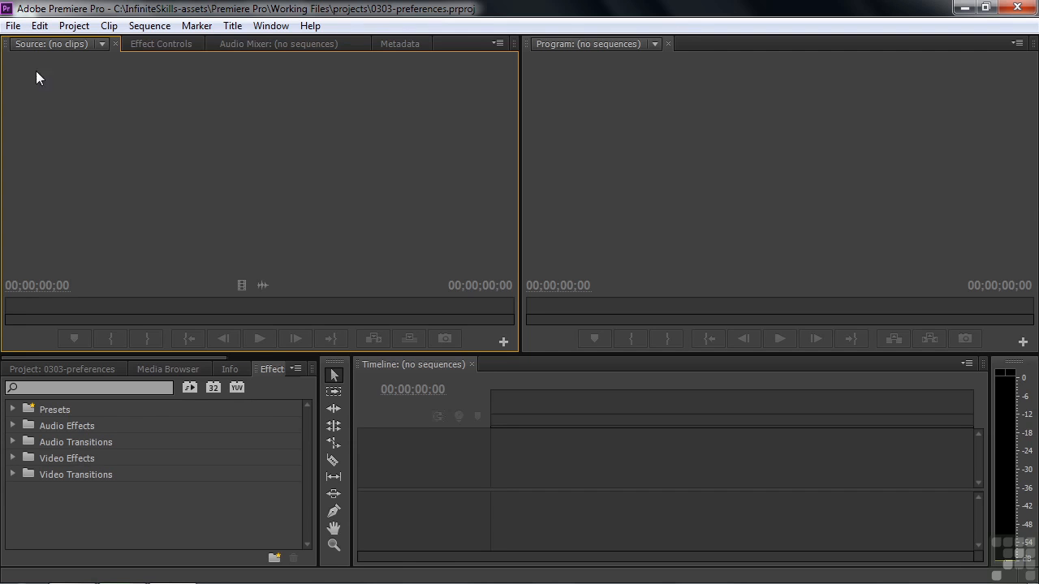
Show the Trim preferences page to verify the default 5-frame Large Trim Offset.
click(39, 25)
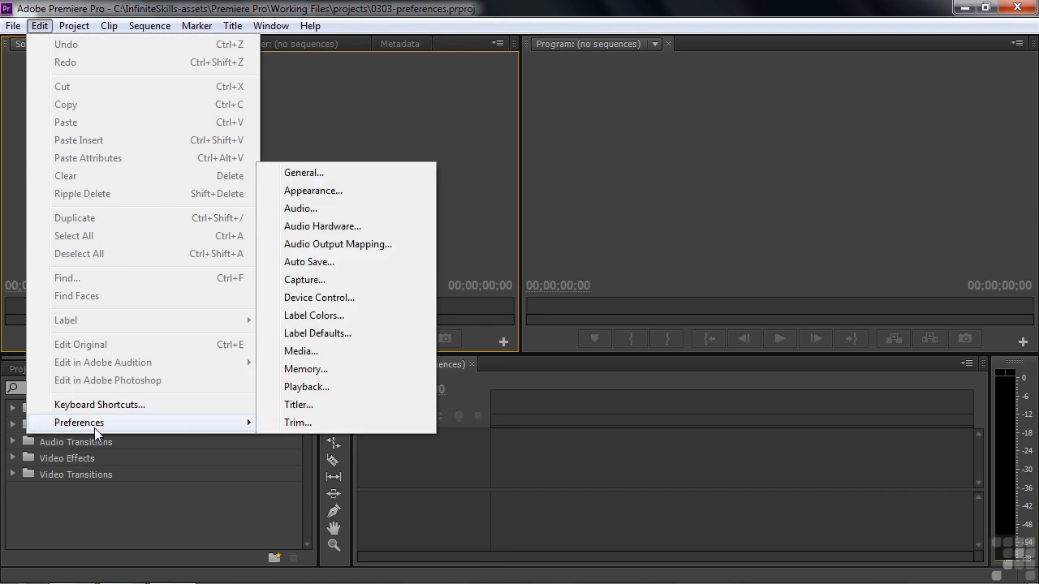
click(298, 421)
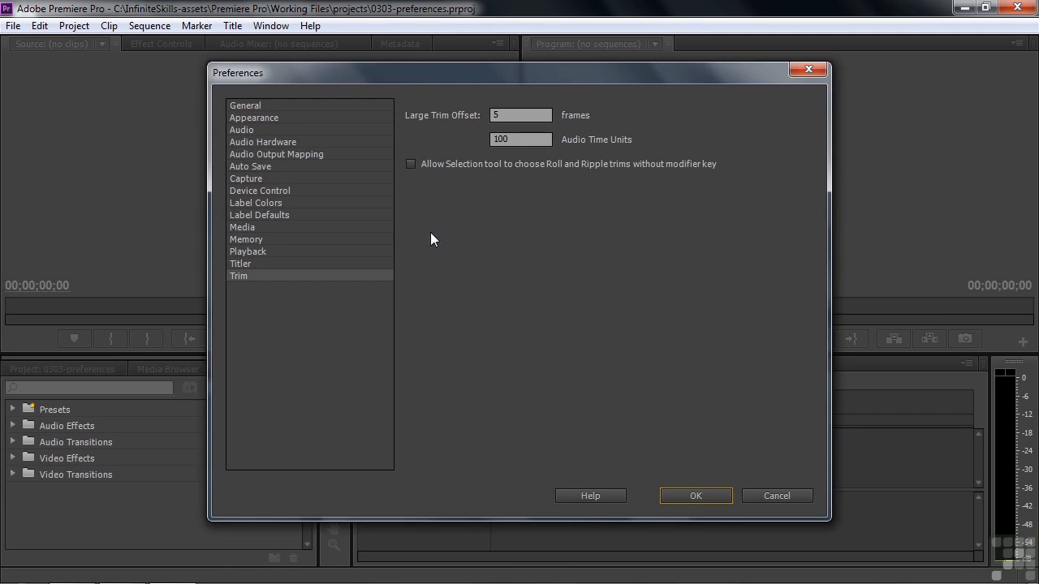
mouse_move(462, 170)
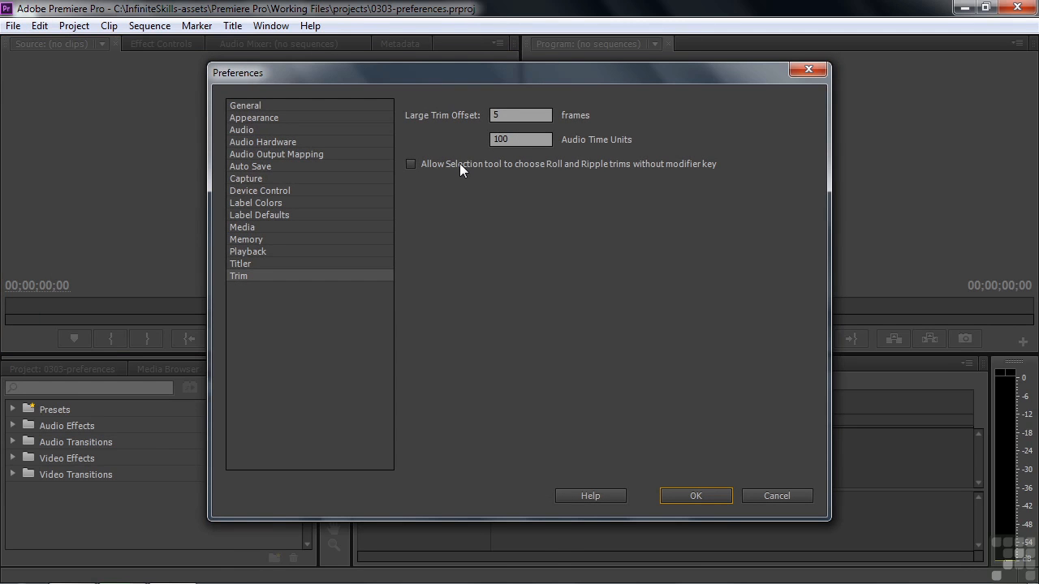